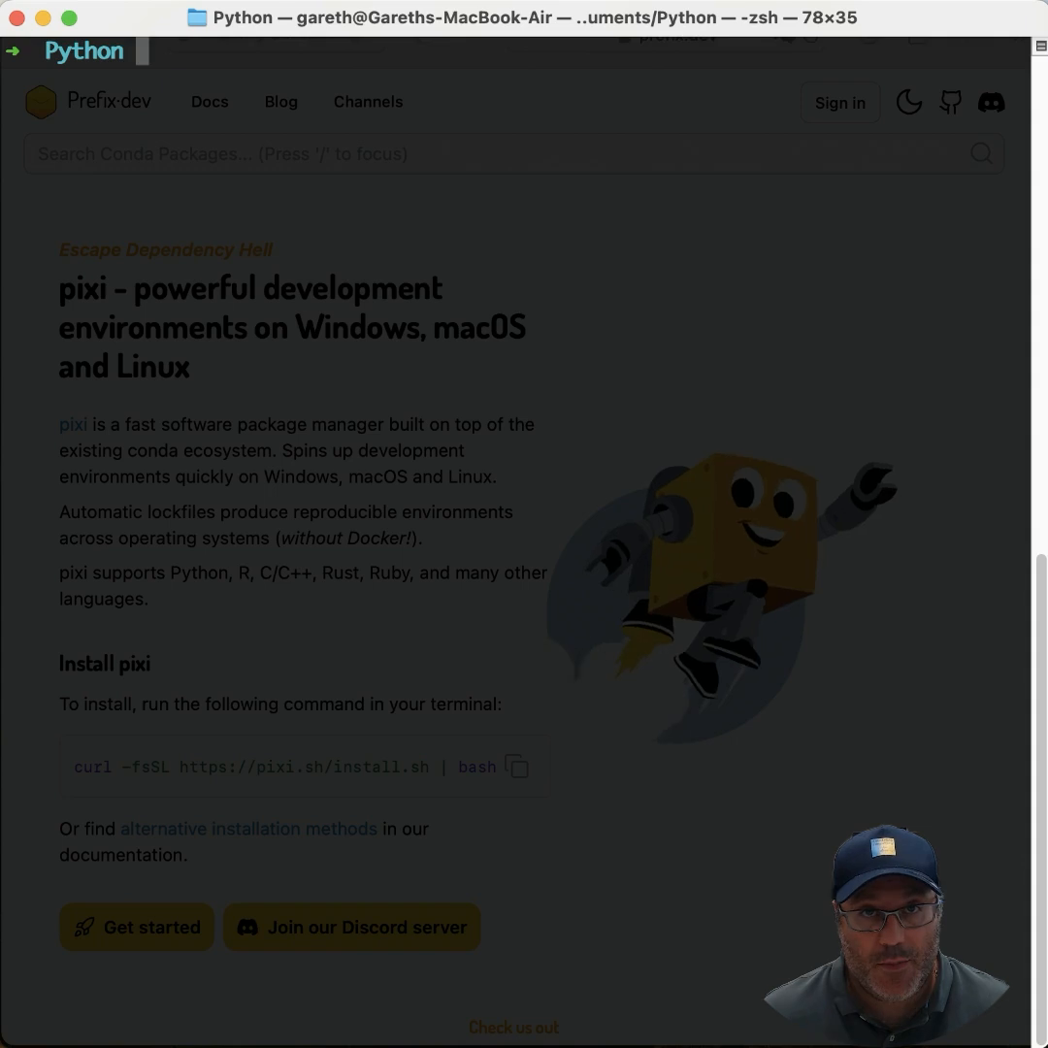
mouse_move(419, 711)
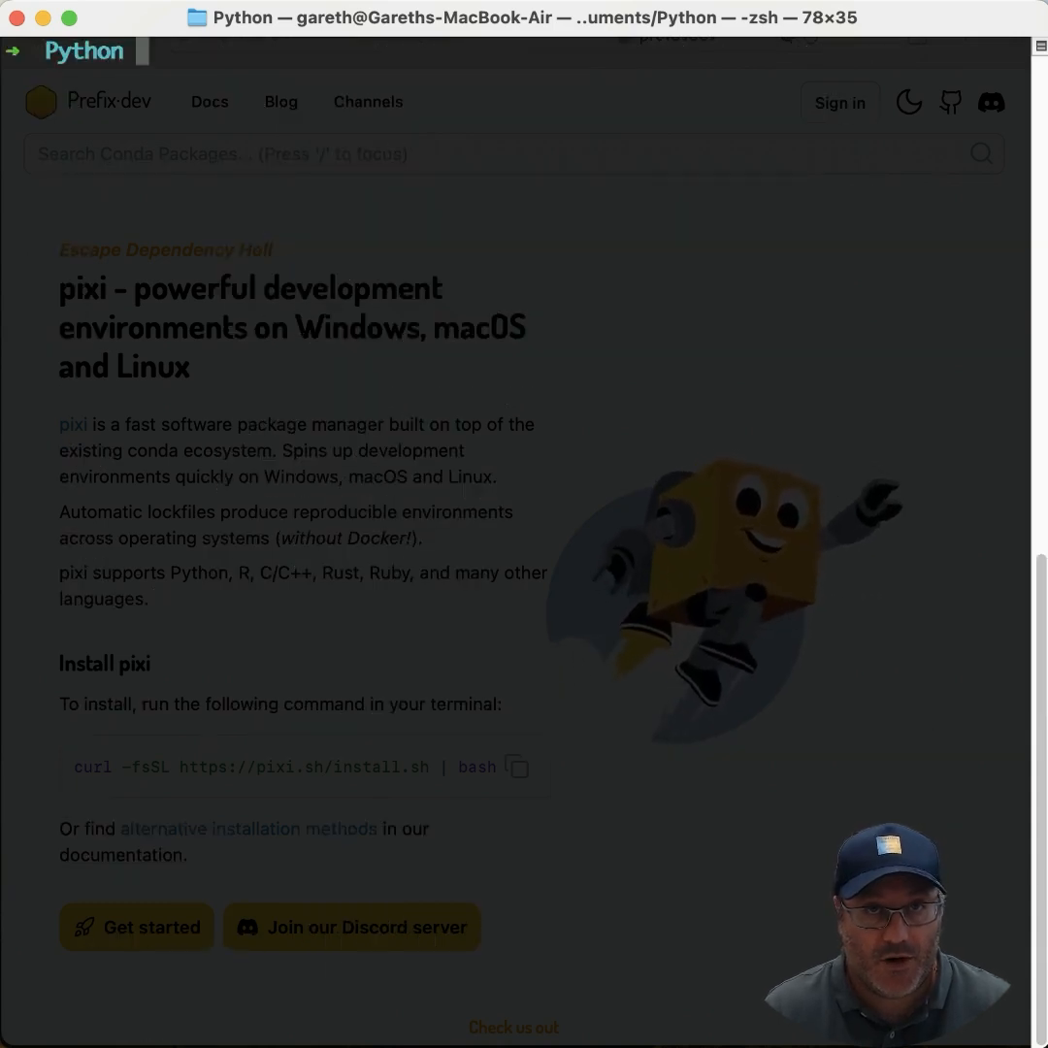
- Initialize a pyproject-based pixi project named pixidemo with `pixi init --pyproject pixidemo`
type("p")
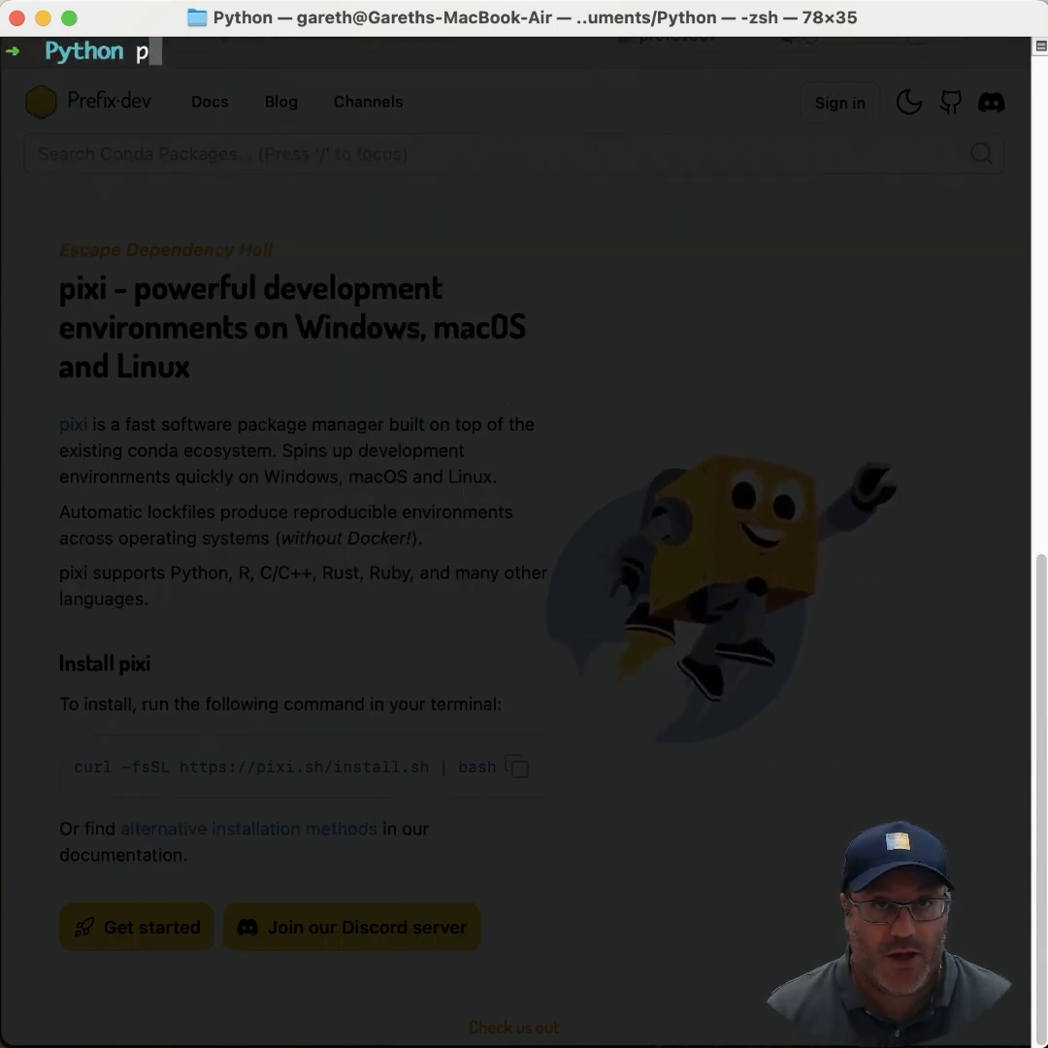
type("ixi --")
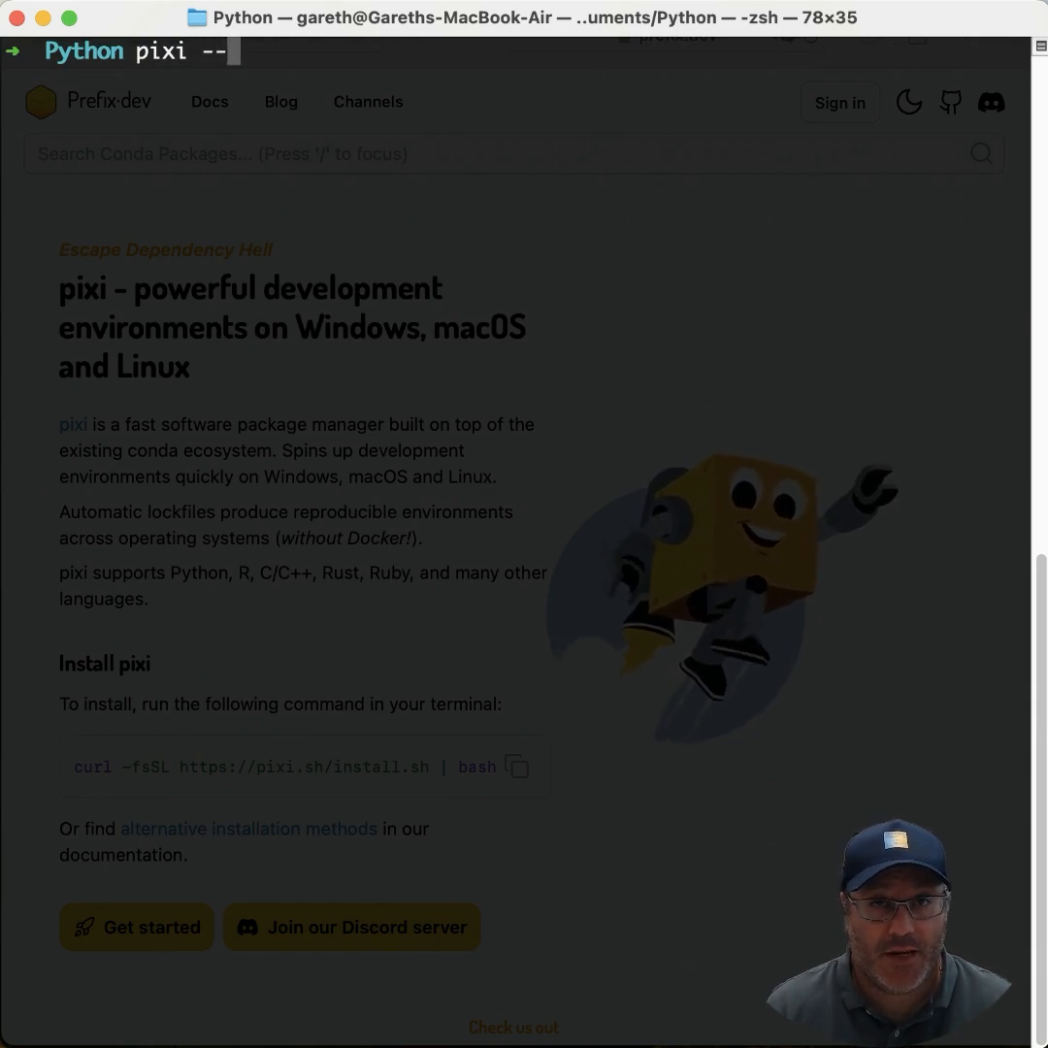
type("init")
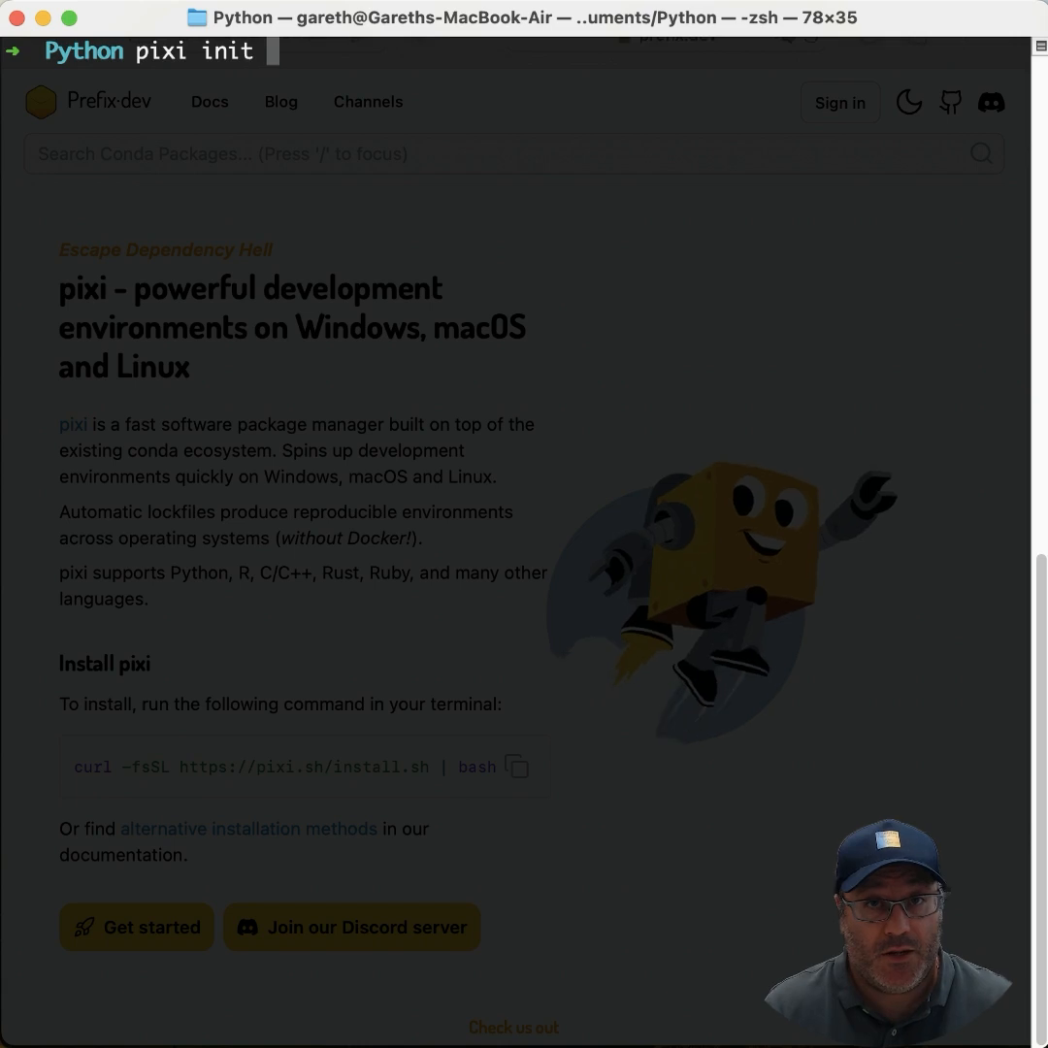
type("--pyproject p")
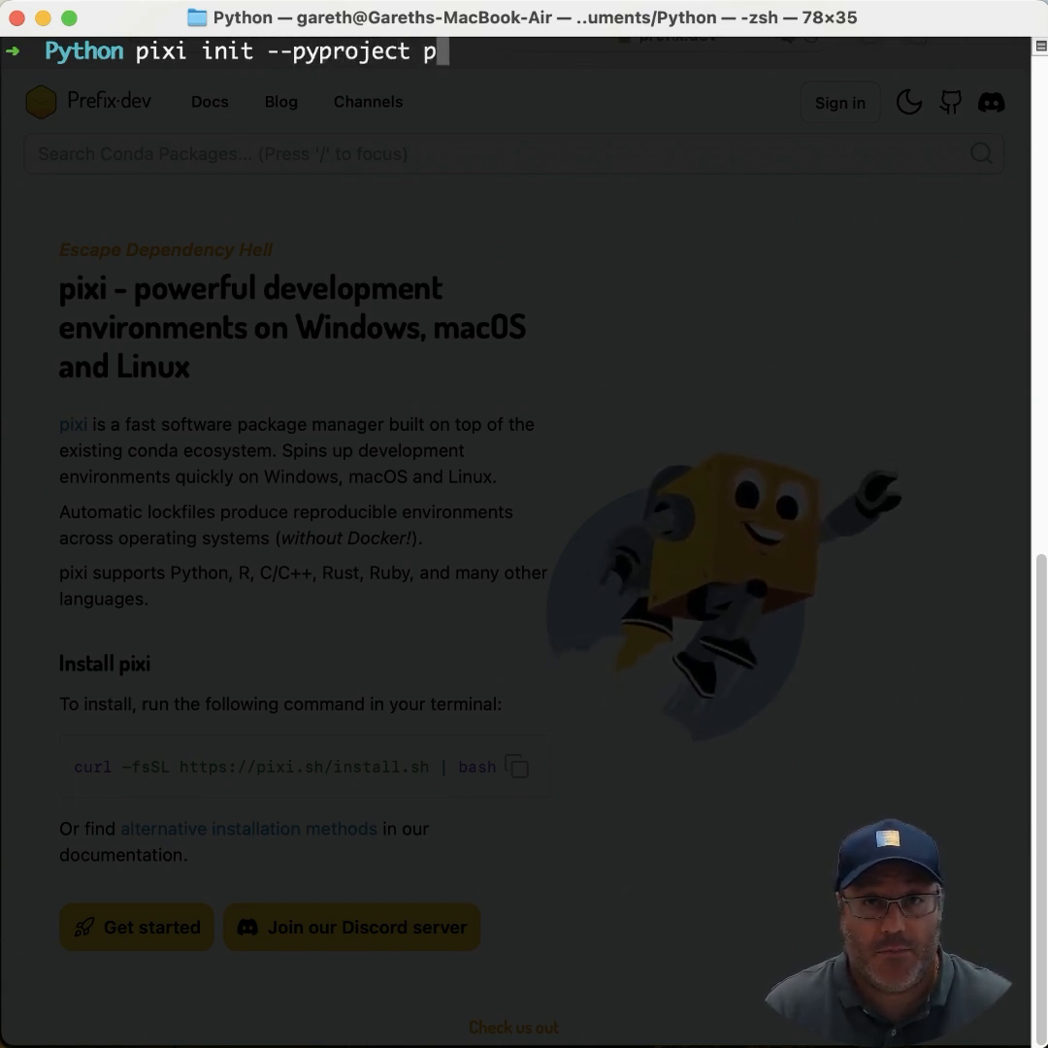
type("ixd")
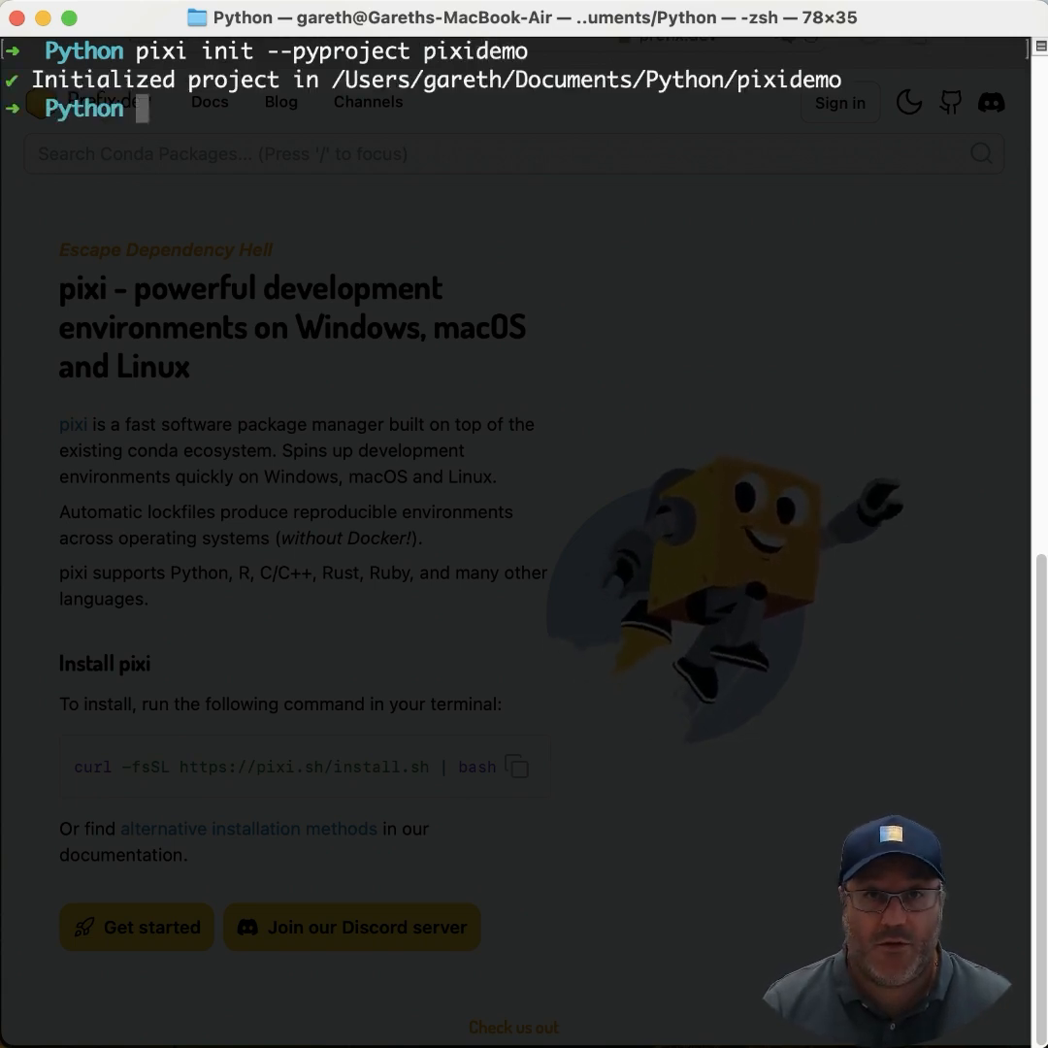
- Change into the new pixidemo project folder
type("cd")
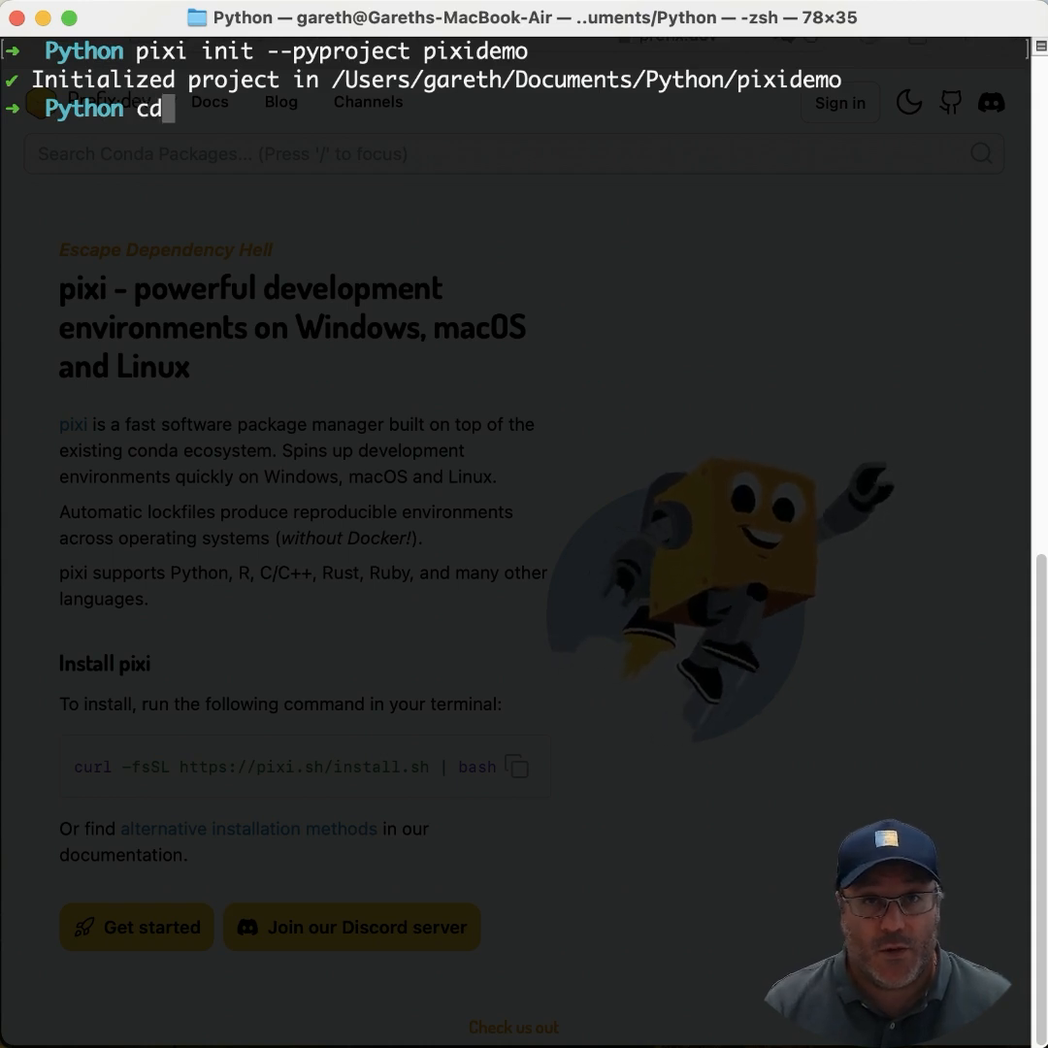
type("pixidemo")
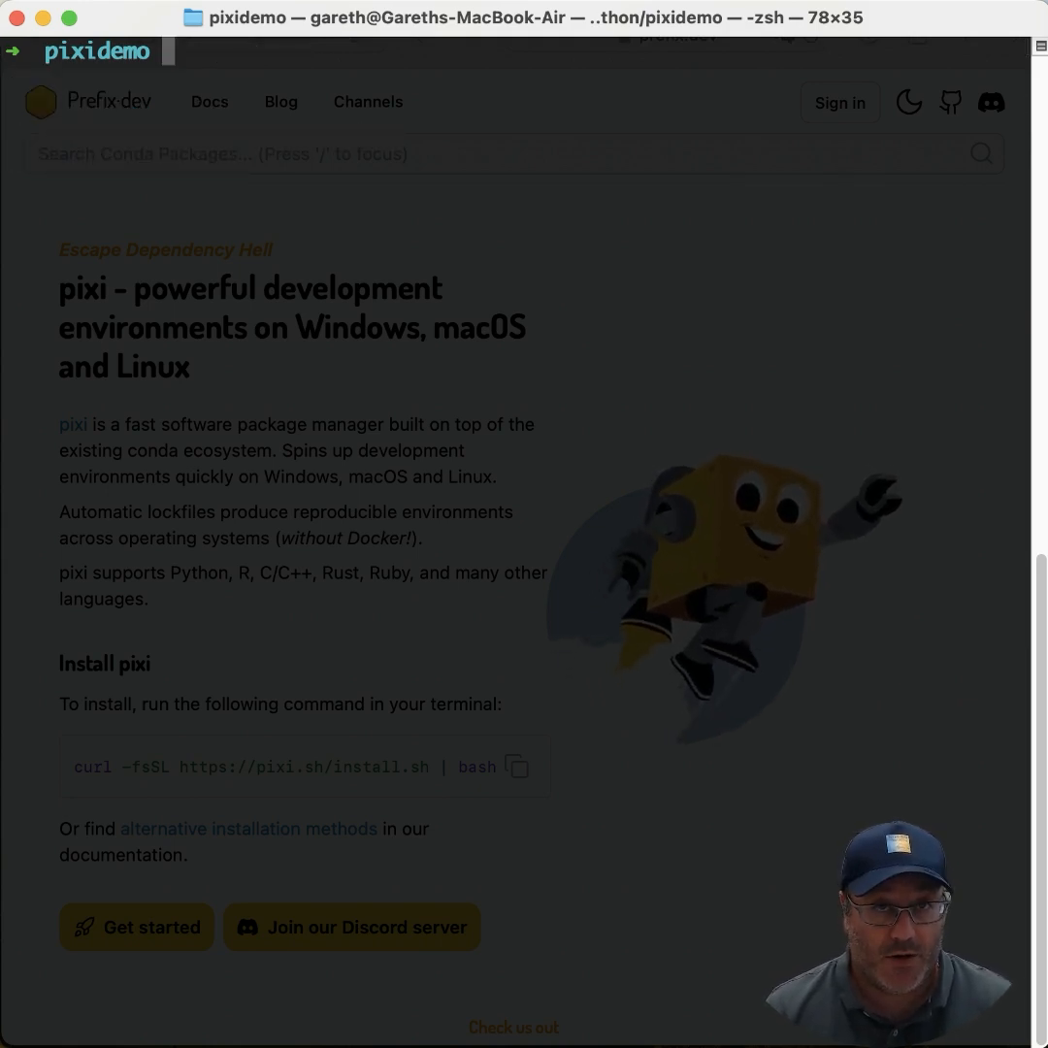
- Enter the pixidemo environment with `pixi shell`, start Python 3.12.4 and exit it
type("a")
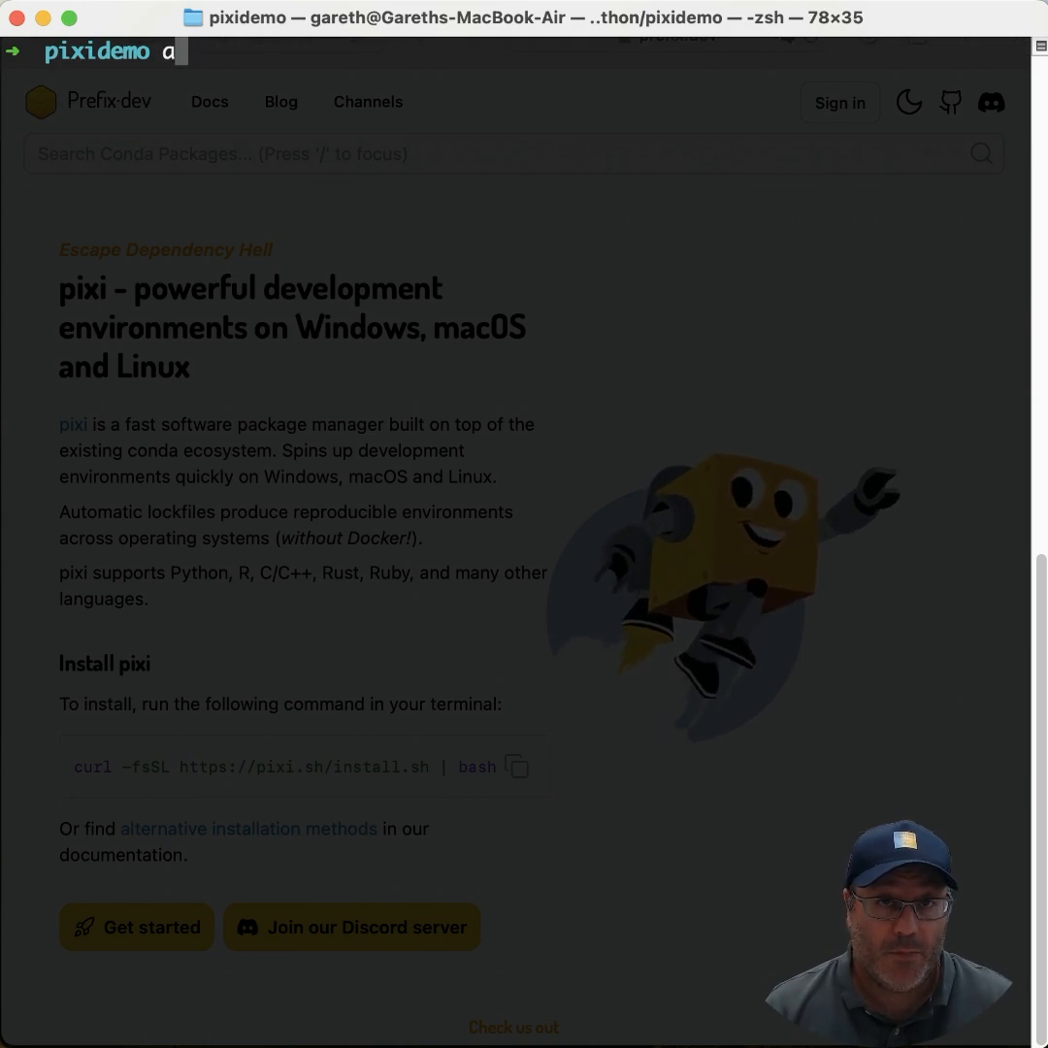
type("pixi shell")
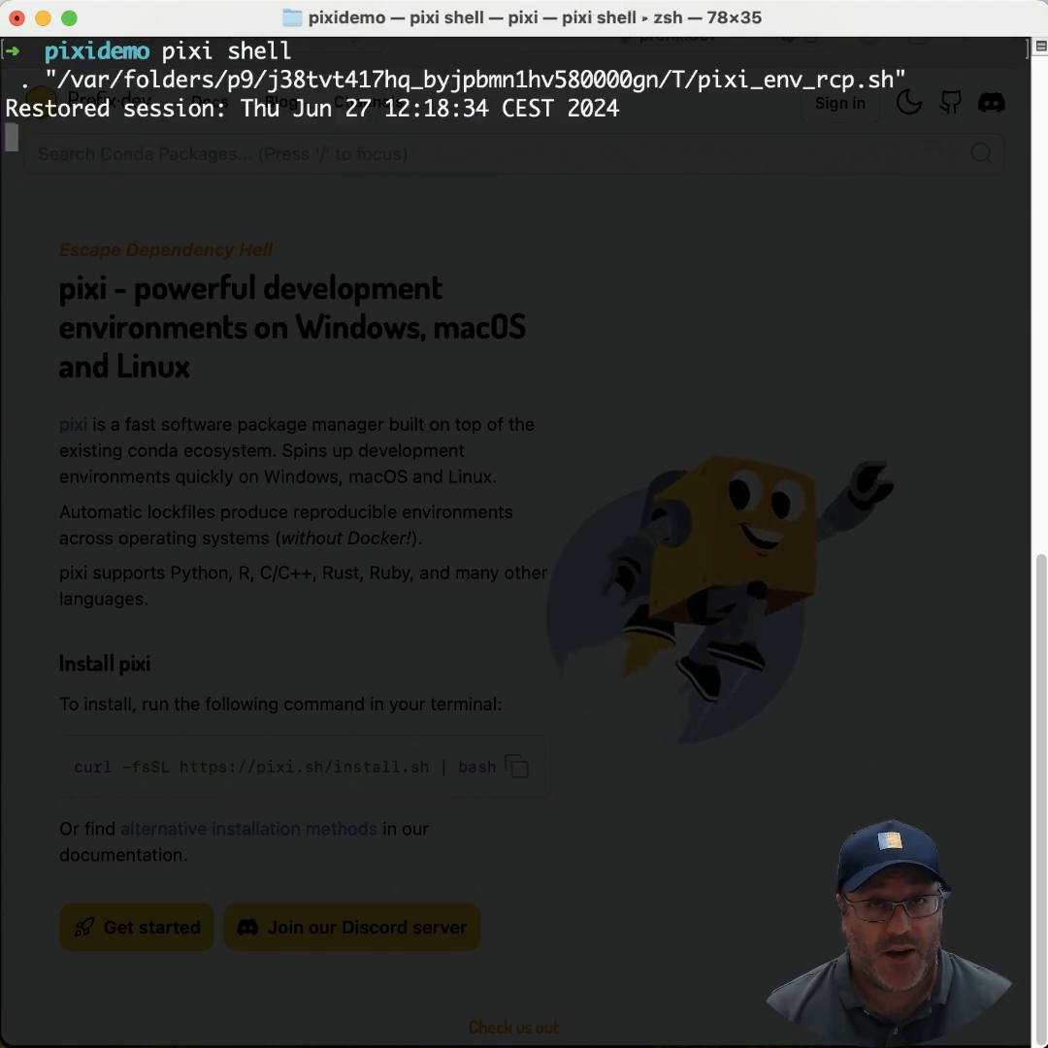
type("cle")
type("python")
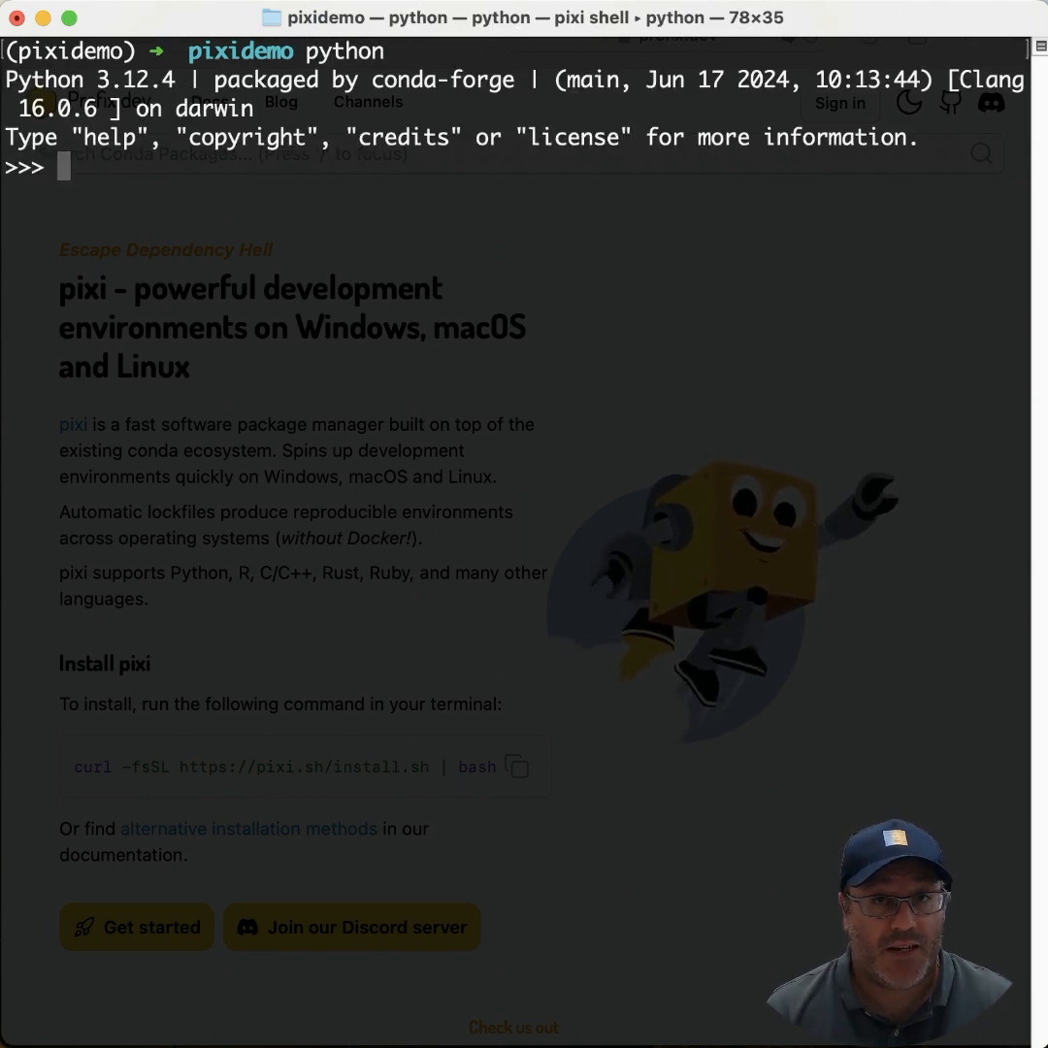
type("exit(")
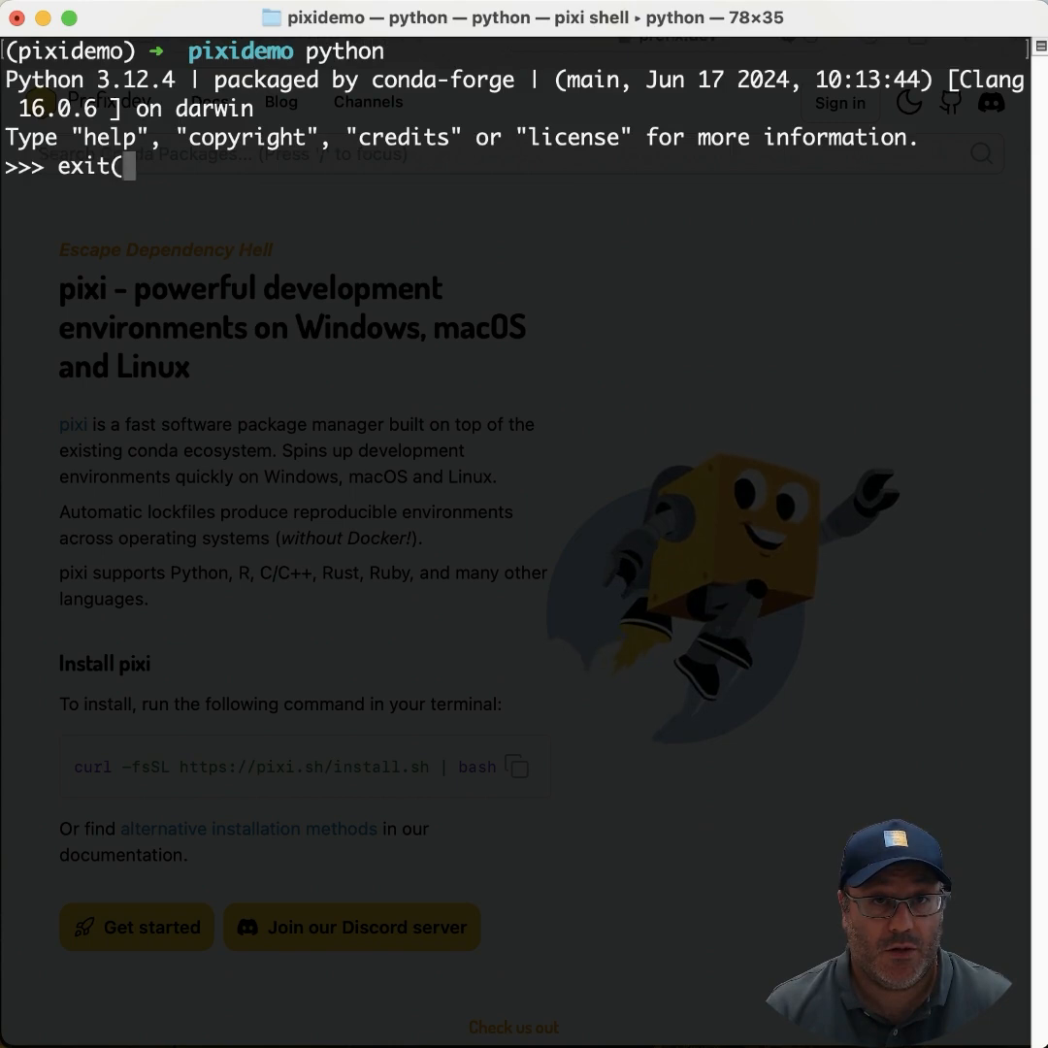
- Confirm with `which python` that Python comes from the project's .pixi default environment
type("which p")
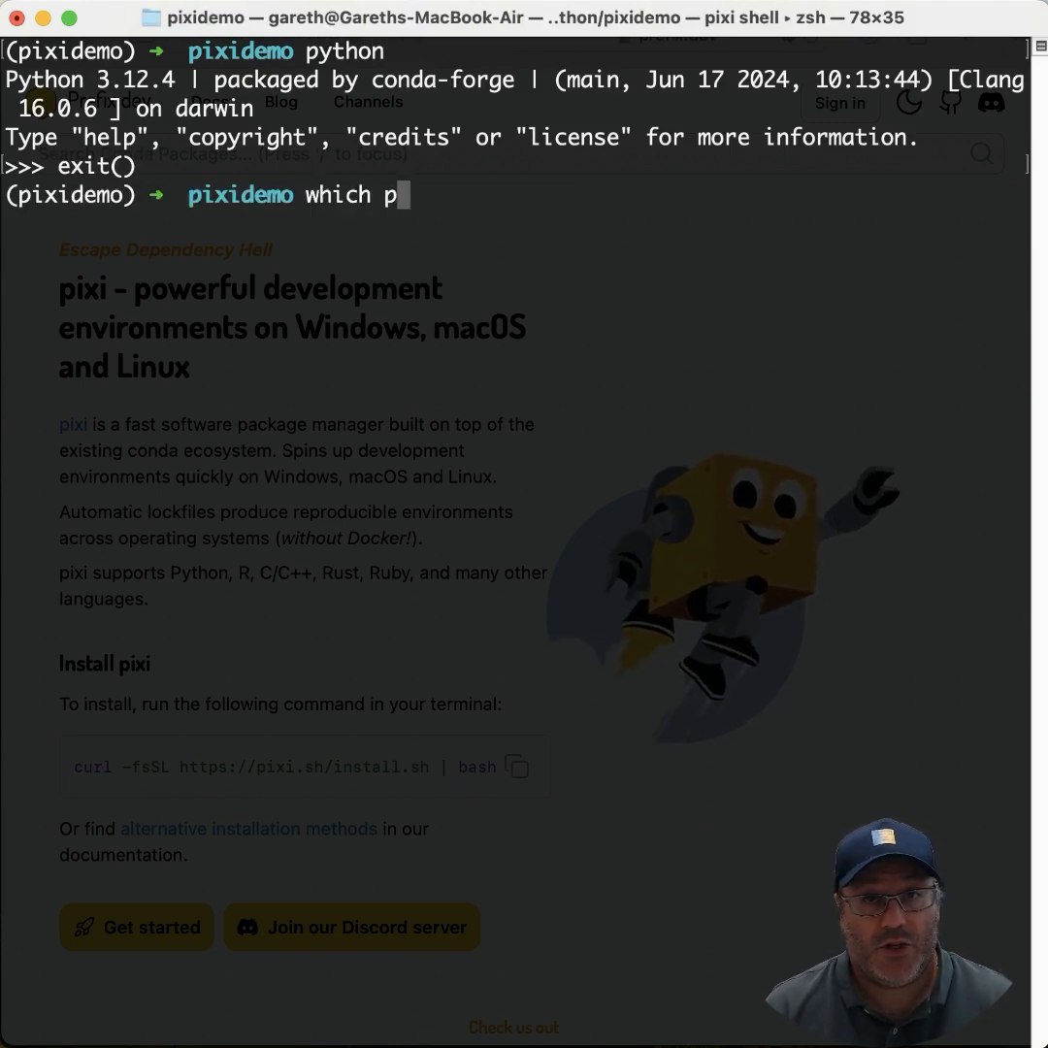
type("ython")
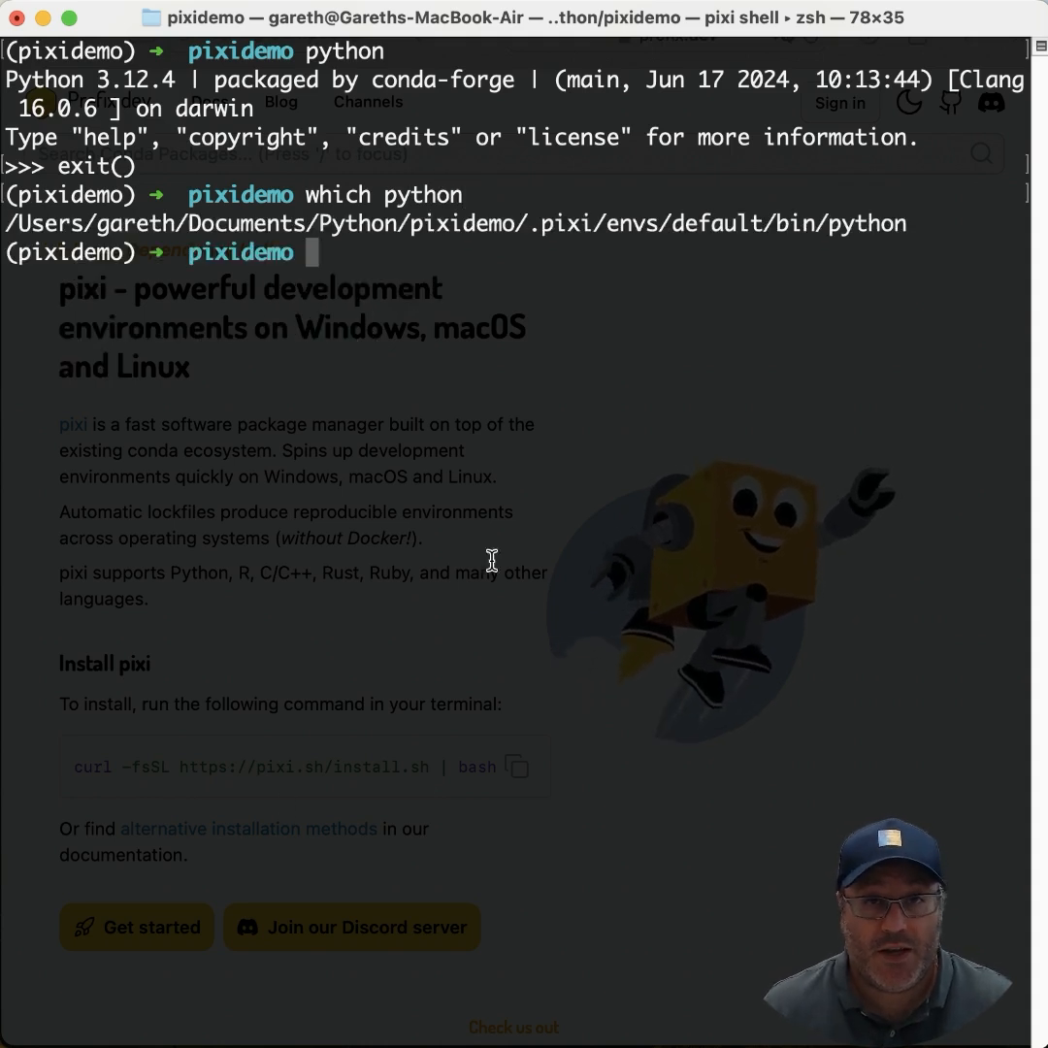
double_click(462, 223)
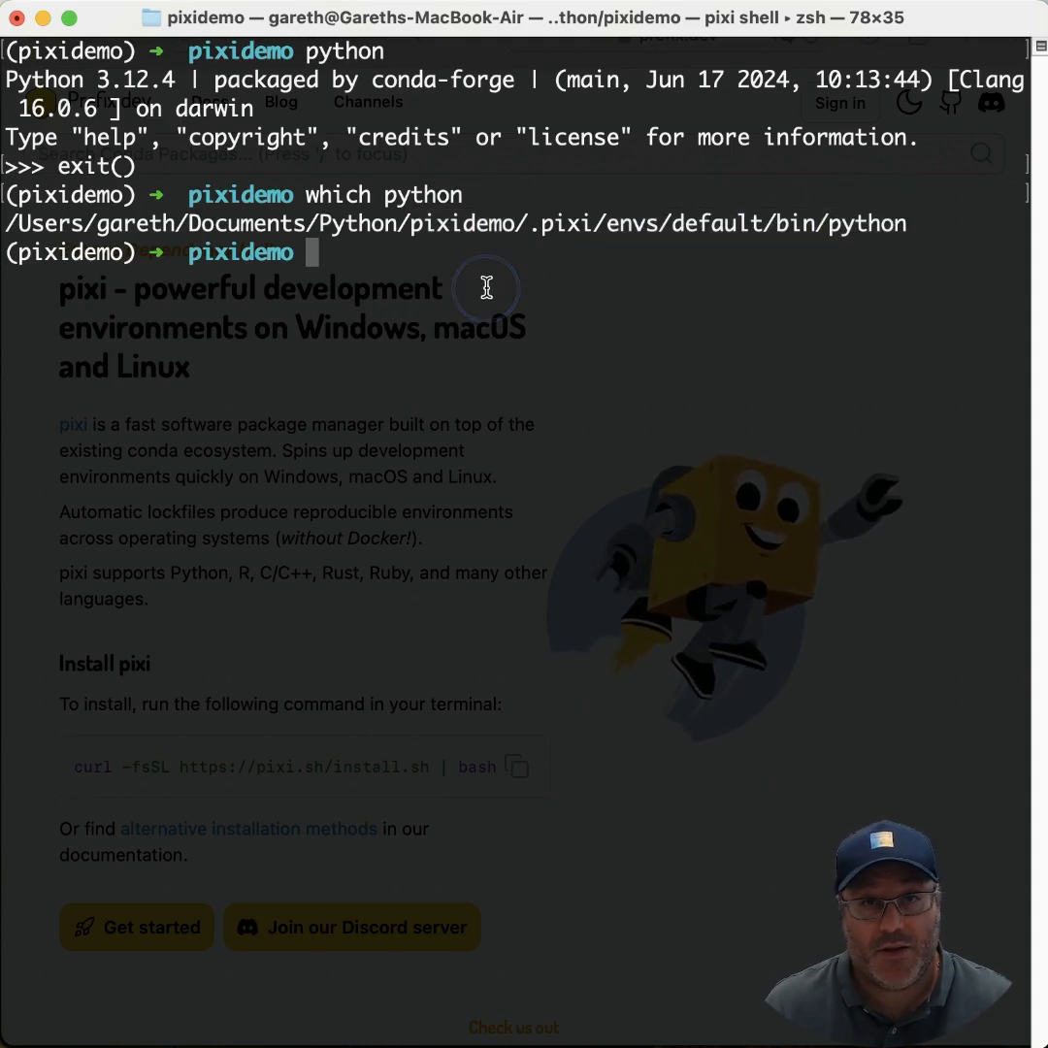
- Pin the project to Python 3.11 with `pixi add python=3.11` and verify it reports Python 3.11.9
type("py")
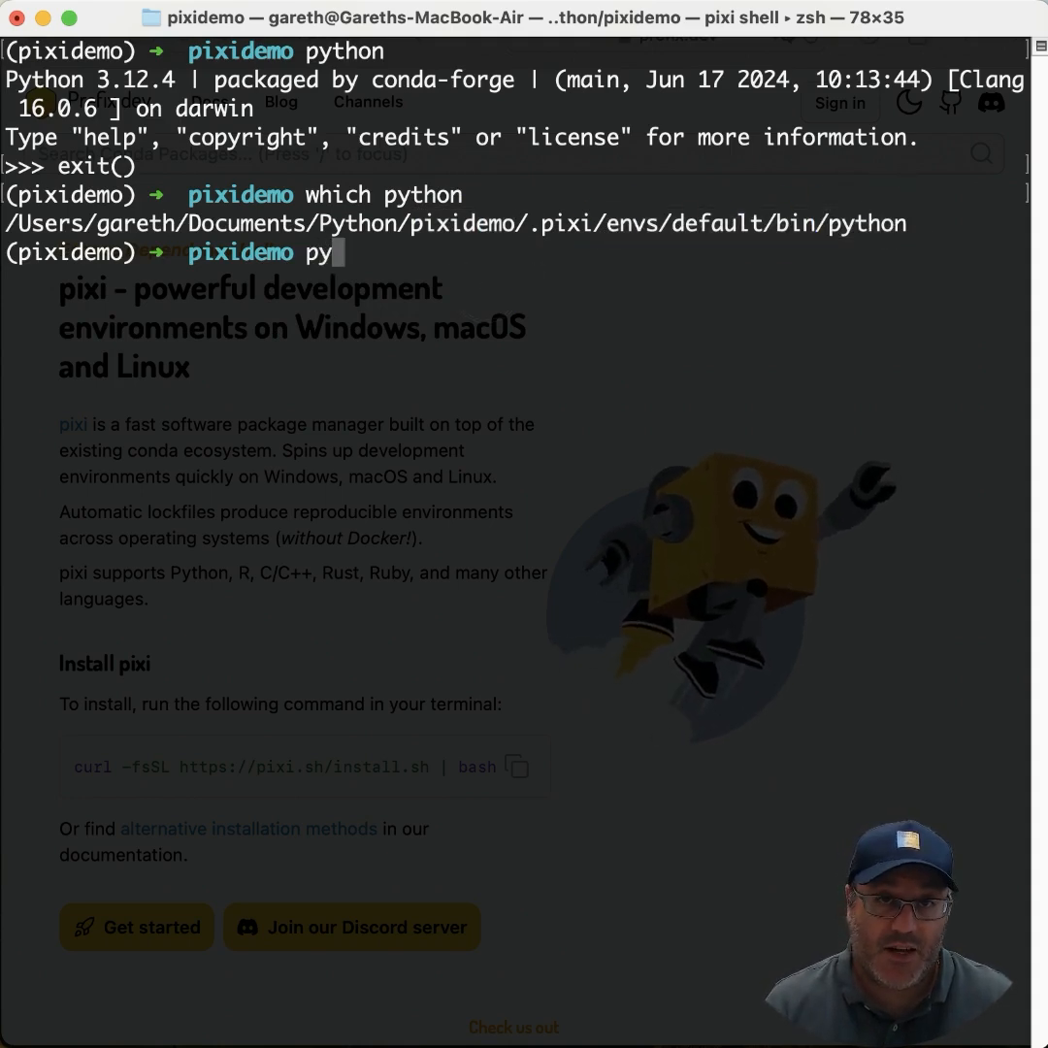
type("ixi add pyth")
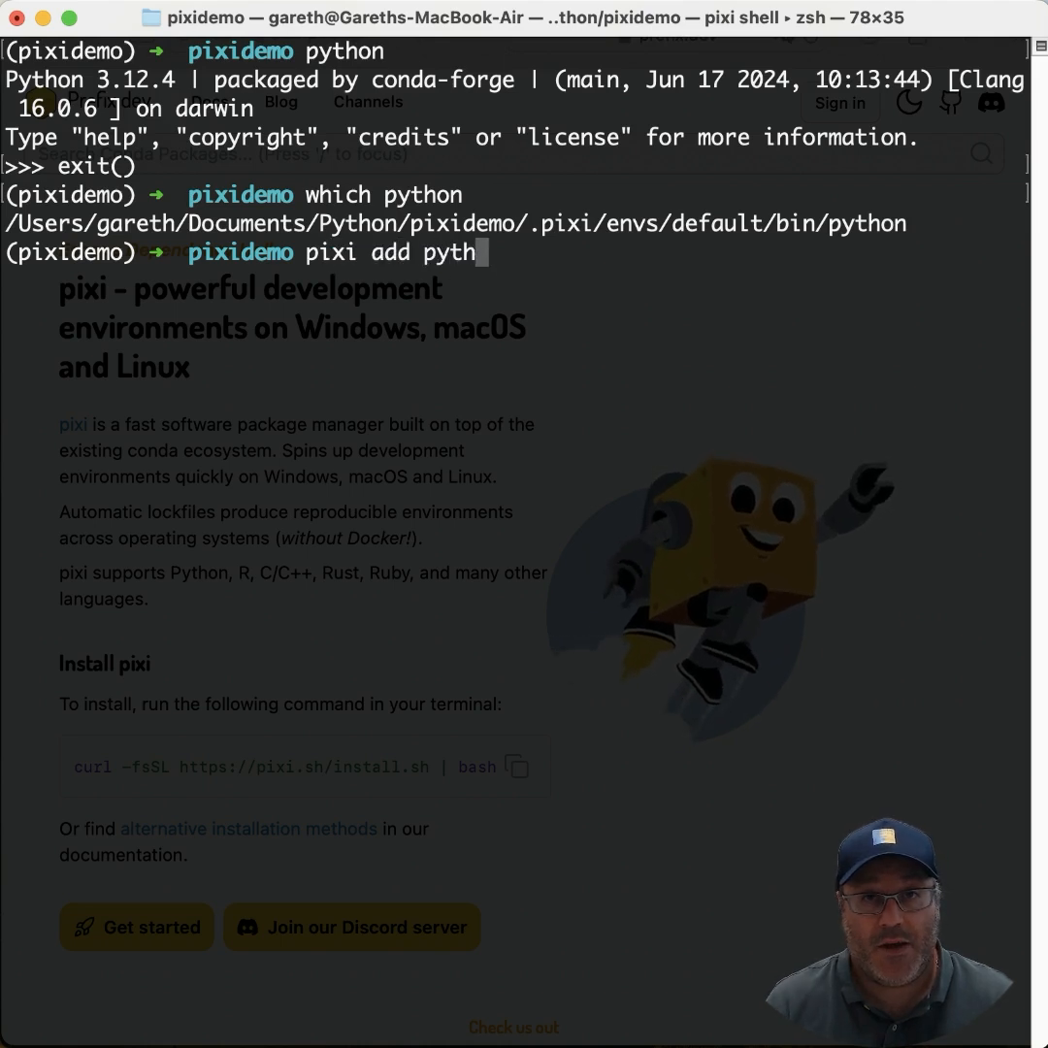
type("on=3.11")
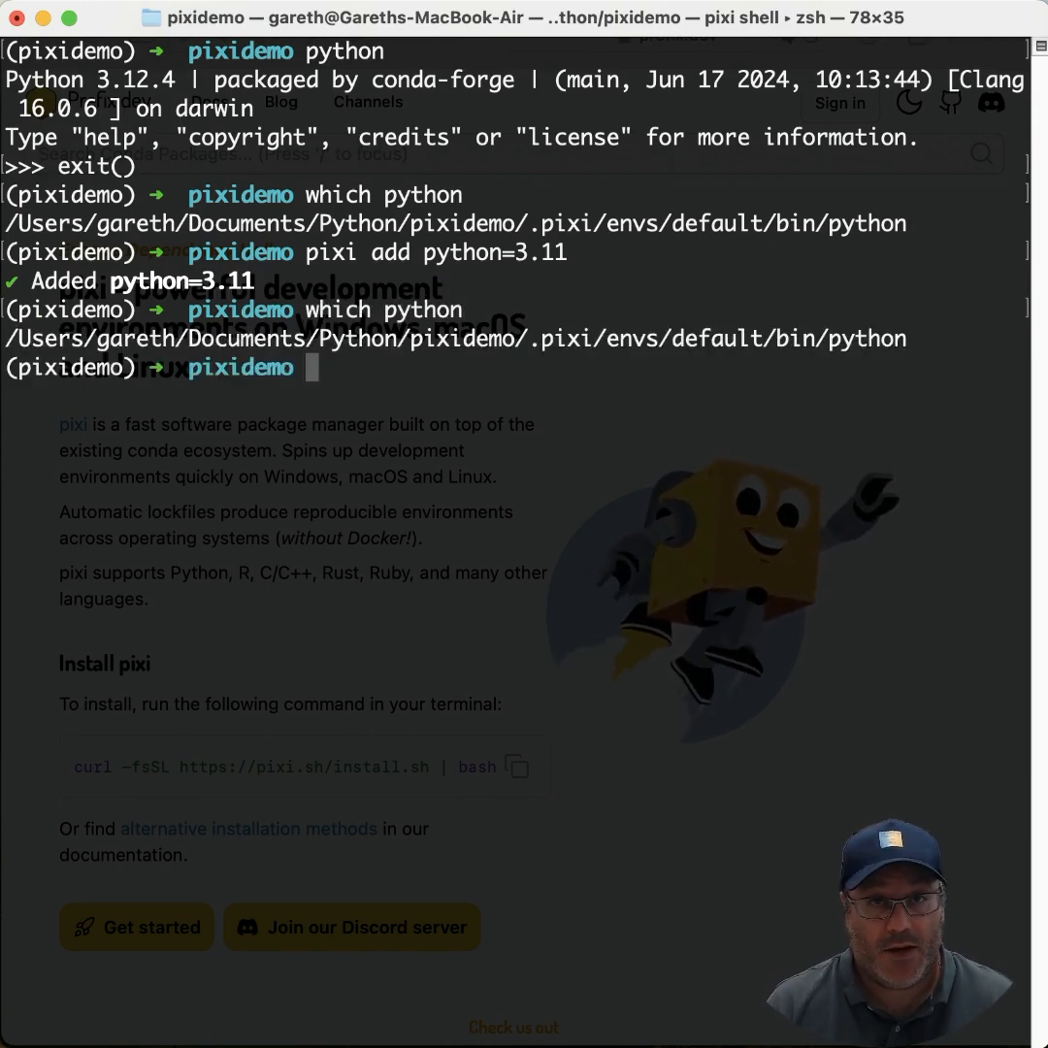
type("python --version")
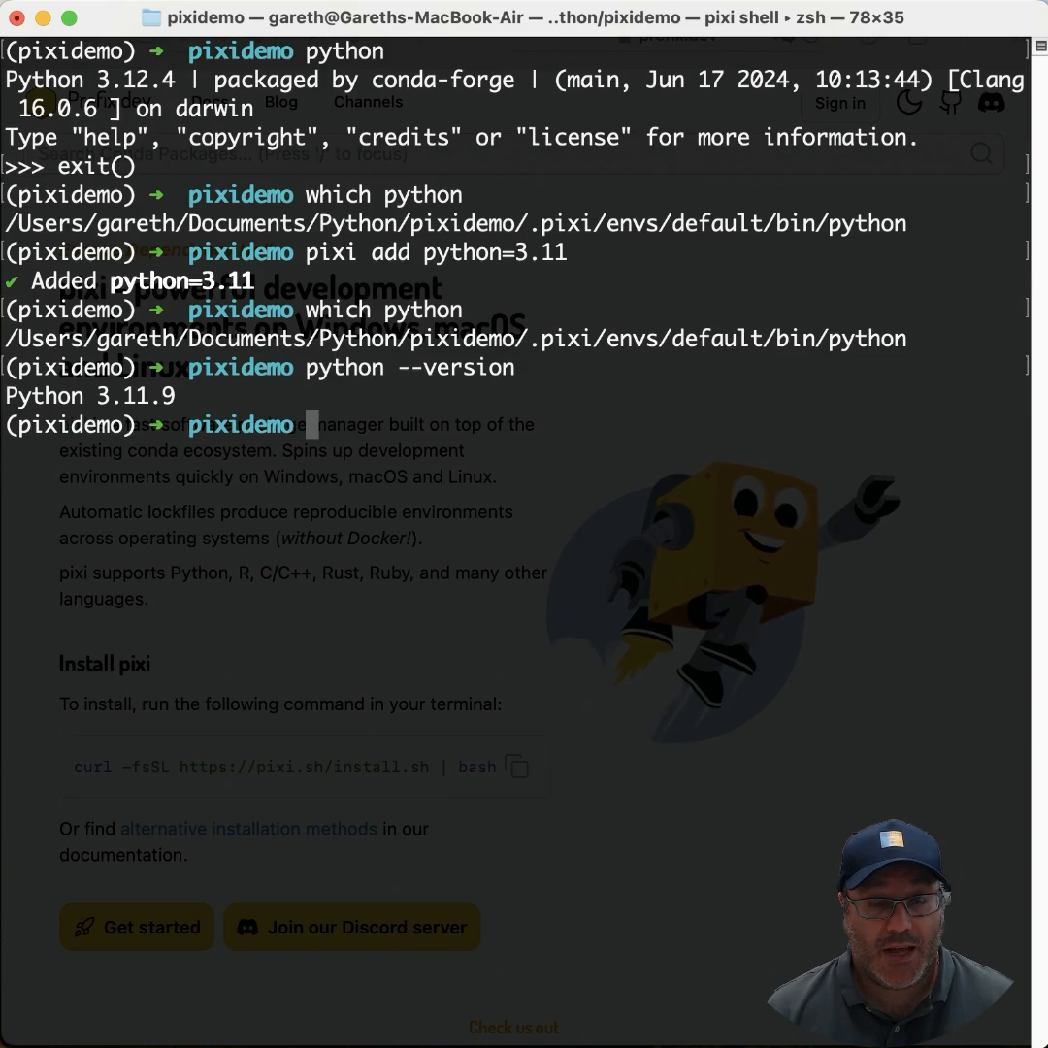
type("pi")
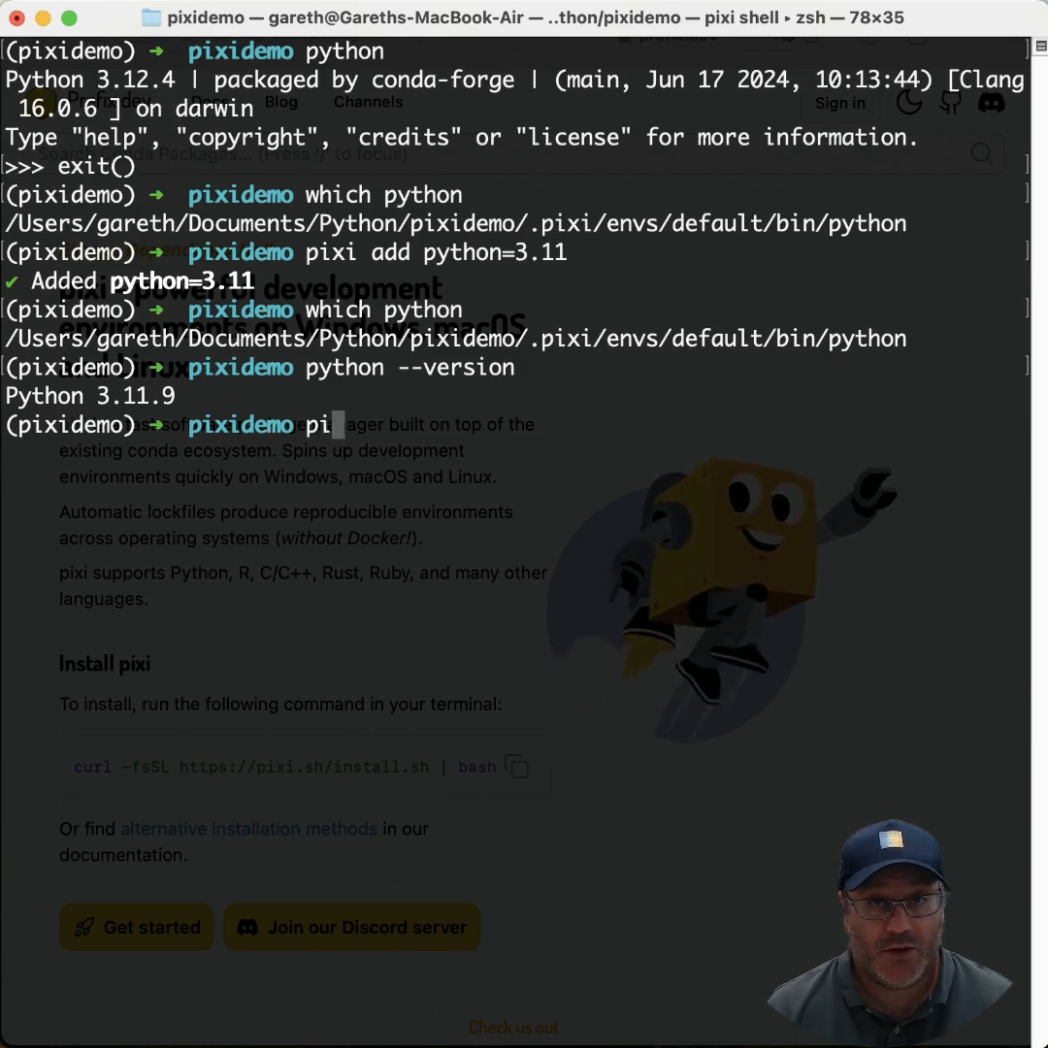
- List the environment's packages with `pixi list`, then launch Python 3.11.9 via `pixi run python` and exit
key("Return")
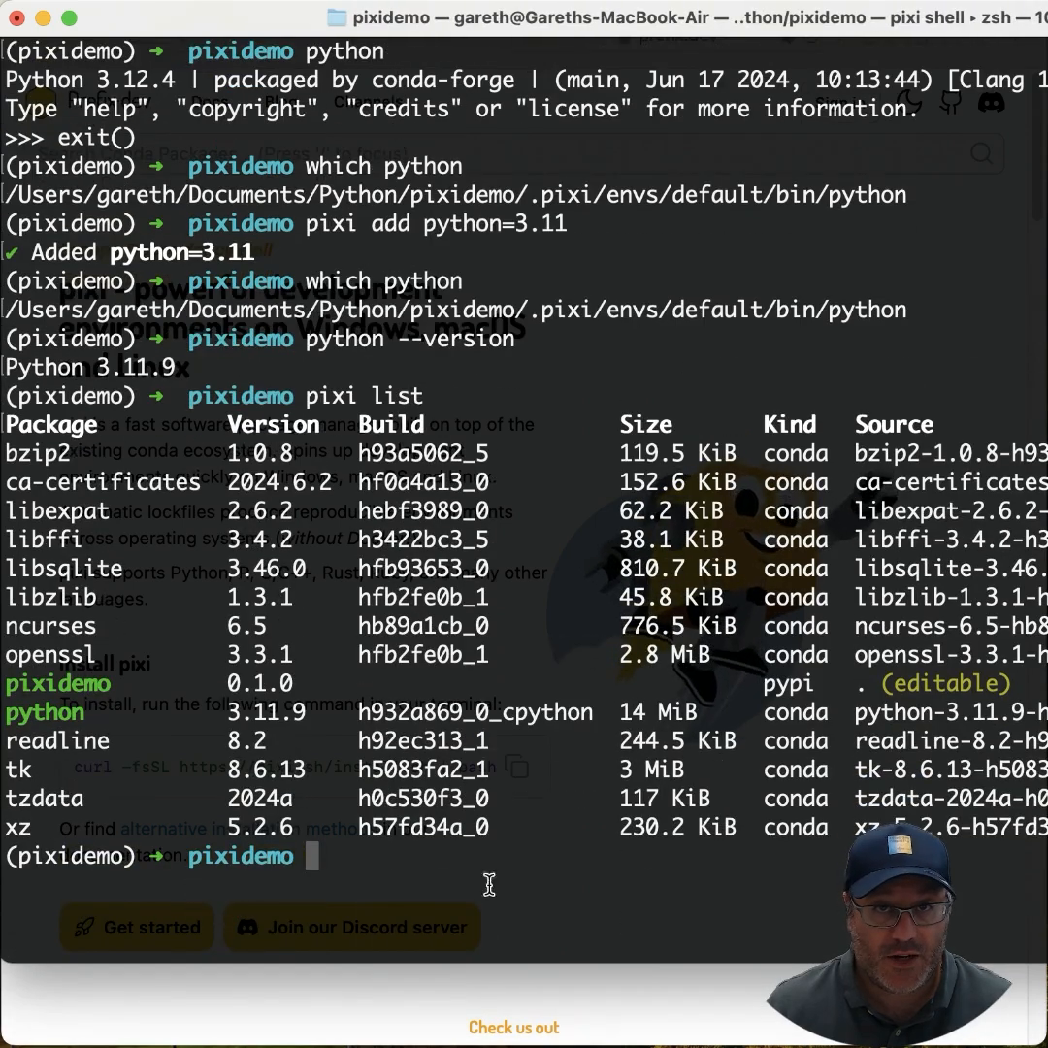
mouse_move(15, 451)
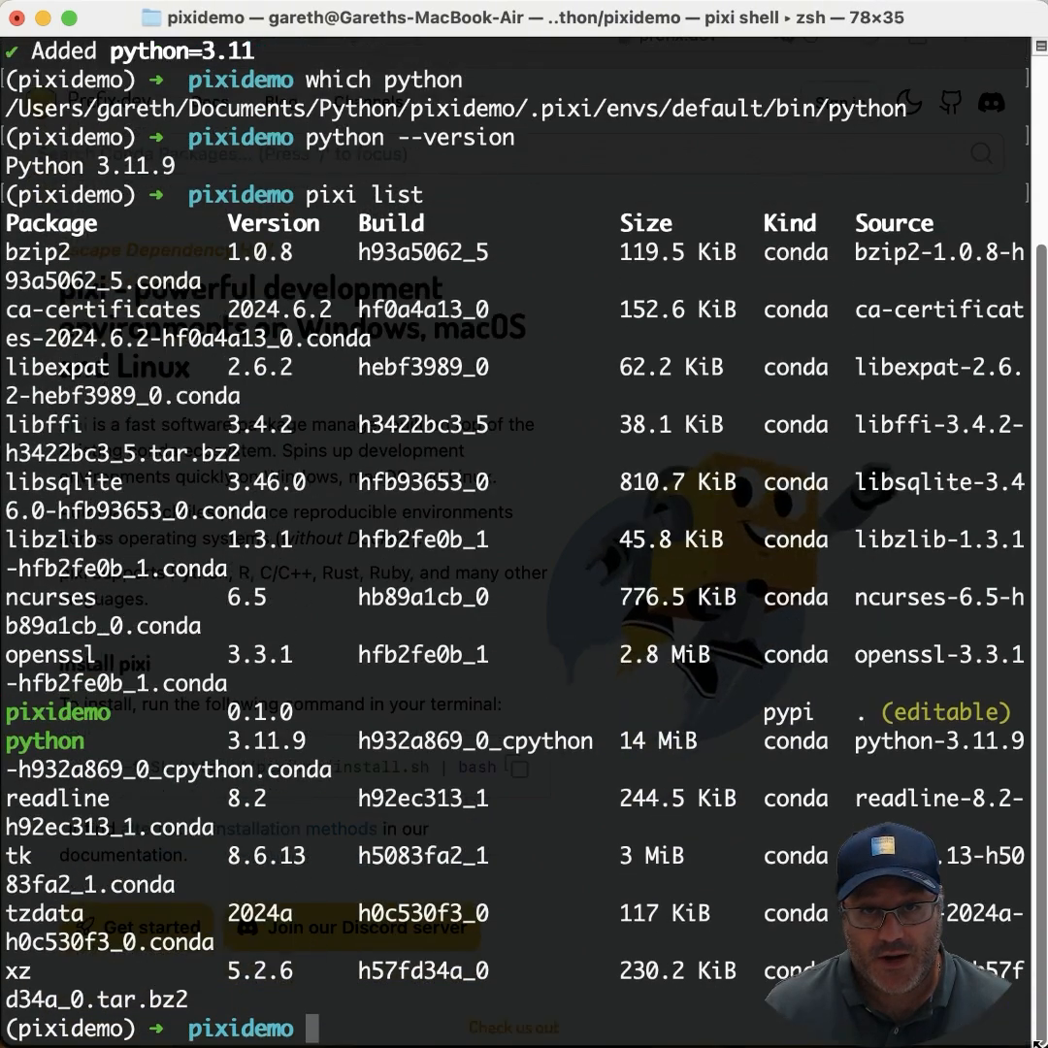
type("cle")
type("pixi run python")
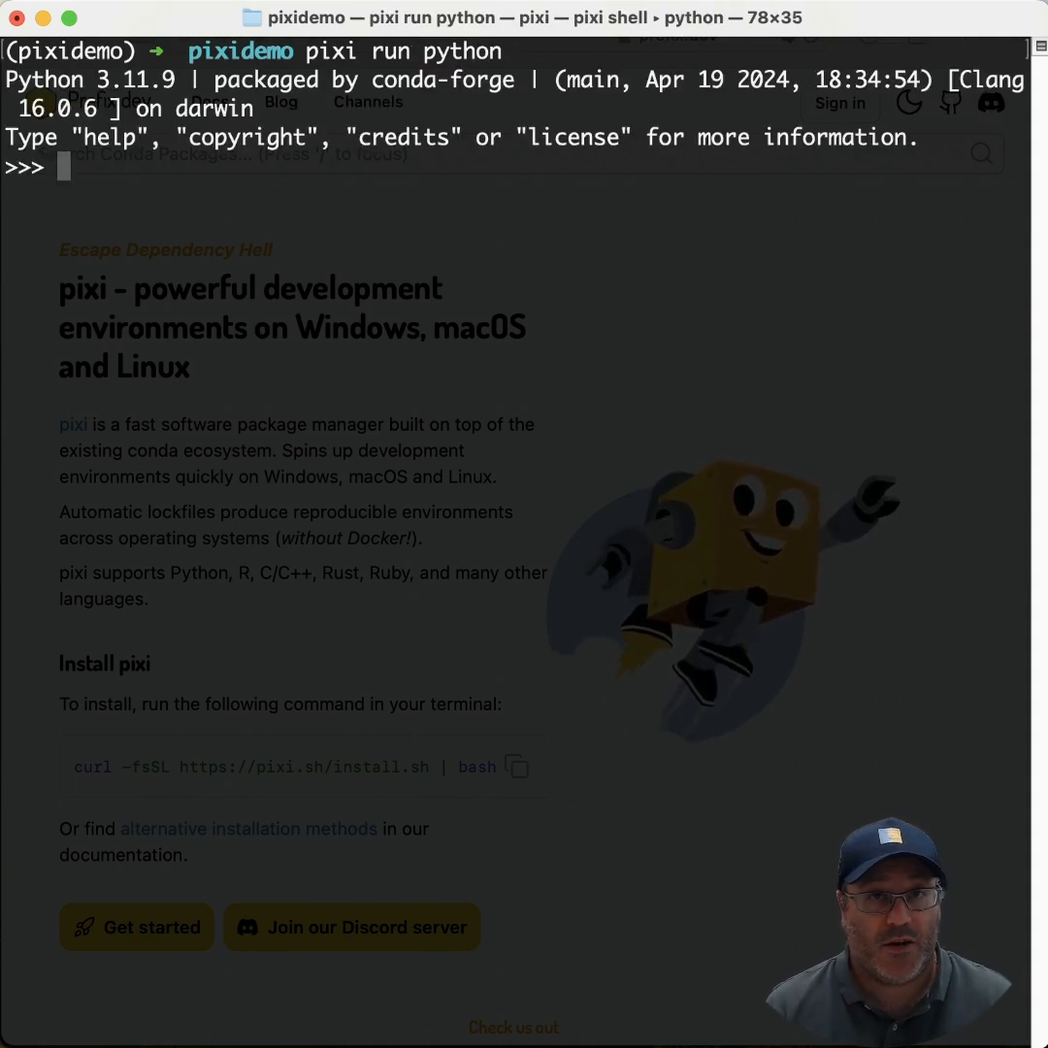
type("exit(")
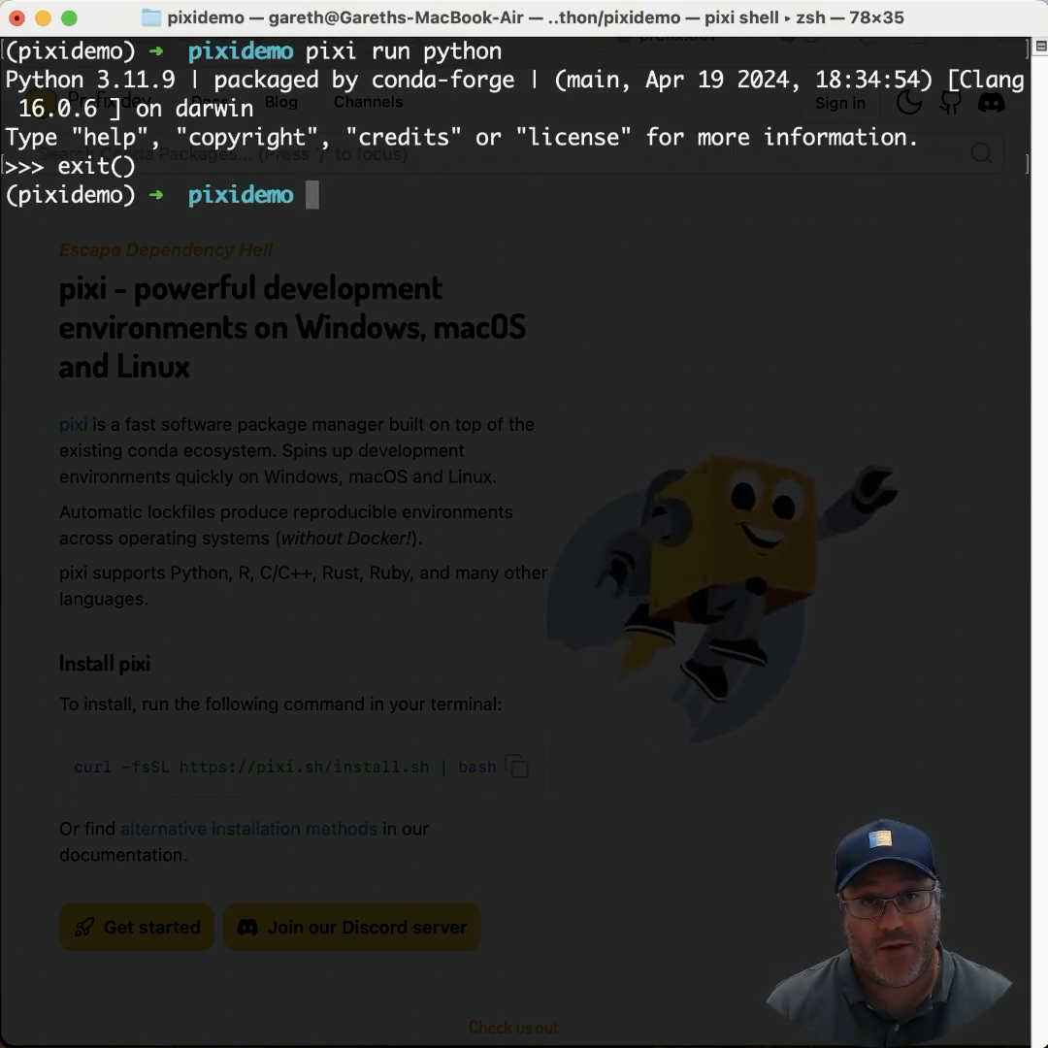
type("cod")
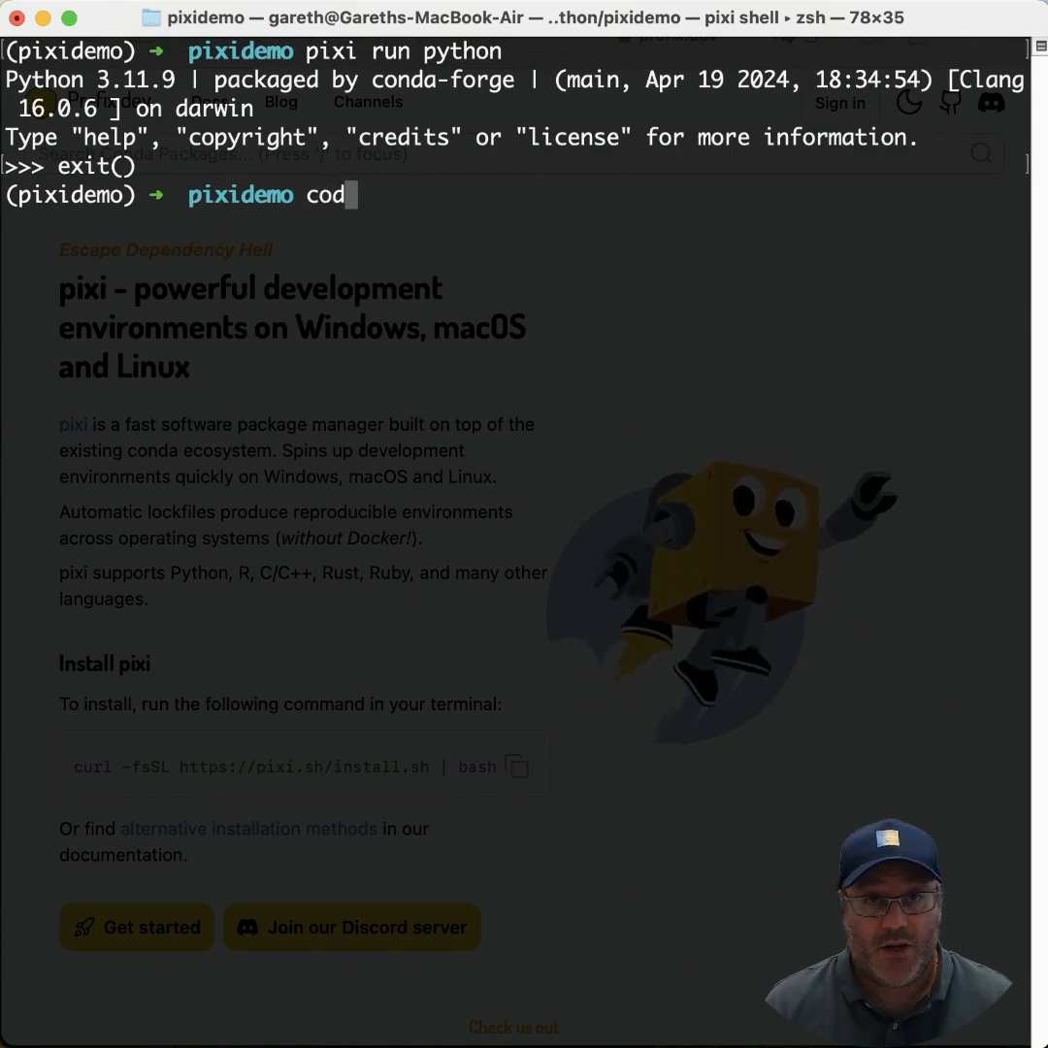
- Open pixidemo in VS Code and view pyproject.toml, then pixi.lock with its locked environments and packages
type("e")
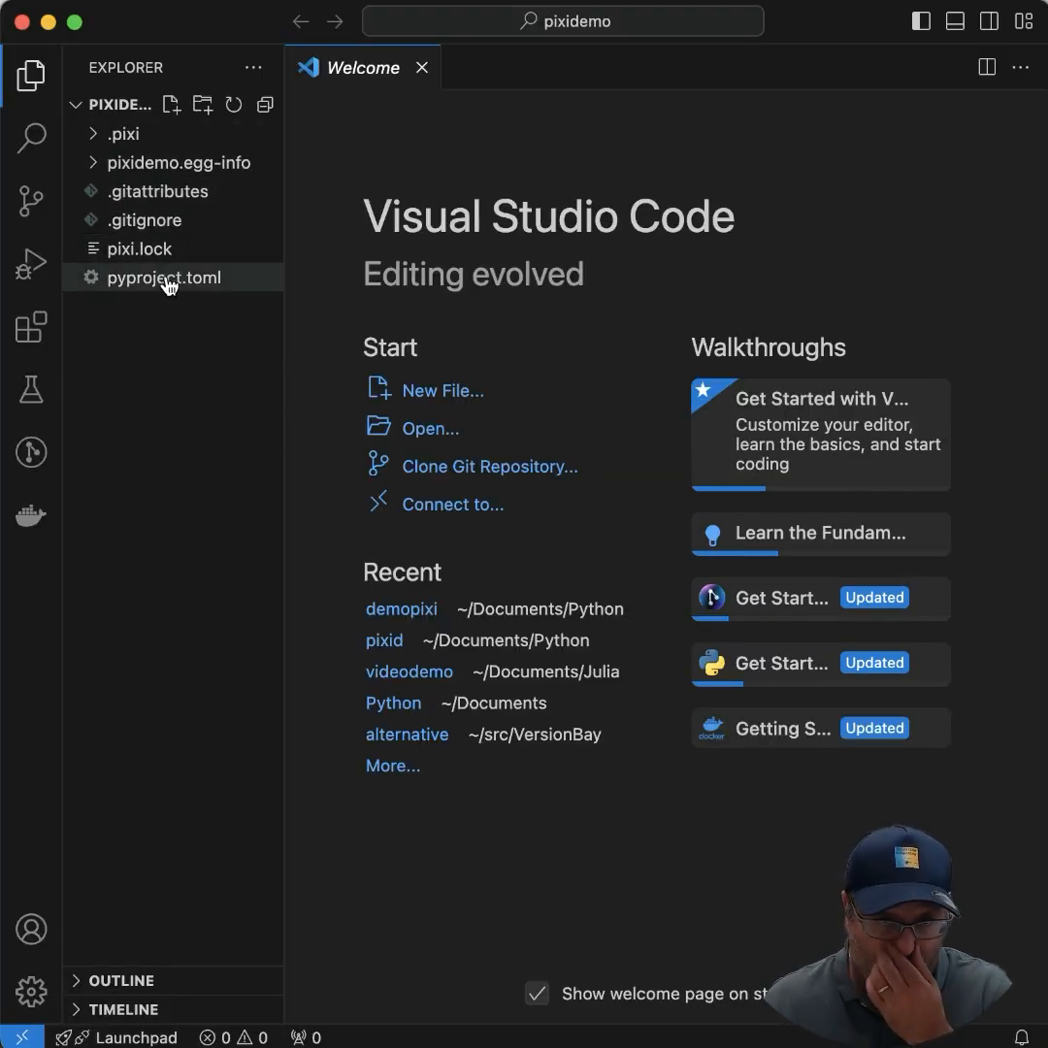
double_click(152, 278)
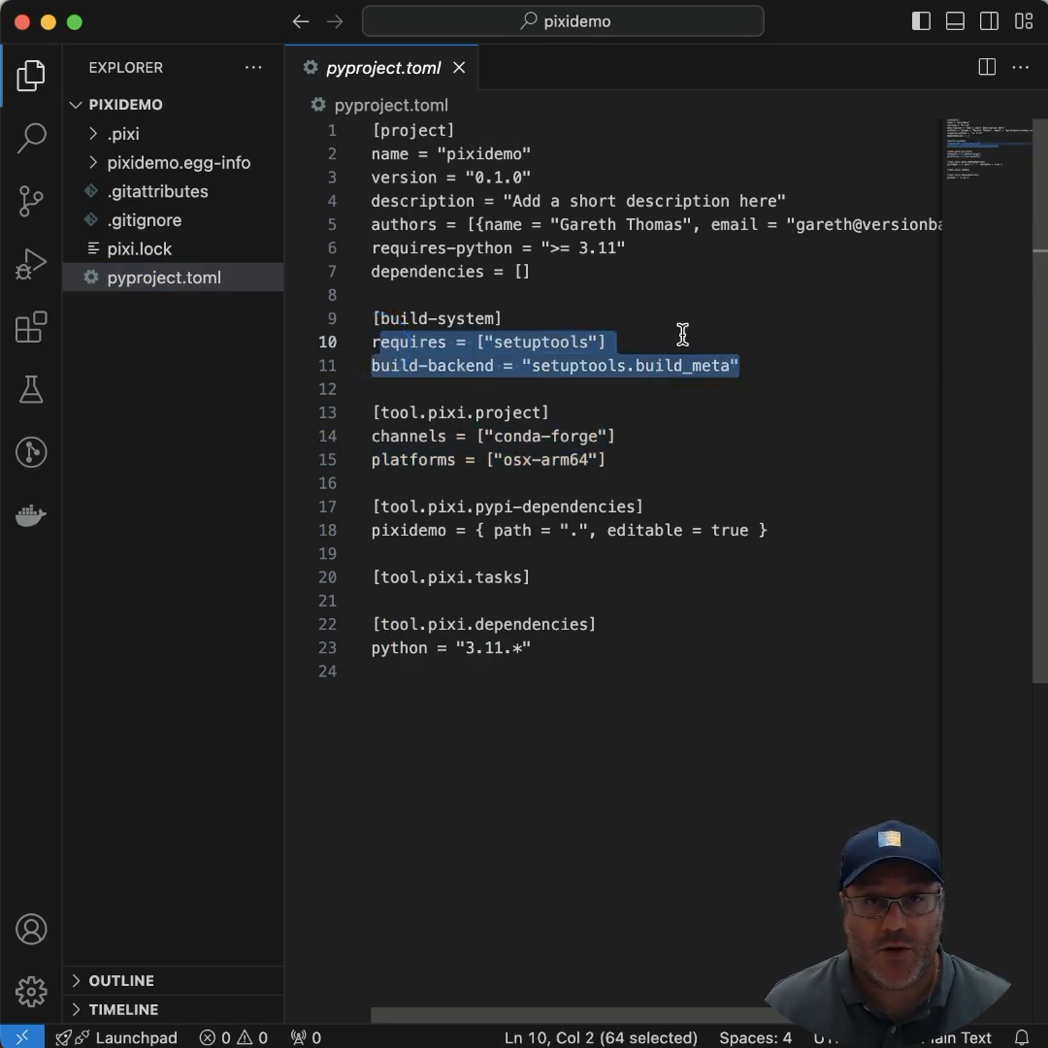
left_click(144, 248)
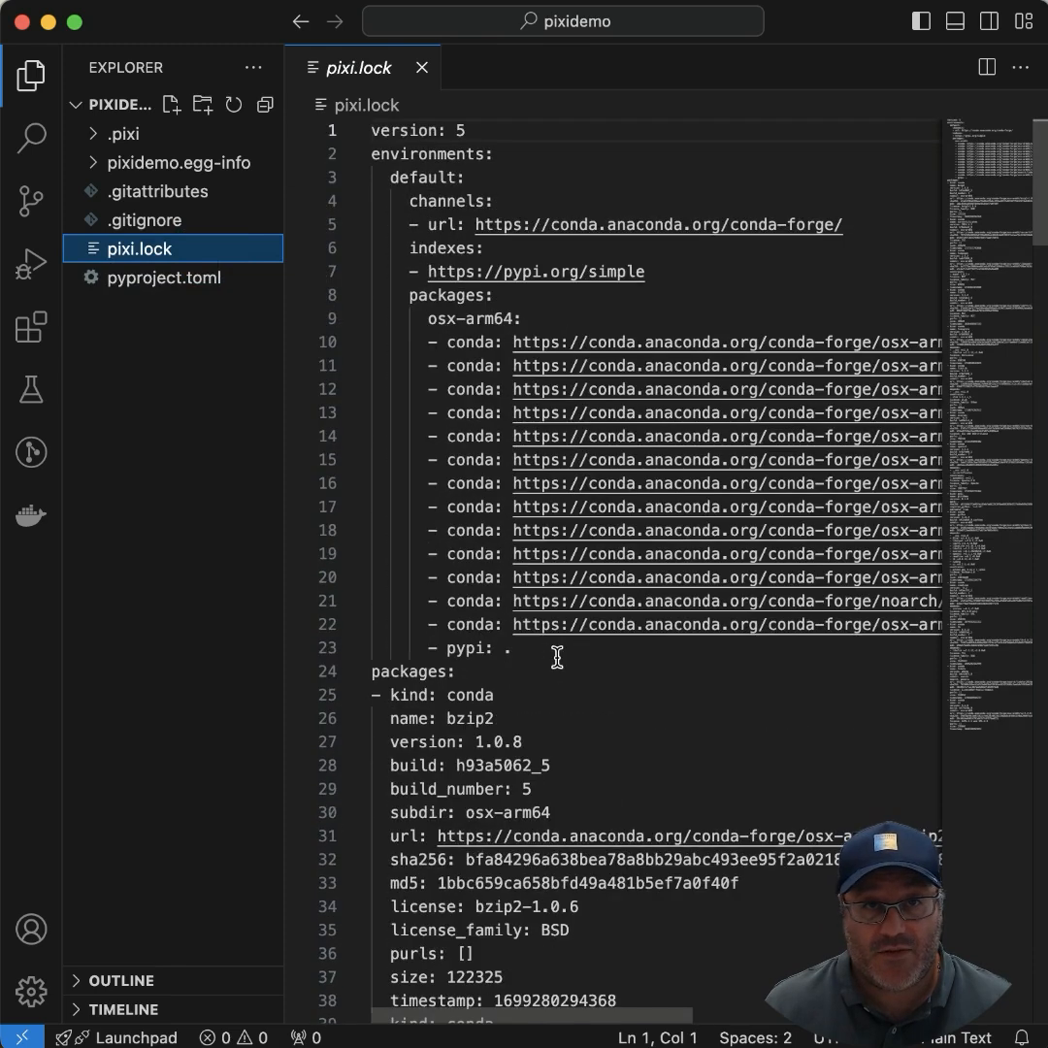
- Browse the .pixi/envs/default bin executables, then view .gitignore and .gitattributes marking pixi.lock as YAML
left_click(124, 132)
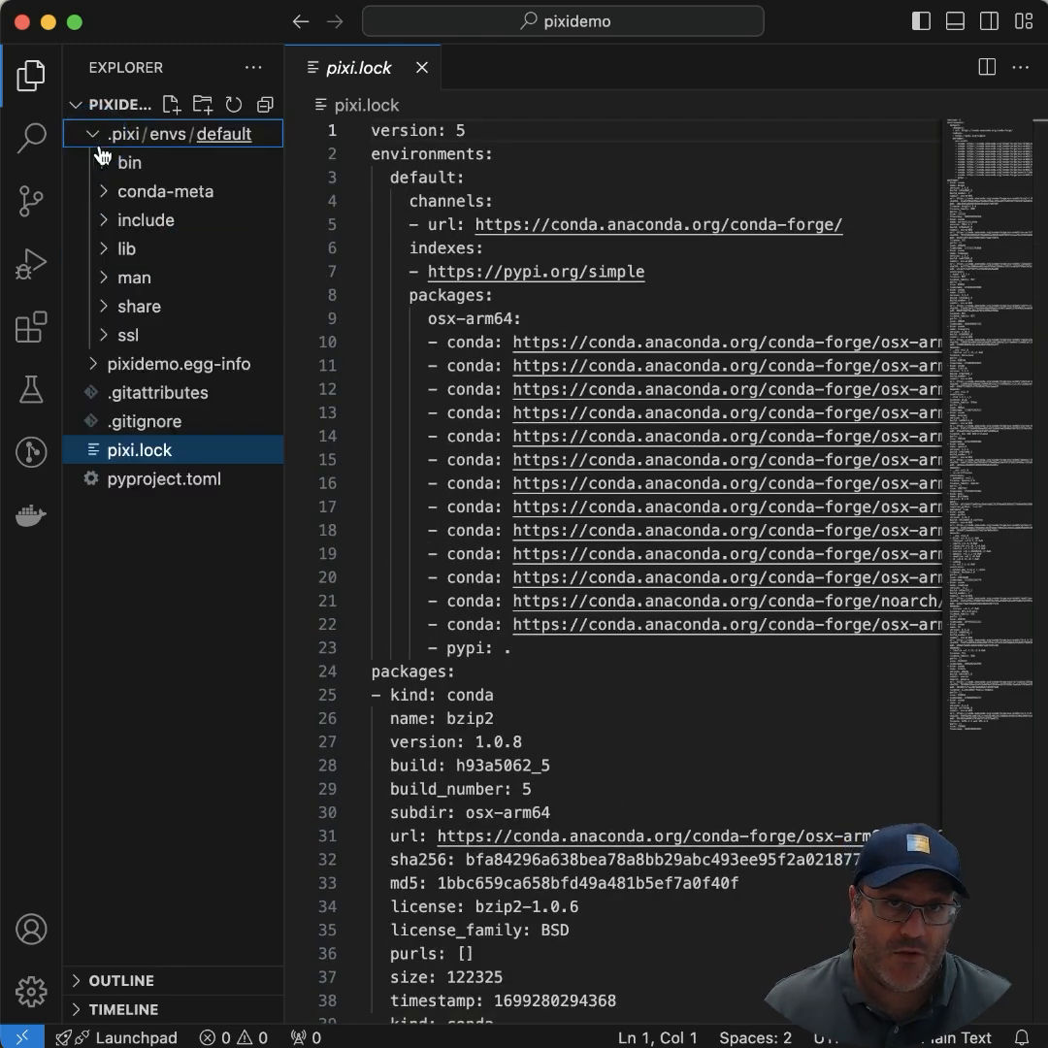
left_click(128, 163)
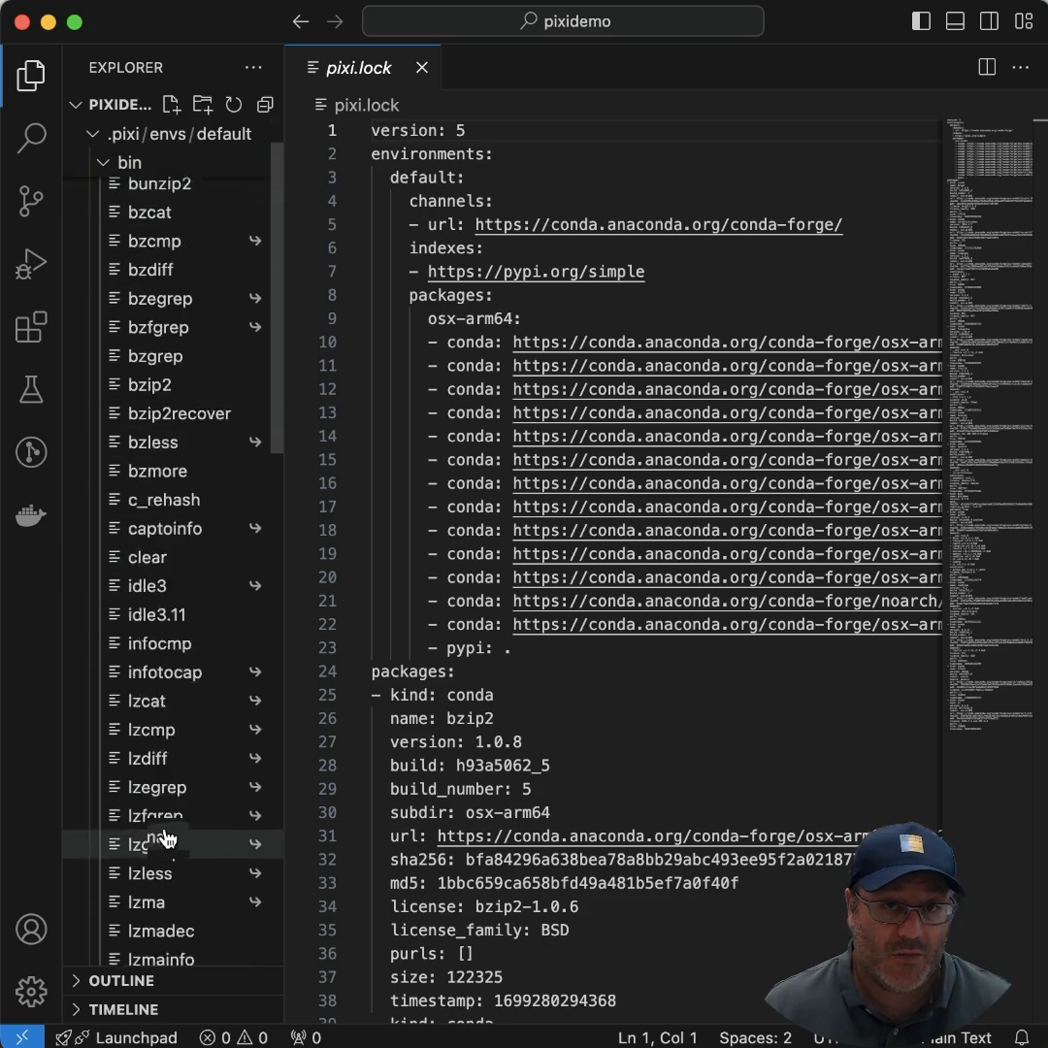
scroll("down", 3)
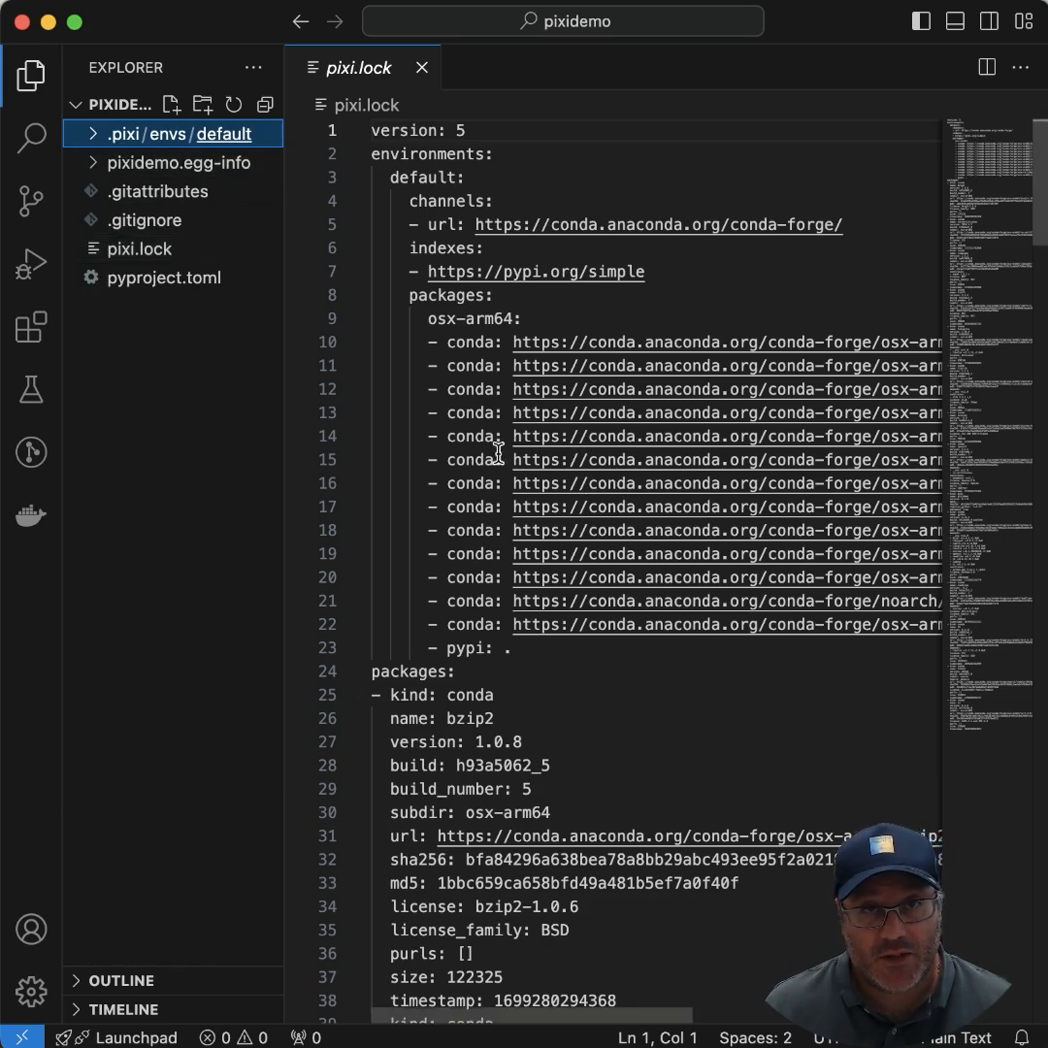
mouse_move(540, 579)
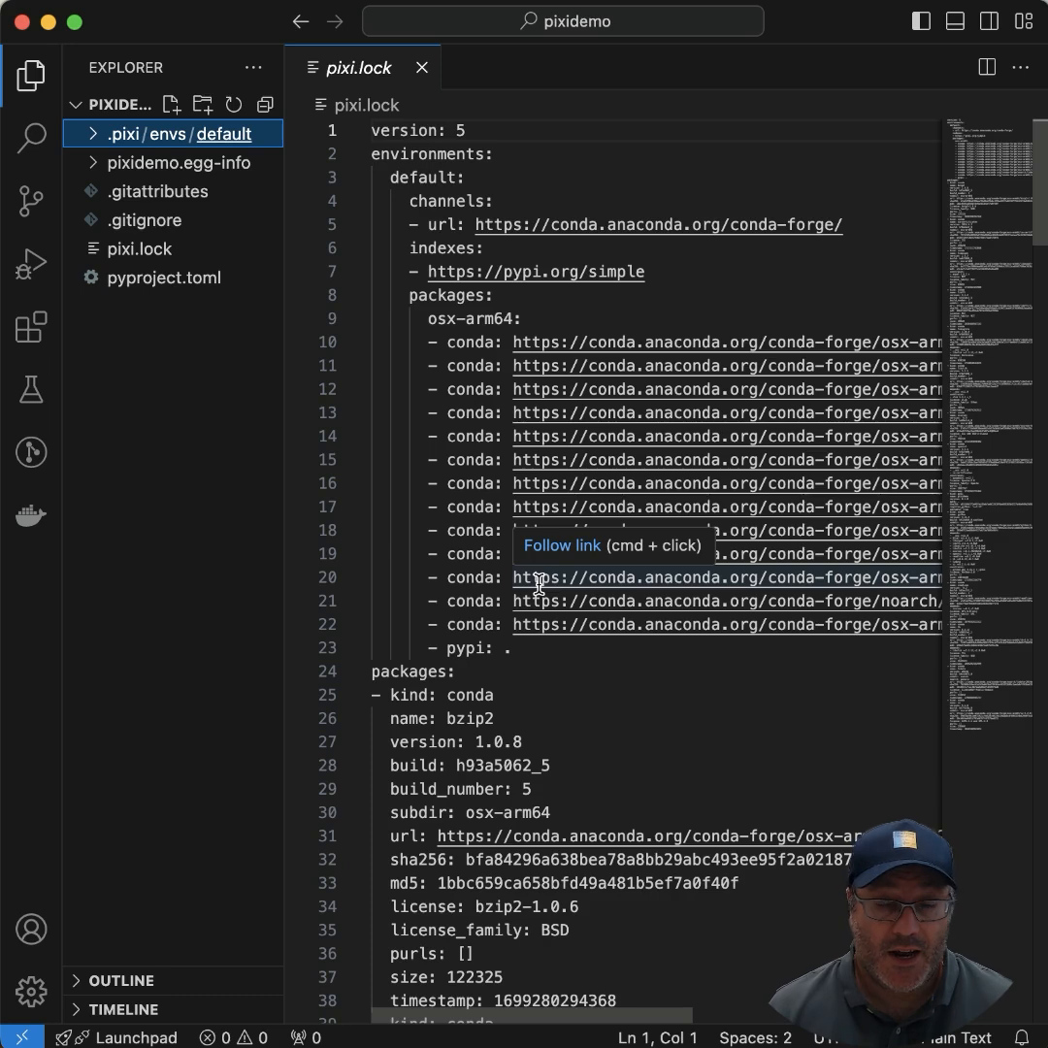
mouse_move(147, 219)
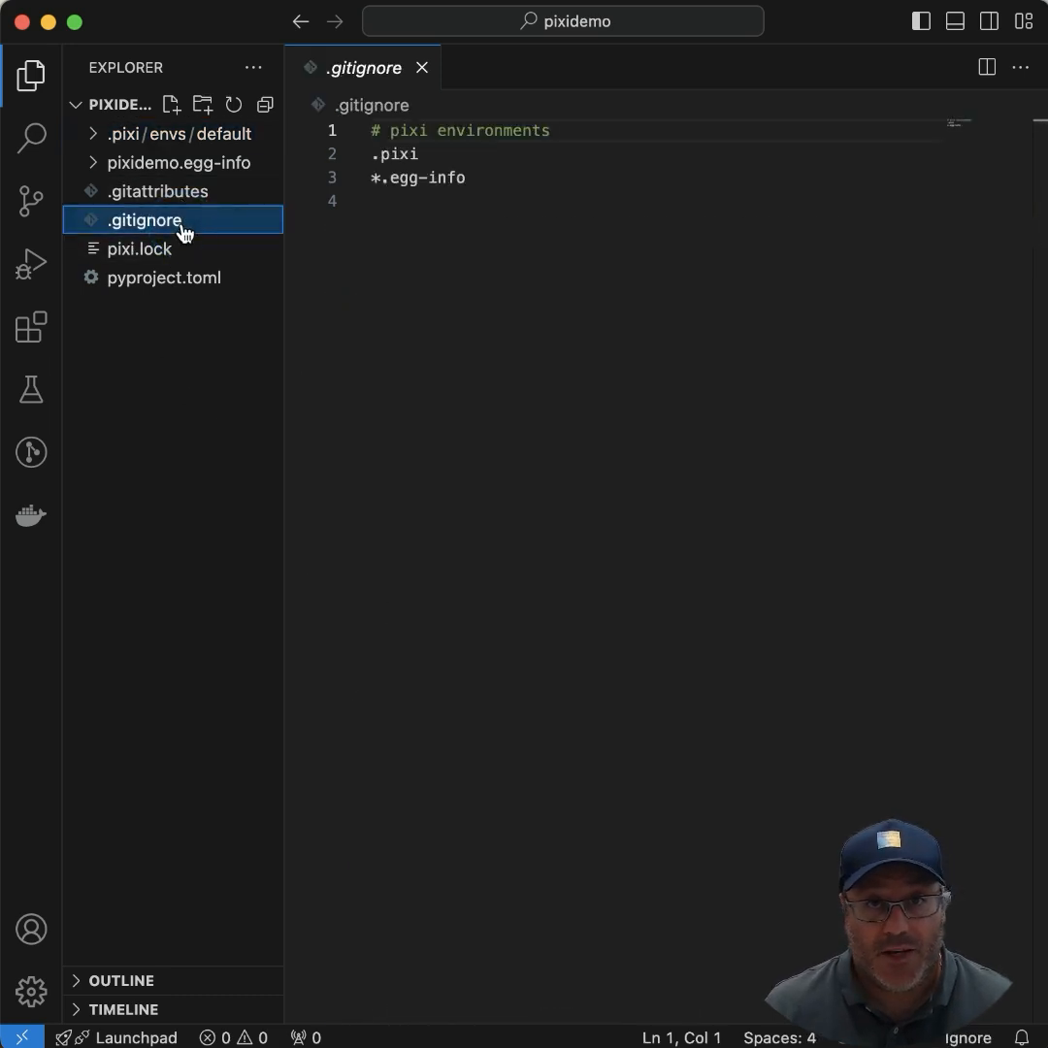
left_click(161, 190)
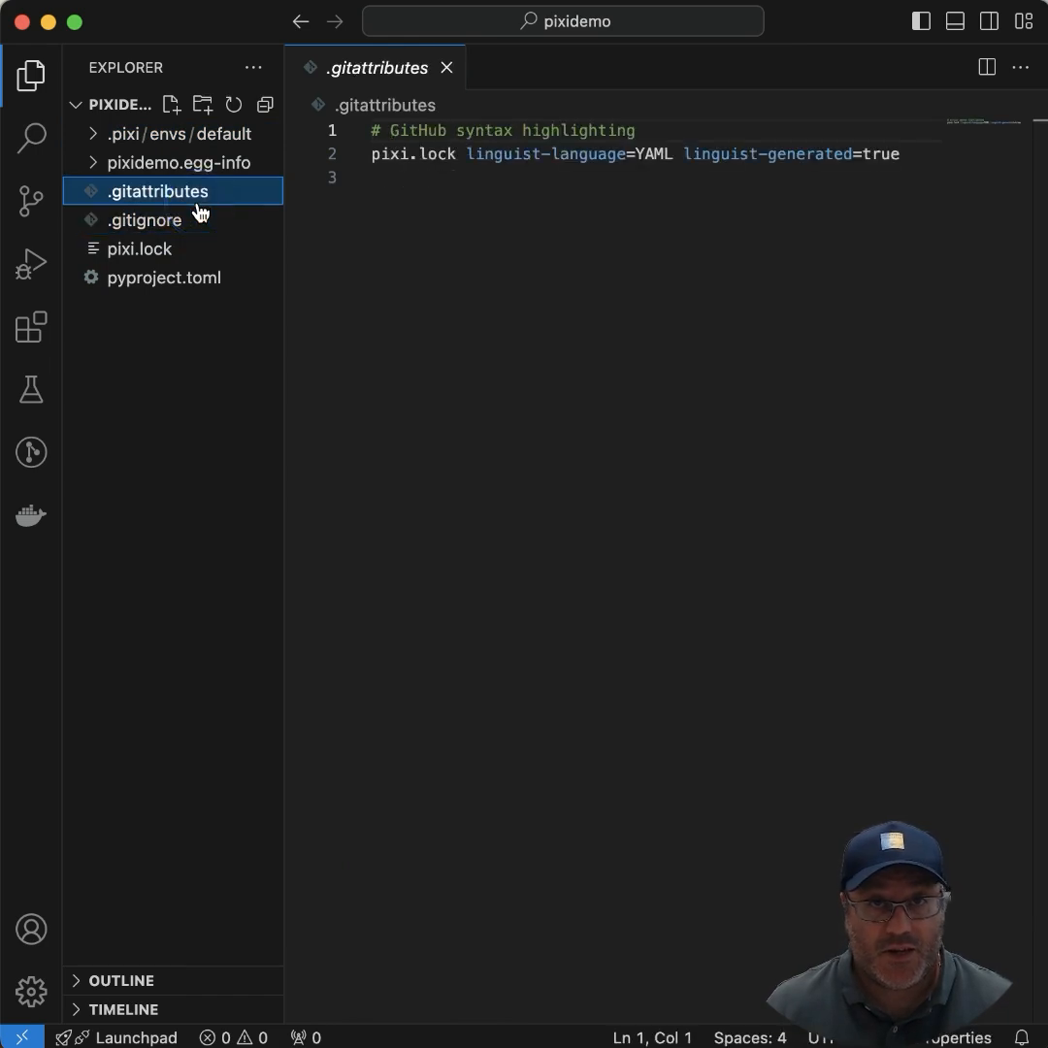
mouse_move(206, 155)
type("p")
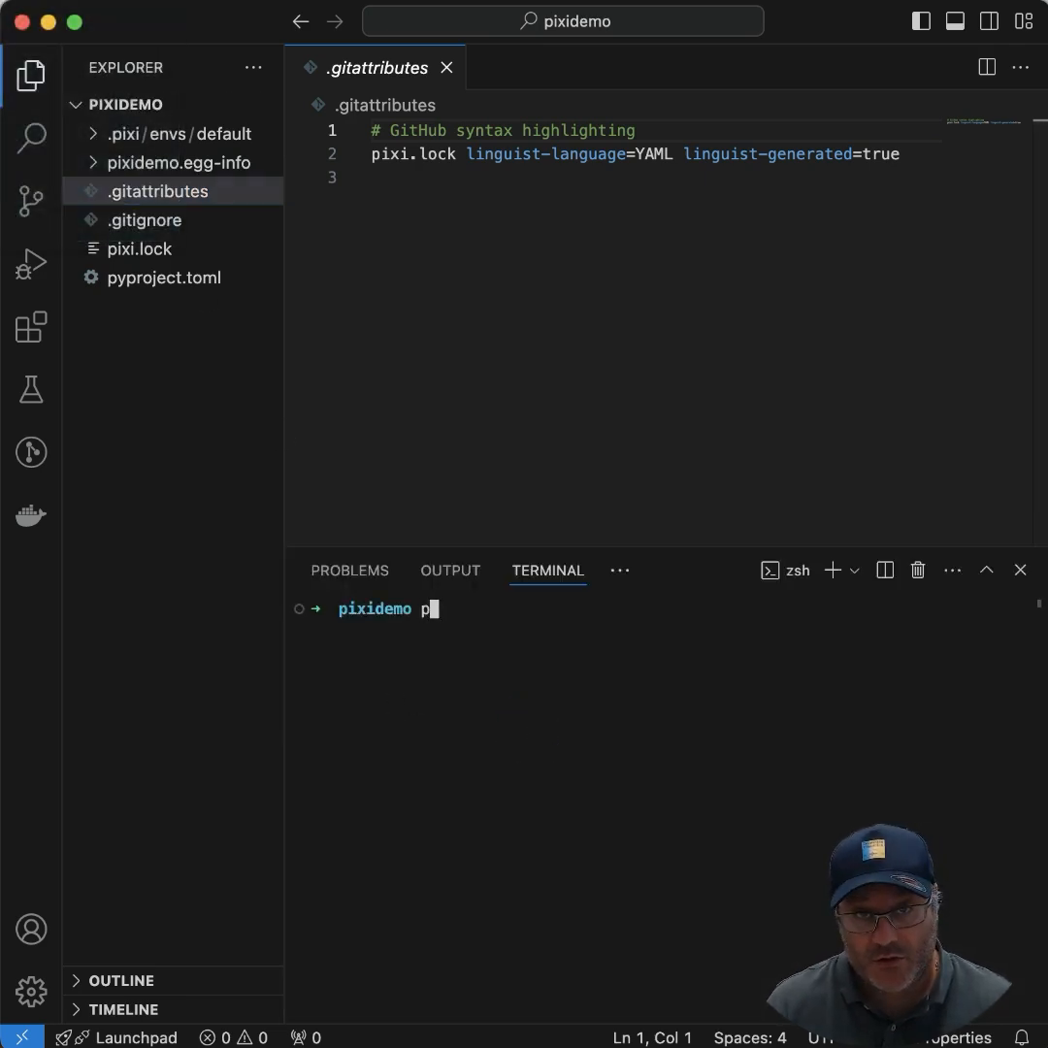
- In the integrated terminal run `pixi shell`, `pixi list` and `pixi add numpy`, then show the Explorer again
type("ixi shell")
type("pixi add")
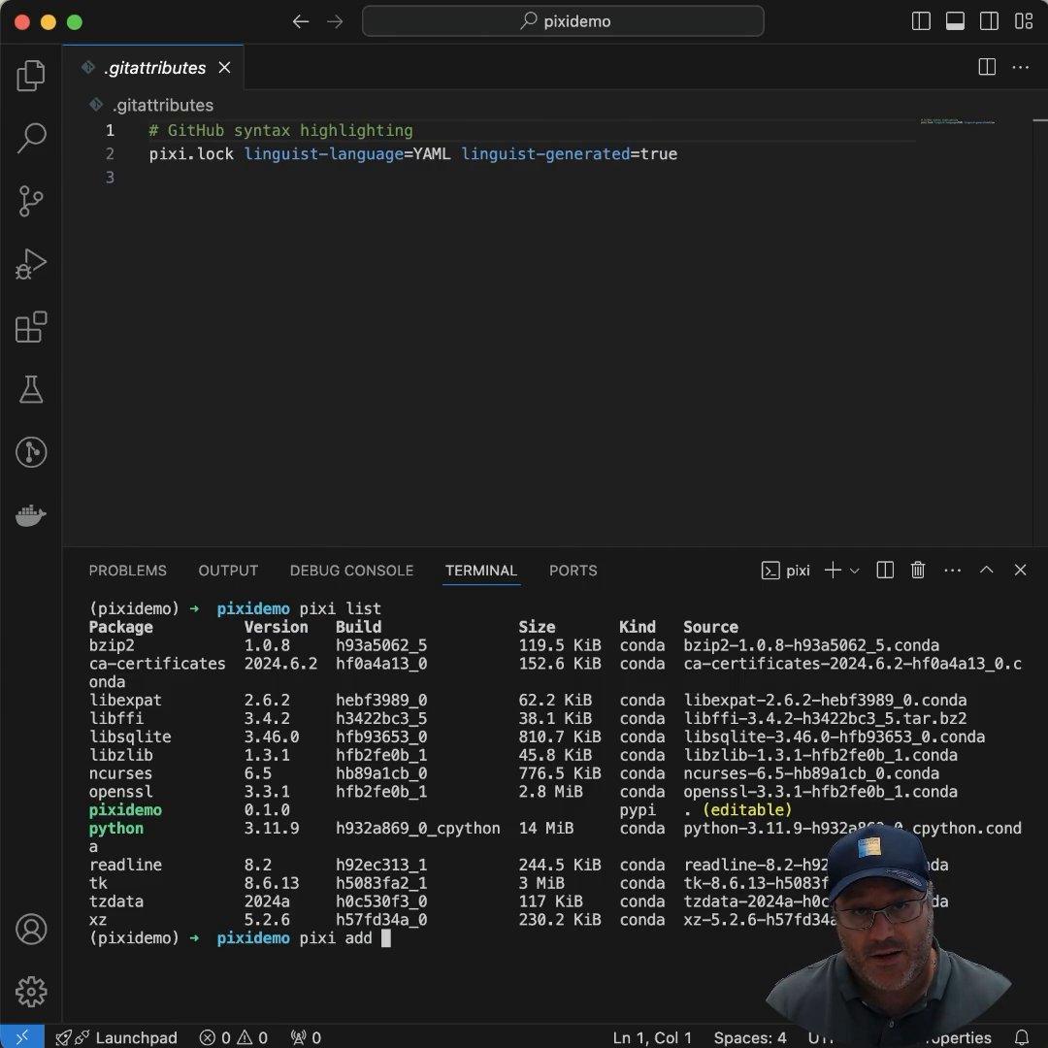
type("numpy")
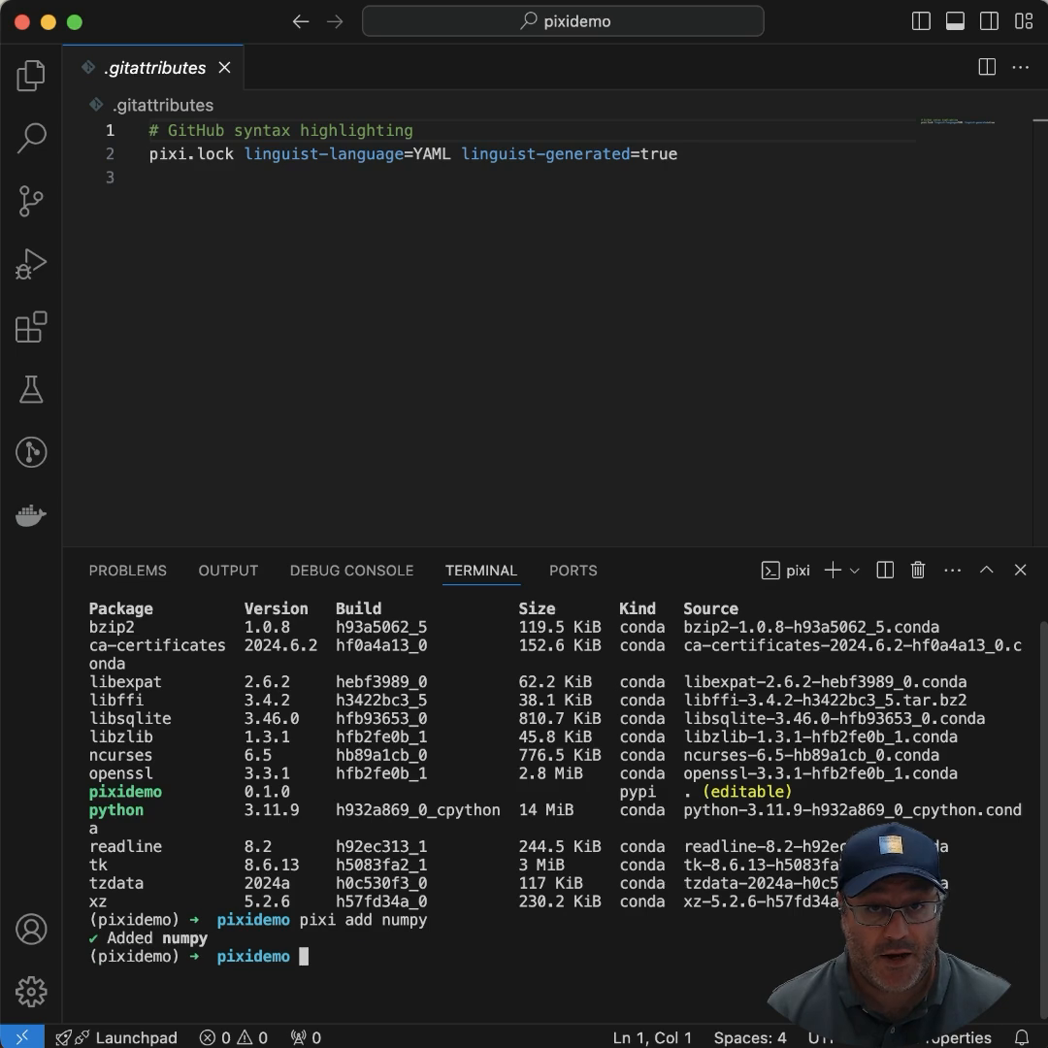
left_click(31, 75)
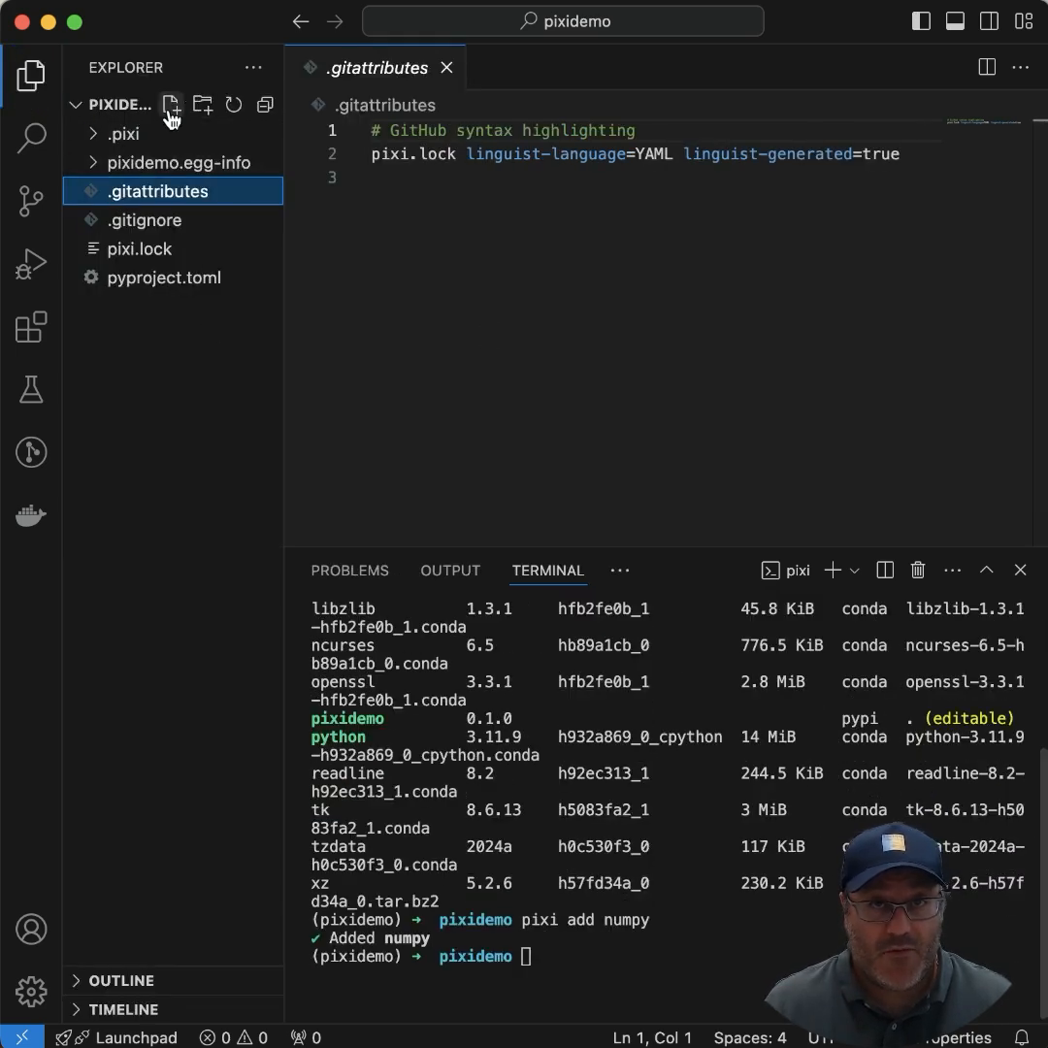
- Create calculation.py defining mytimes2(a) that returns a + a
left_click(171, 105)
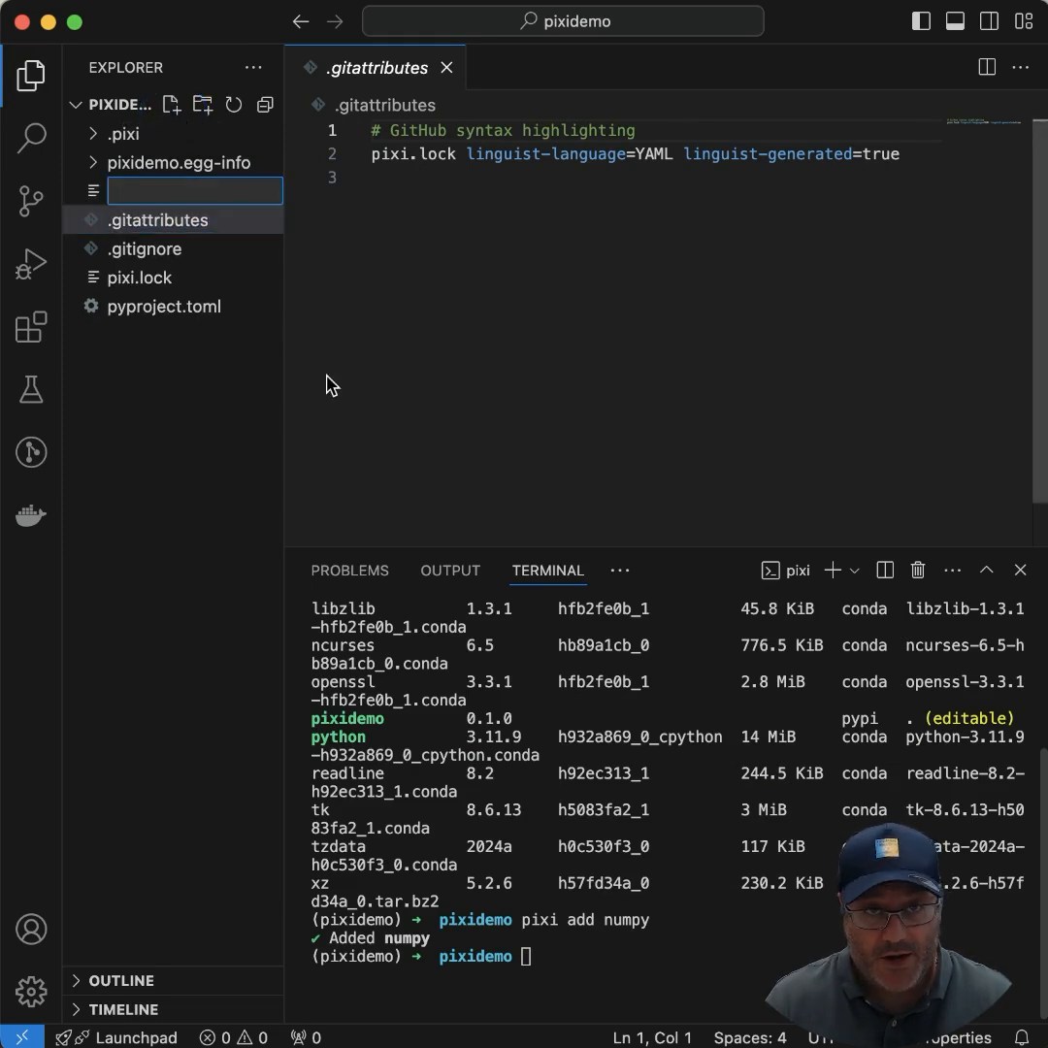
type("calculation.")
type("d")
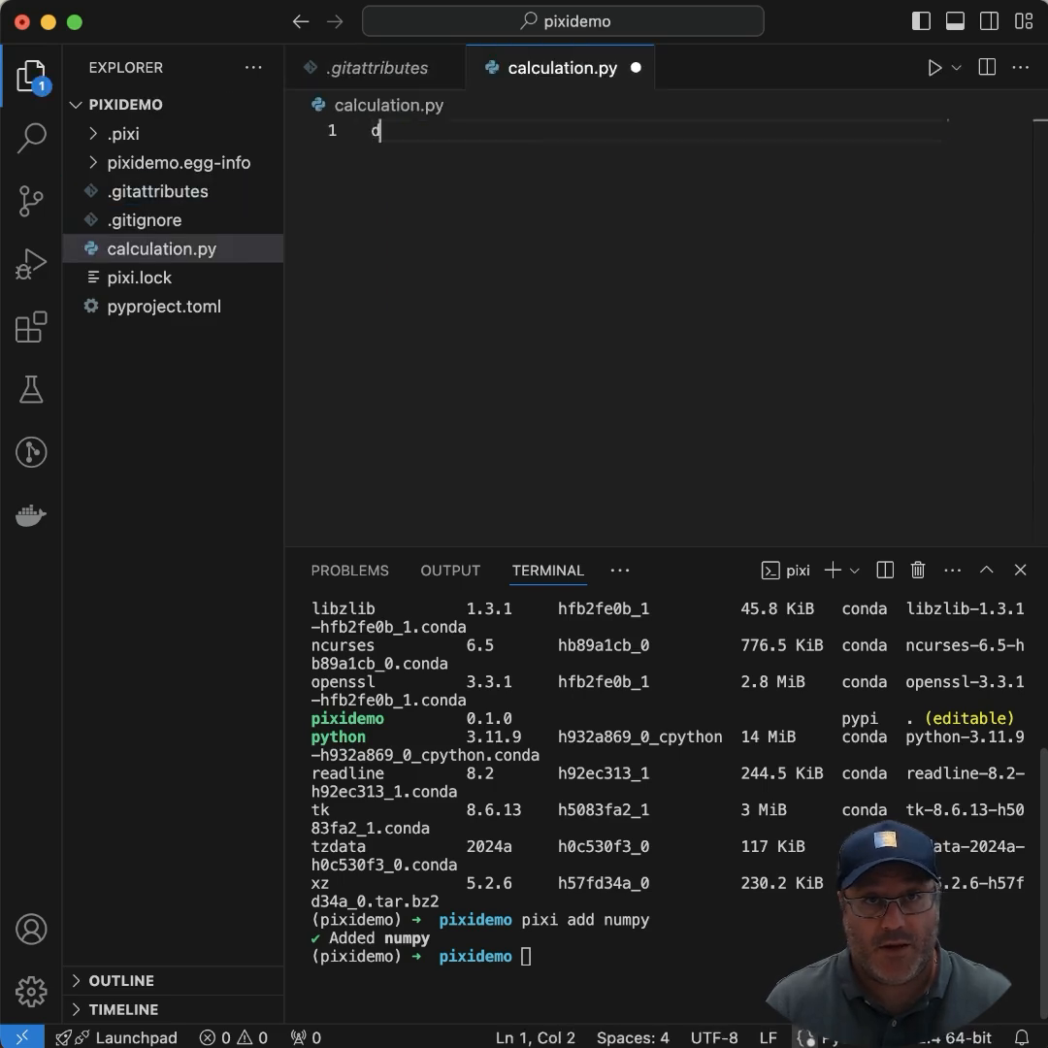
type("ef mytimes")
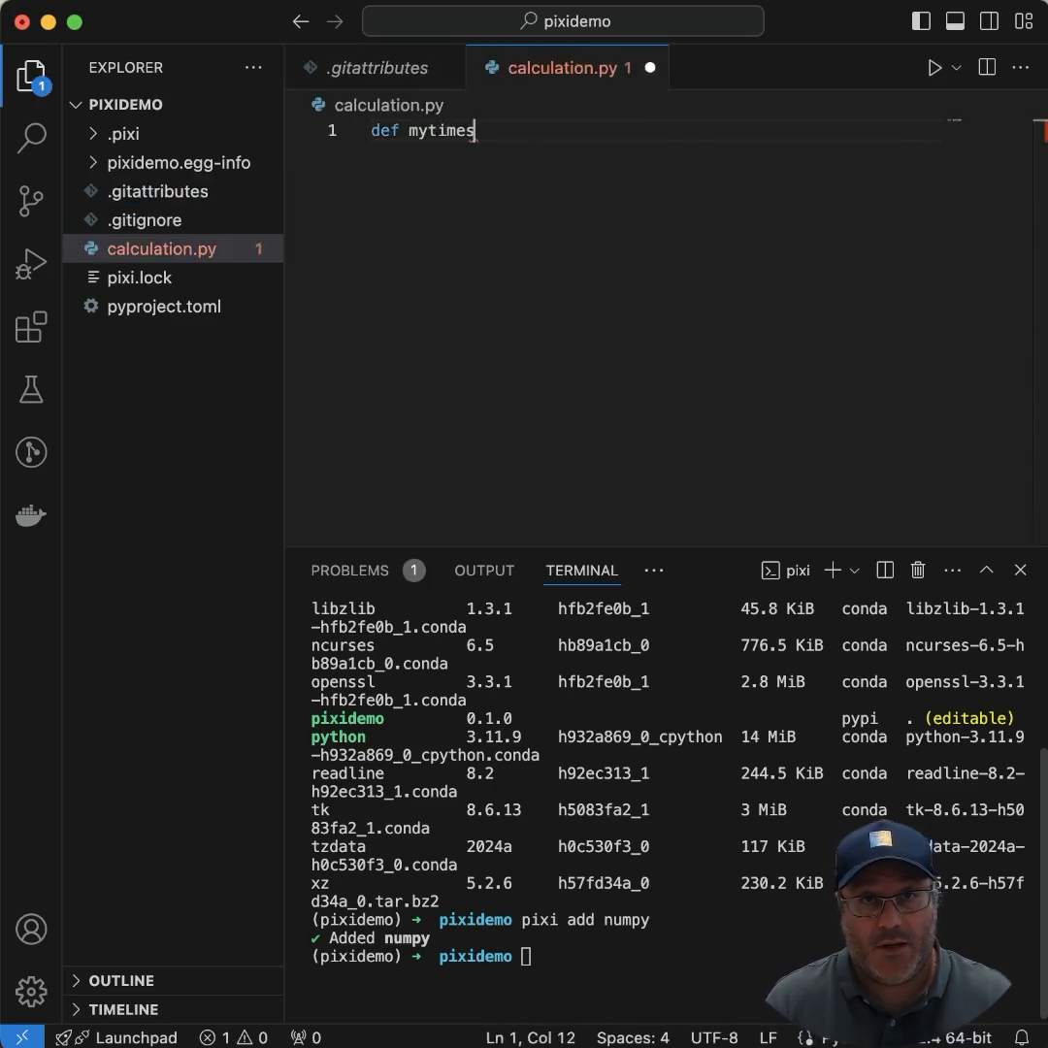
type("2(a):")
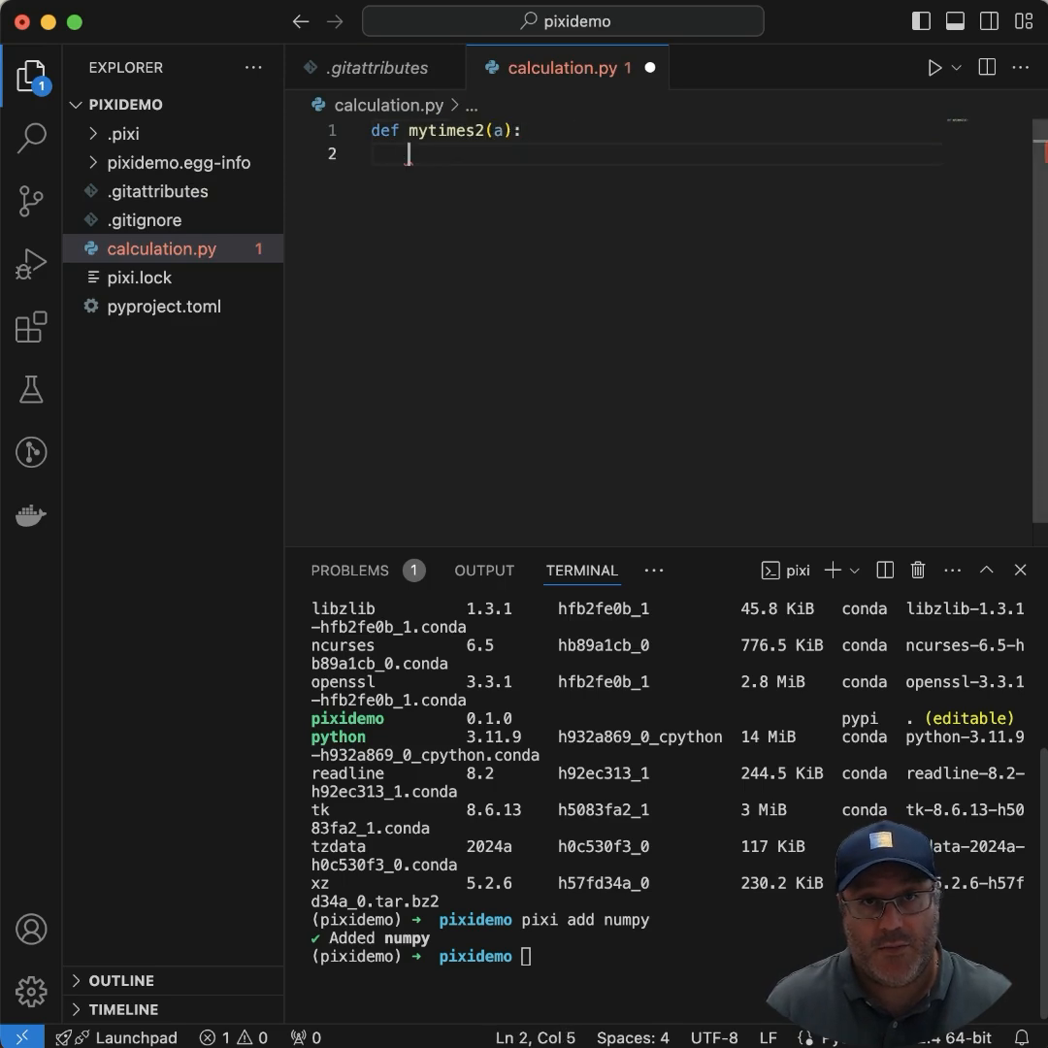
type("return a +")
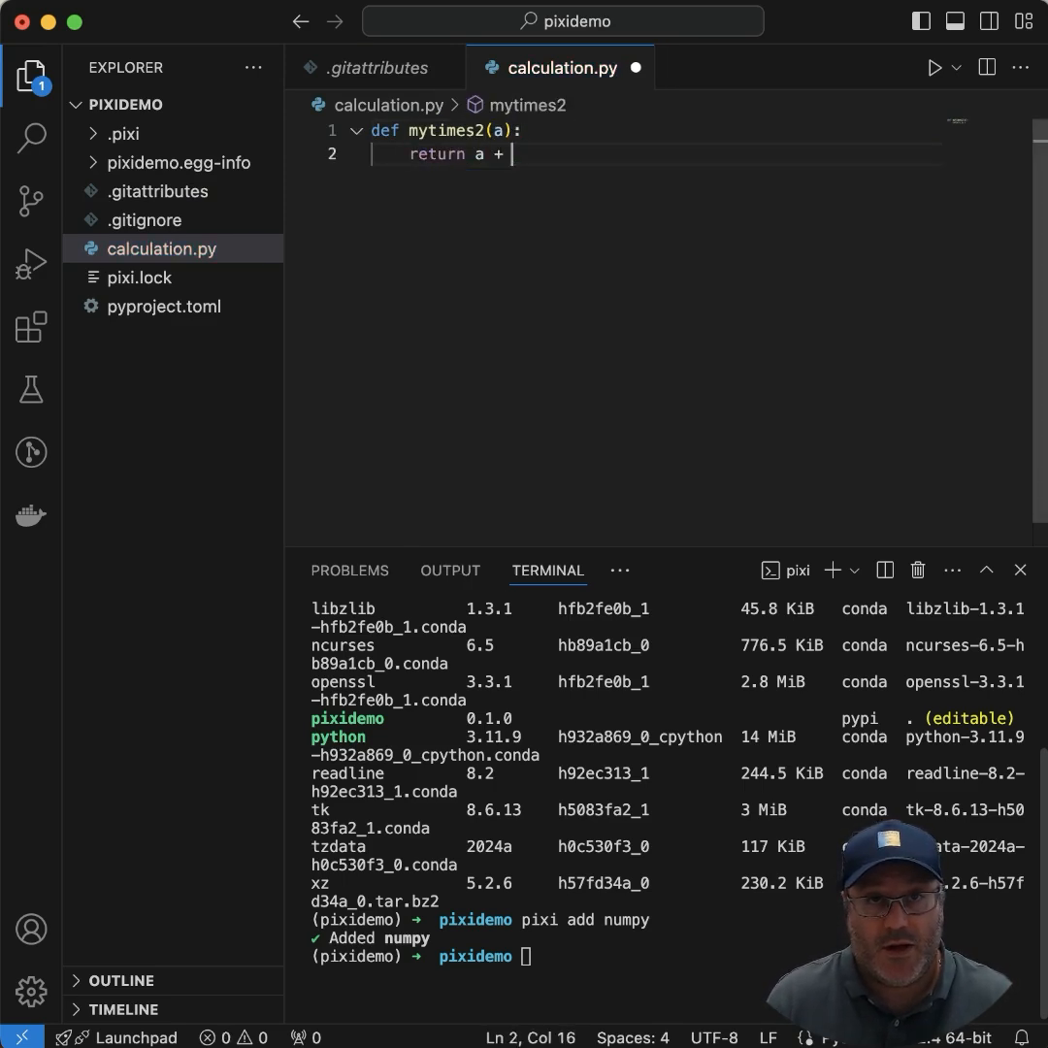
type("a")
left_click(670, 957)
type("python calculation.py")
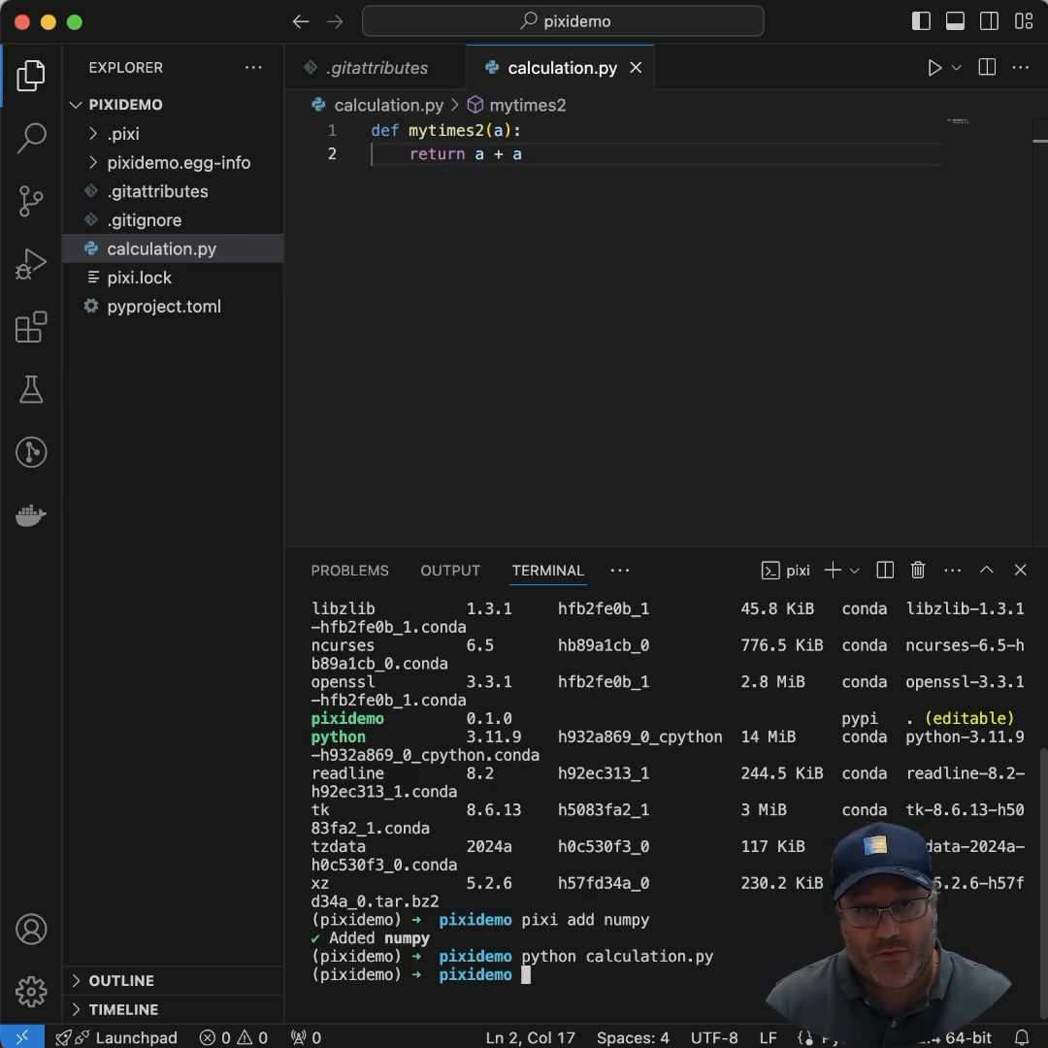
- Add a print("Hello World") line below the function, replacing disp with print, and save
key("enter")
type("disp(\"Hello World\")")
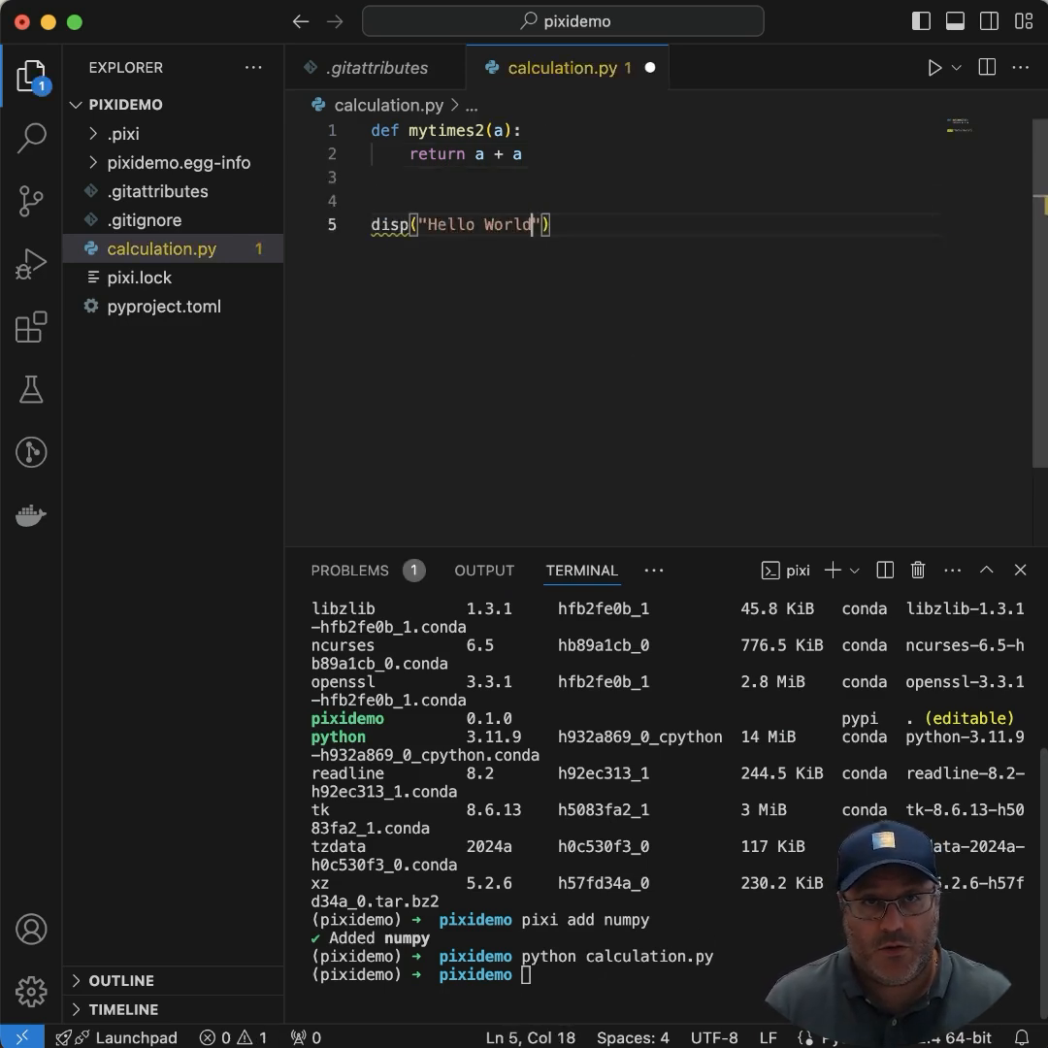
double_click(389, 225)
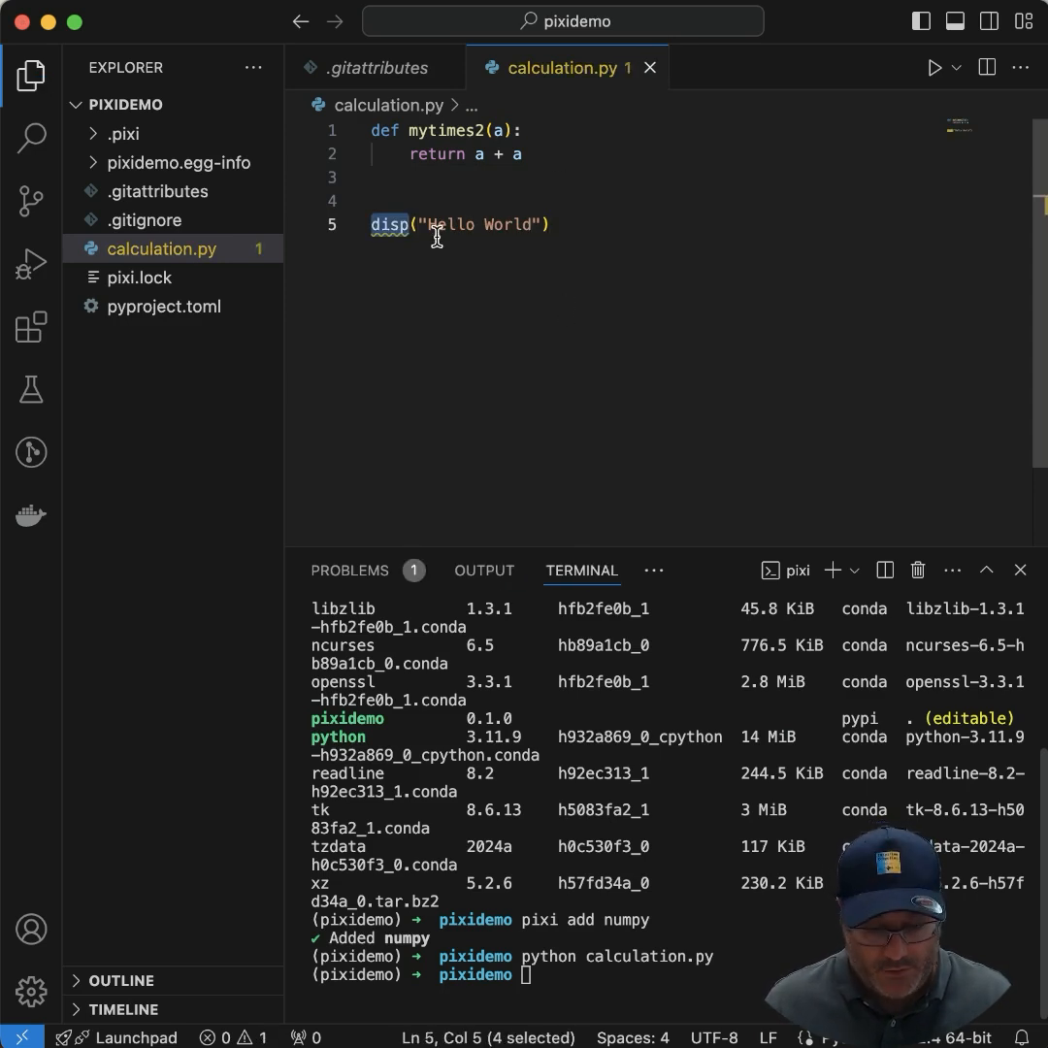
type("print")
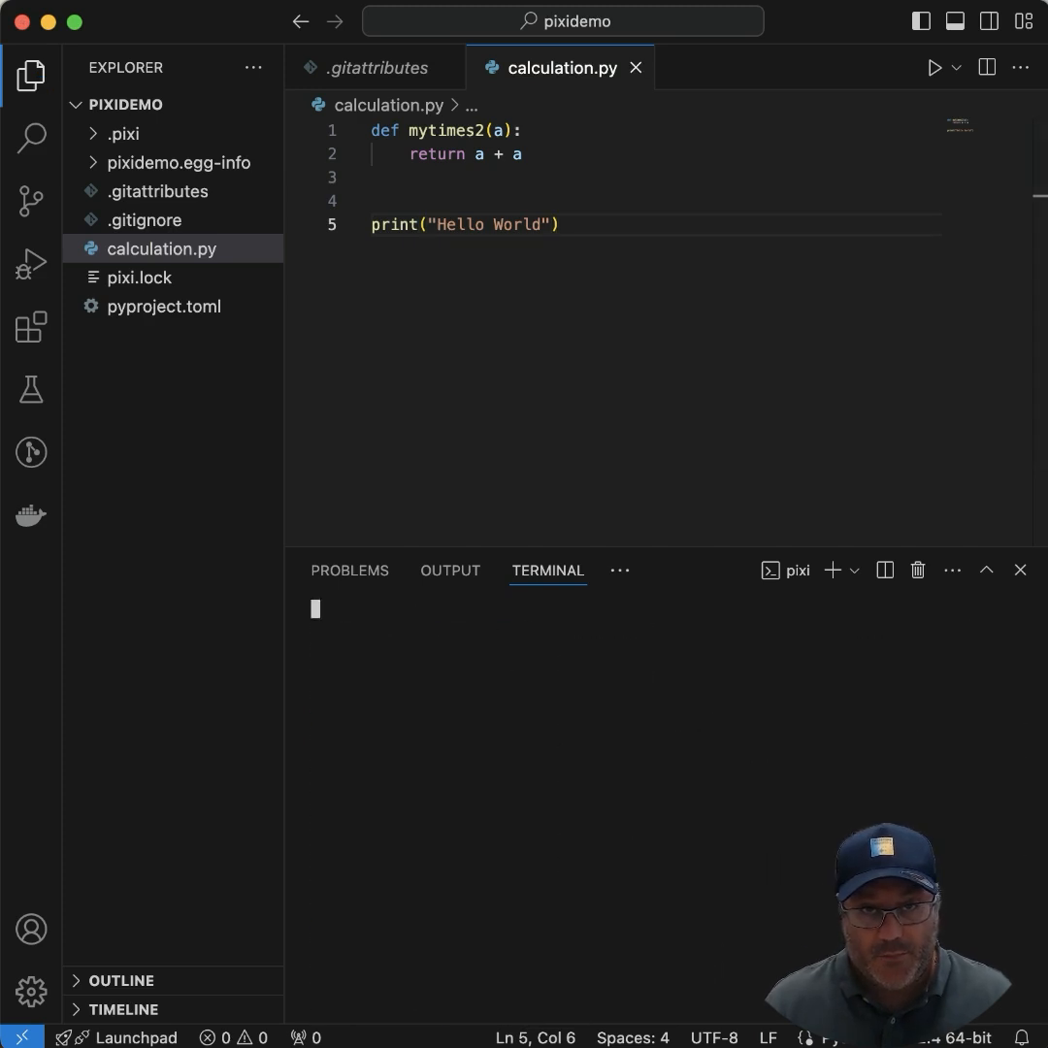
- Run `pixi run python calculation.py` to print Hello World, then reopen pyproject.toml
type("pixi run python calculation.py")
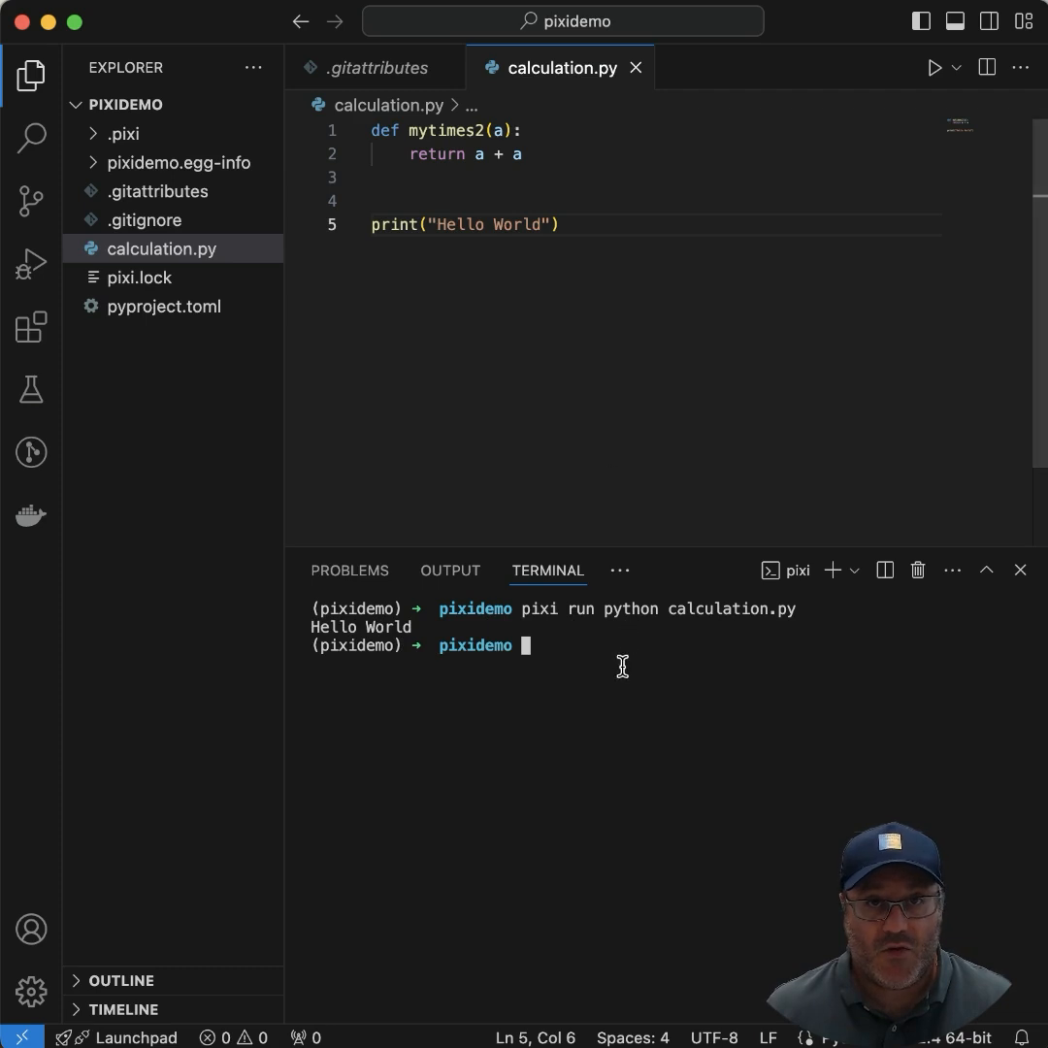
left_click(165, 306)
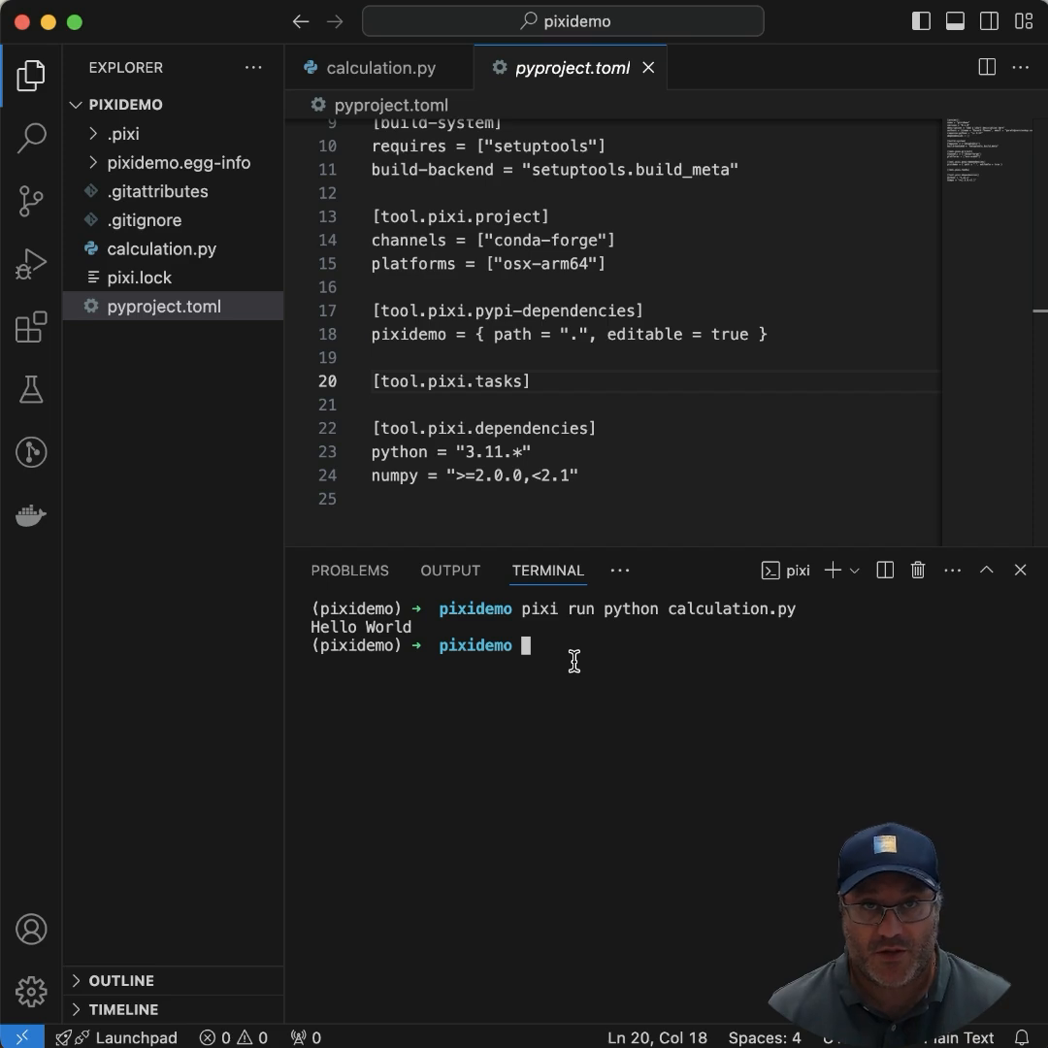
mouse_move(31, 264)
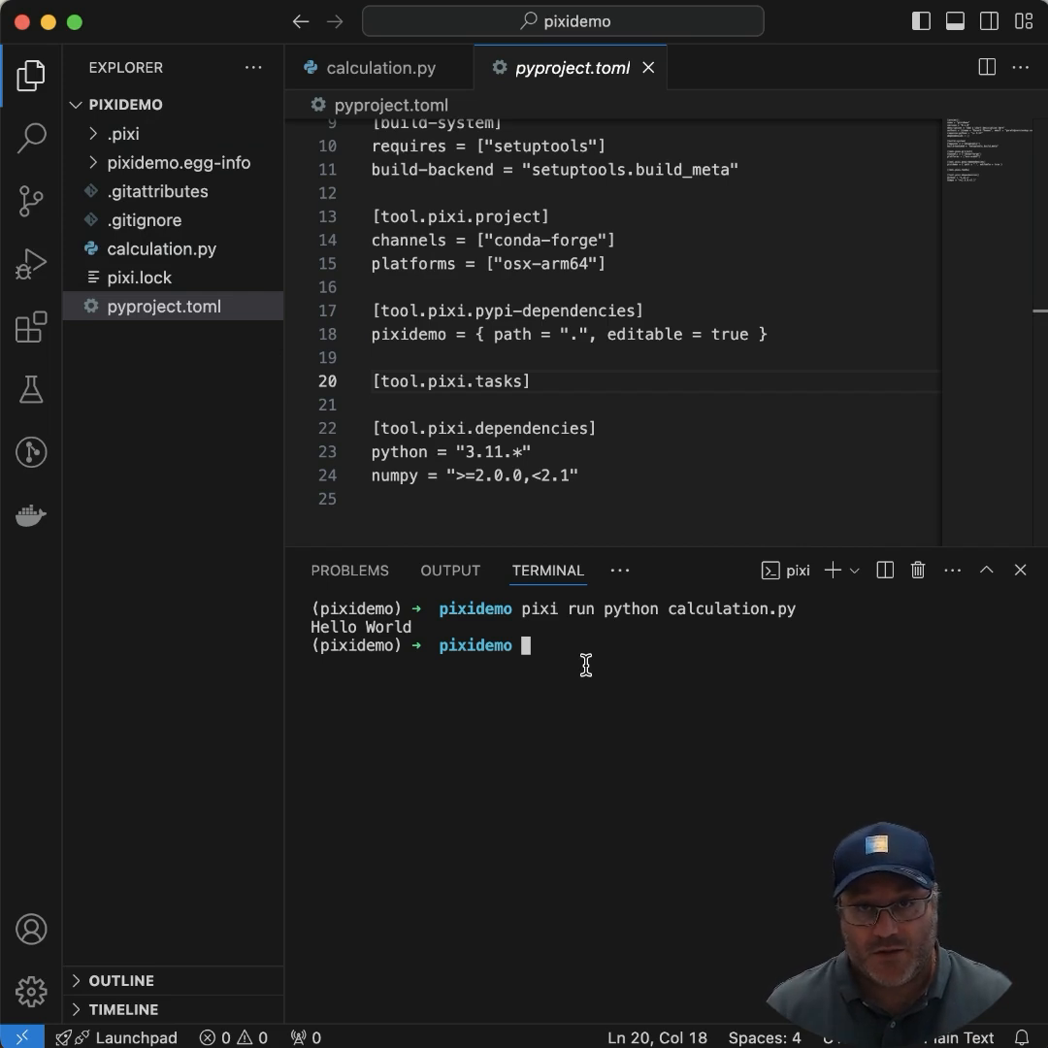
- Add a myrun task for `python calculation.py` with `pixi task add`, appearing in pyproject.toml
type("pixi")
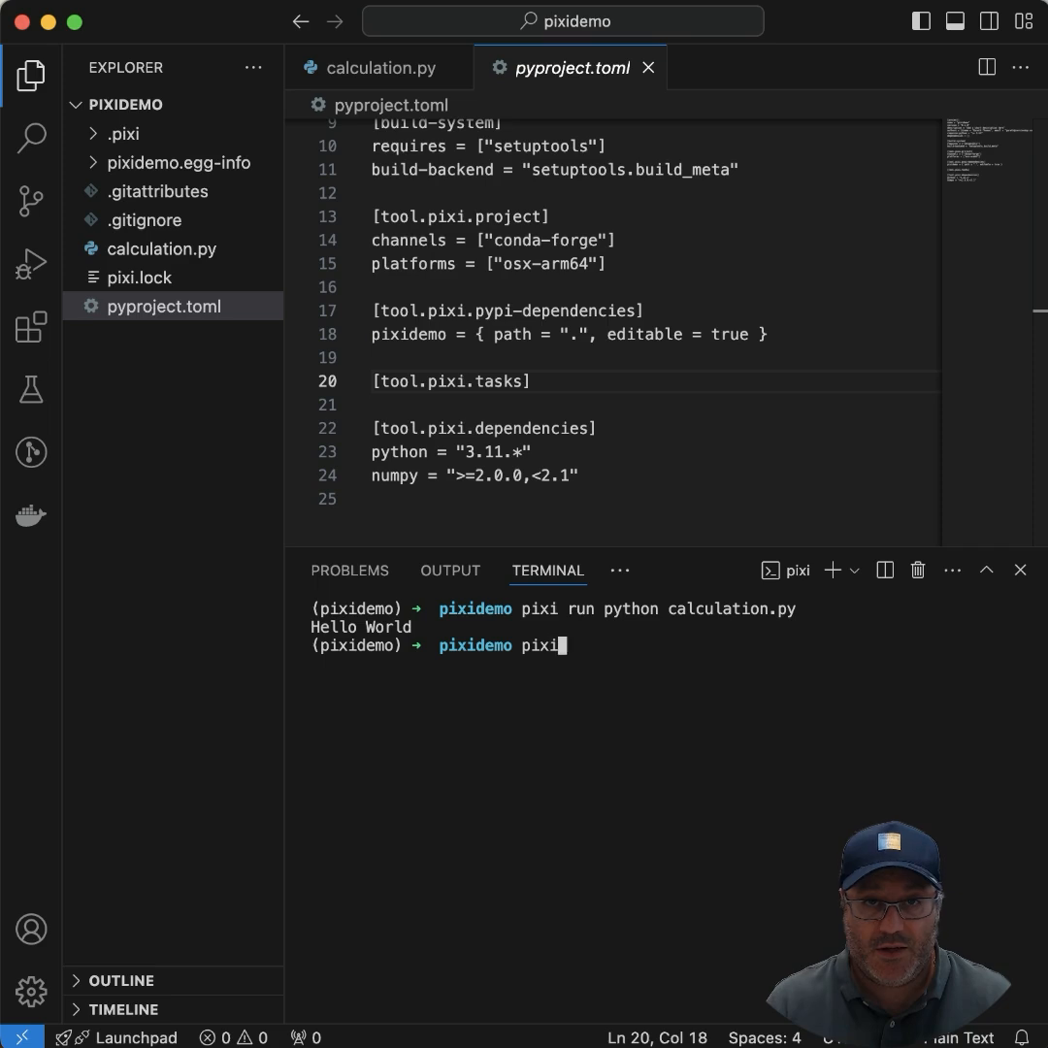
type("task add")
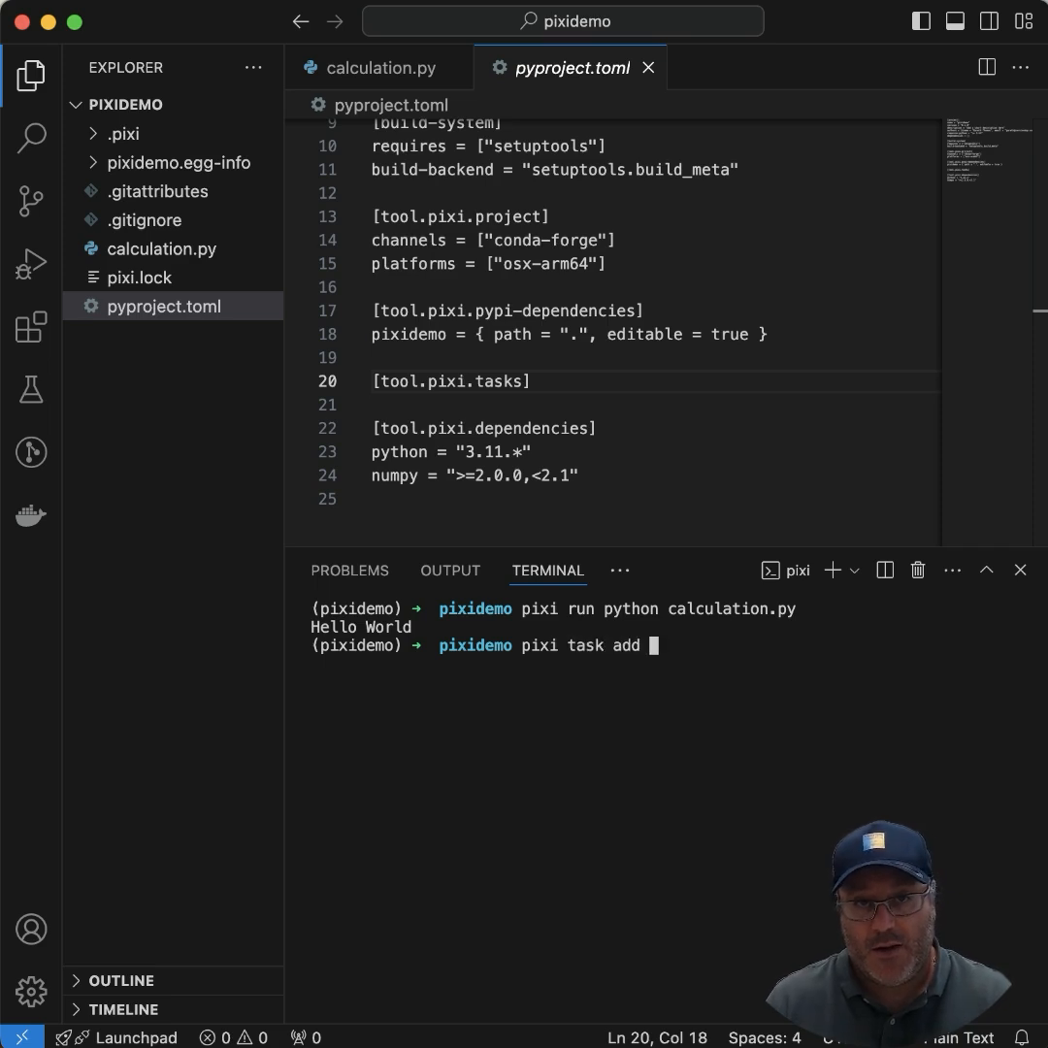
type("myrun")
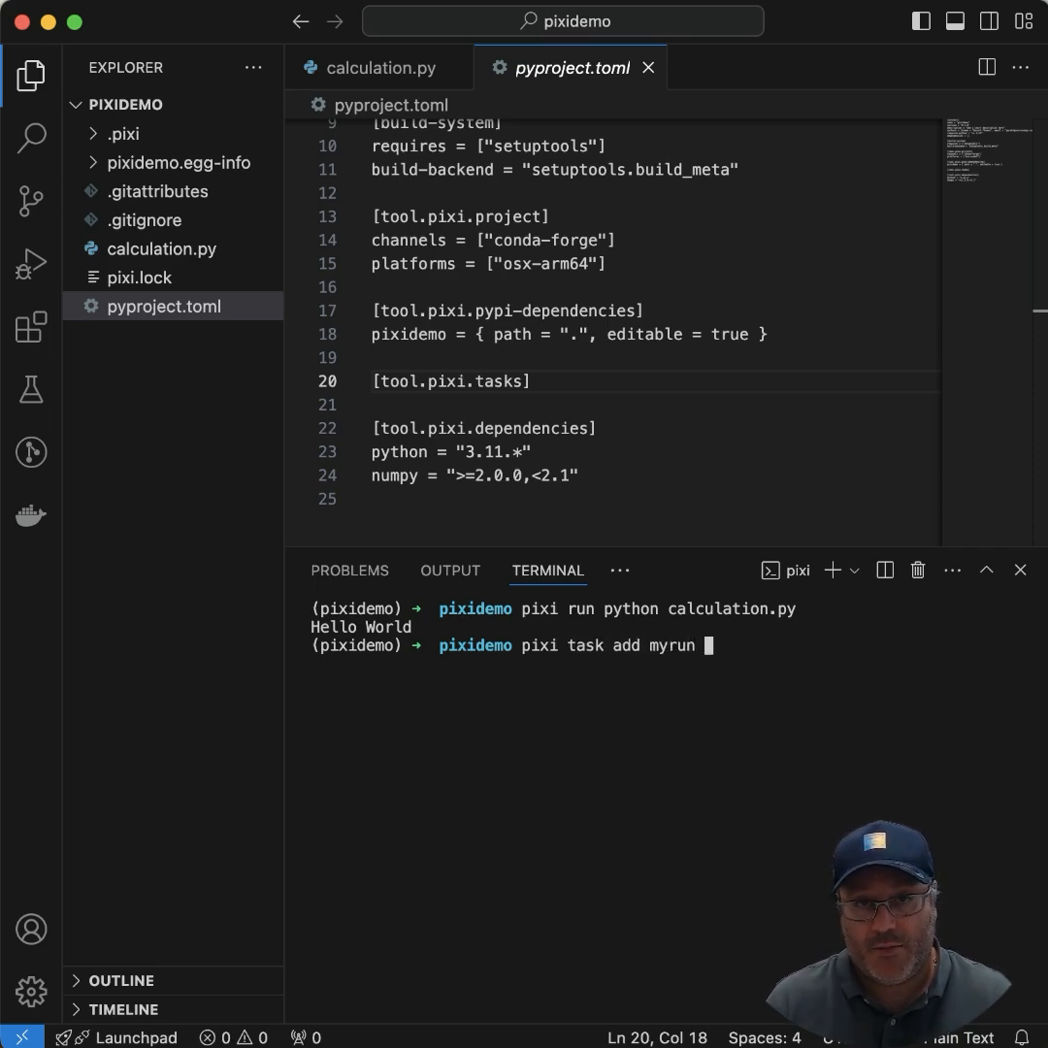
type("pyhot")
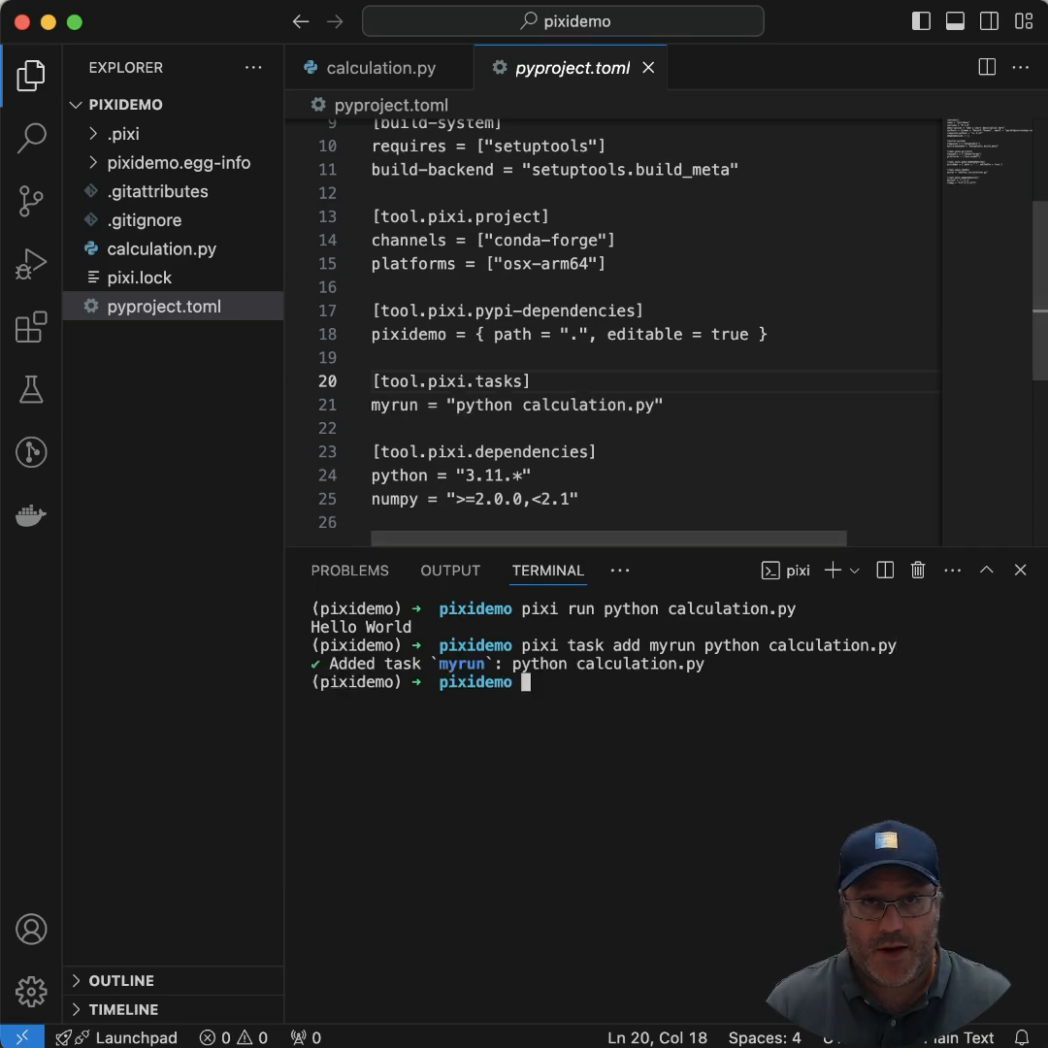
- Run the myrun task with `pixi r myrun`, printing Hello World in the terminal
type("pixi r my")
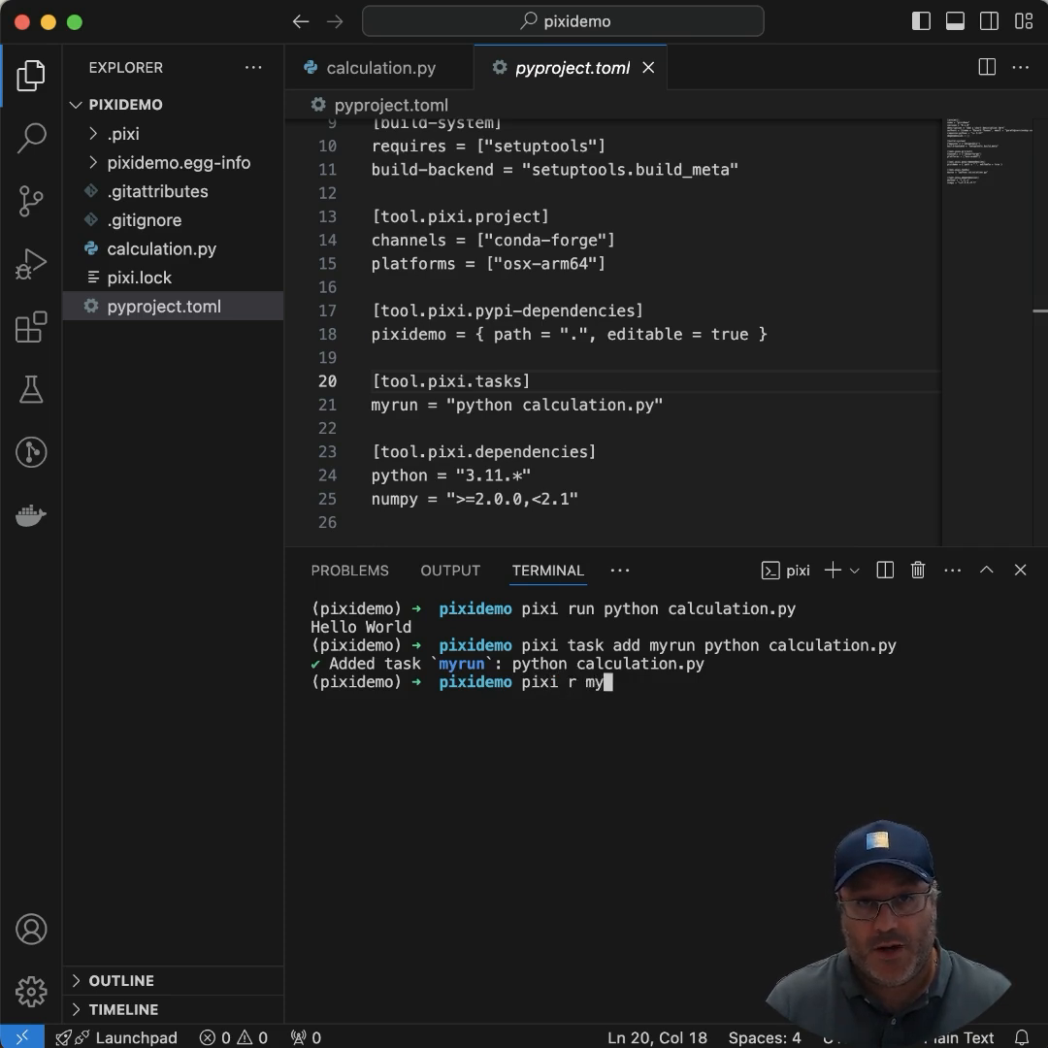
type("run")
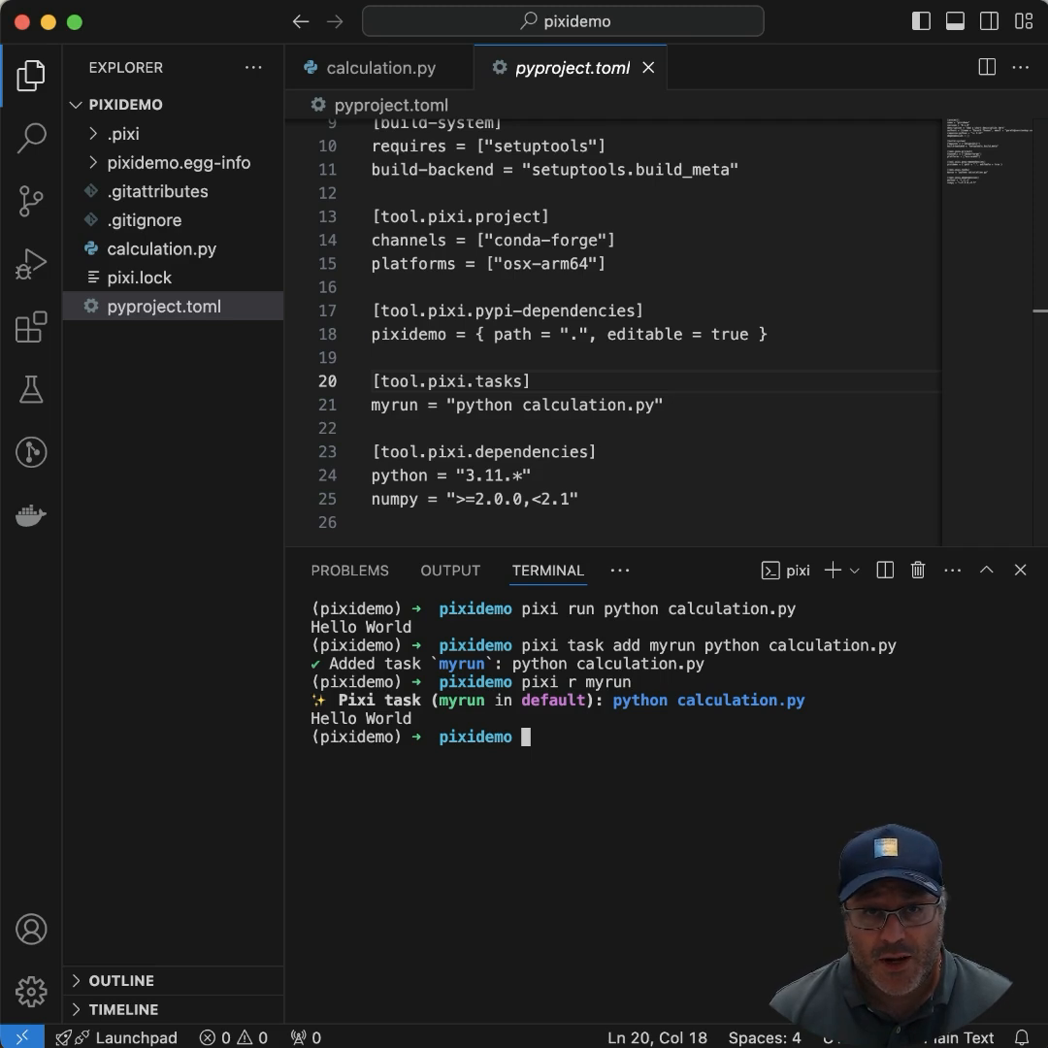
- Run 'pixi add --pypi pytest' in the integrated terminal to add pytest from PyPI
type("pixi add")
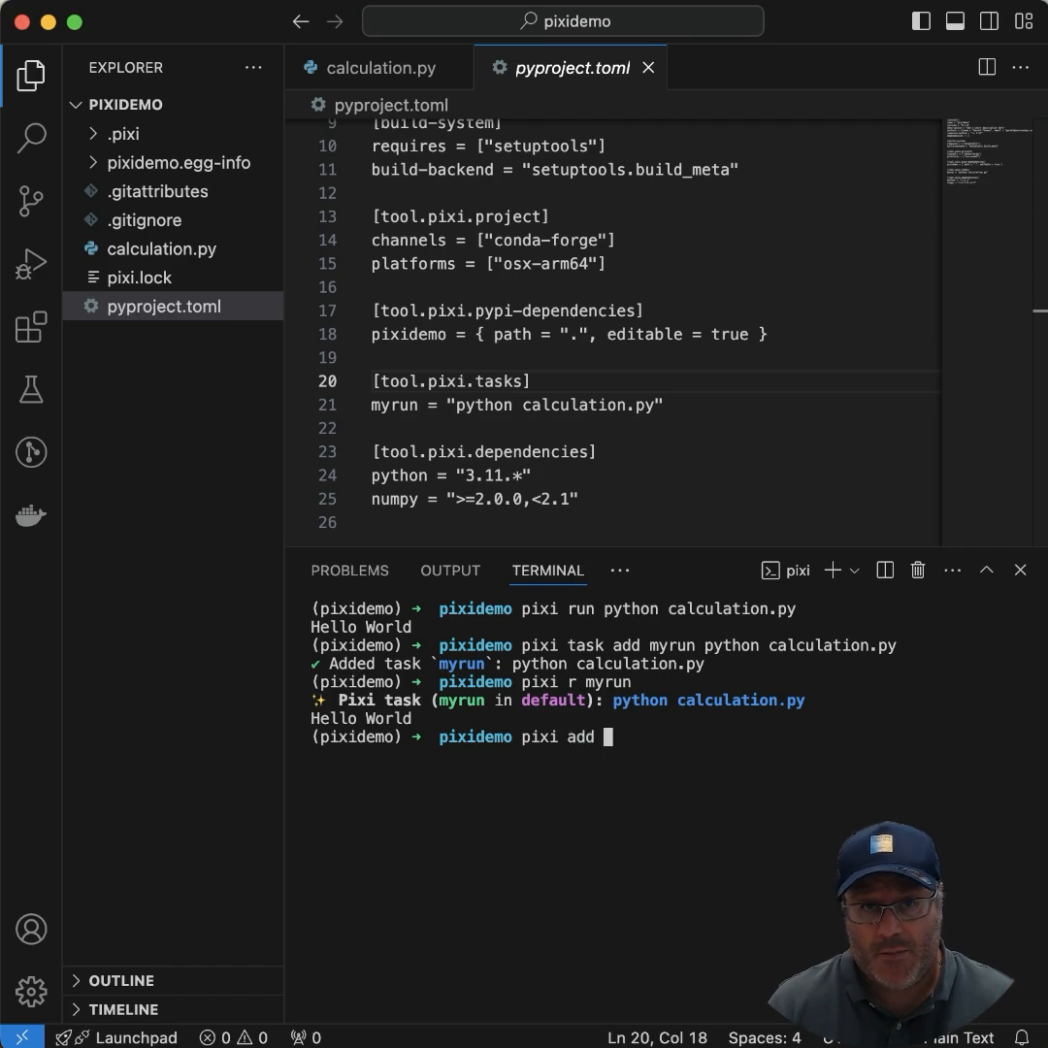
type("--pypi pytes")
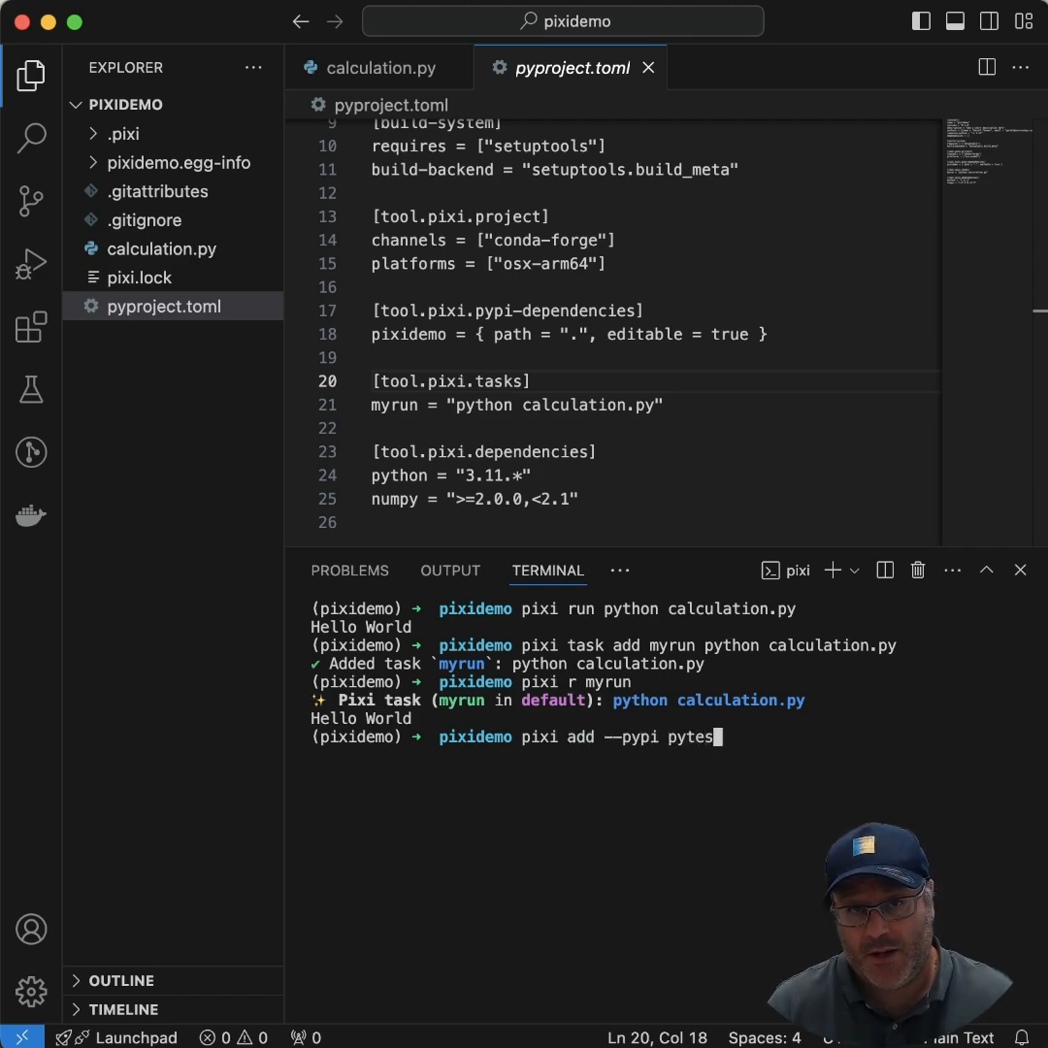
key("Enter")
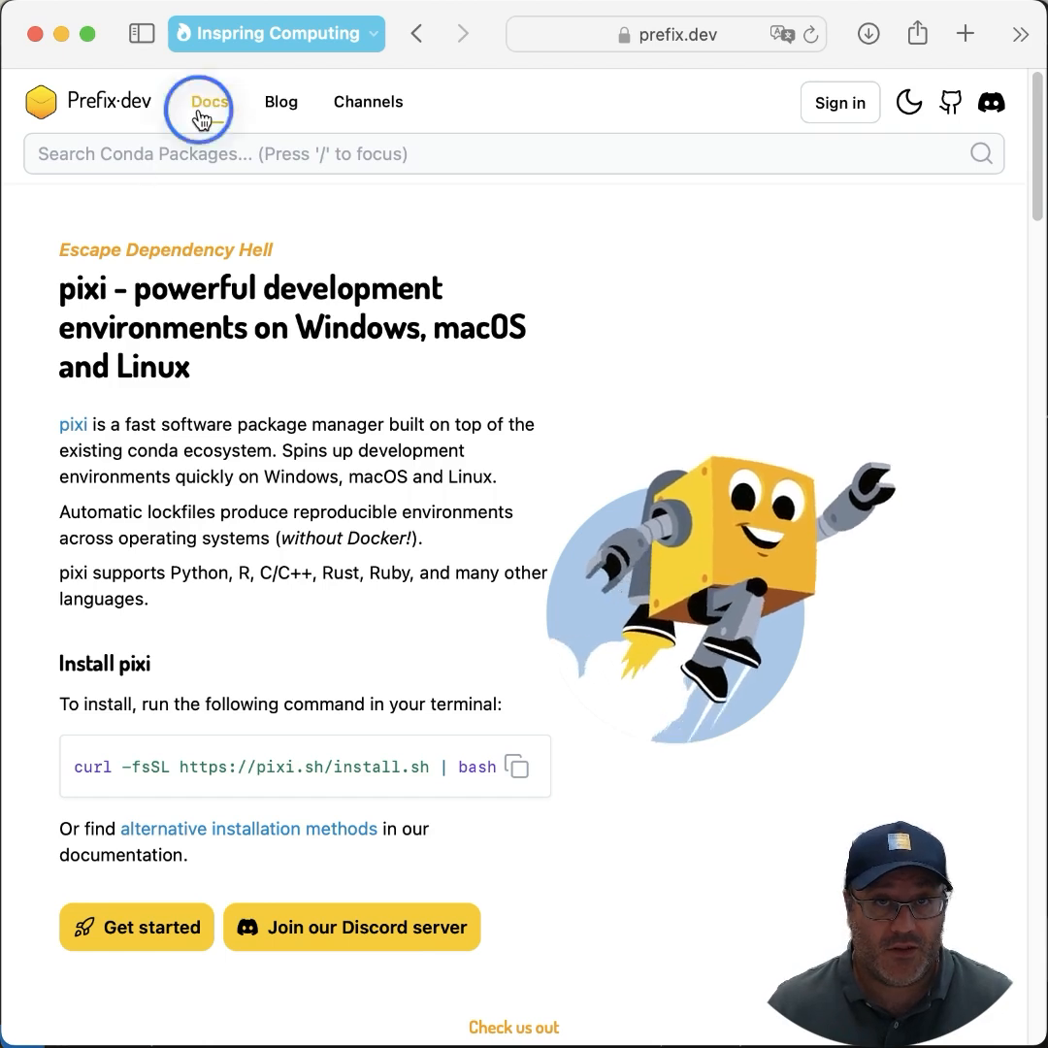
- Navigate from prefix.dev Docs to the pixi documentation's Python tutorial
left_click(210, 101)
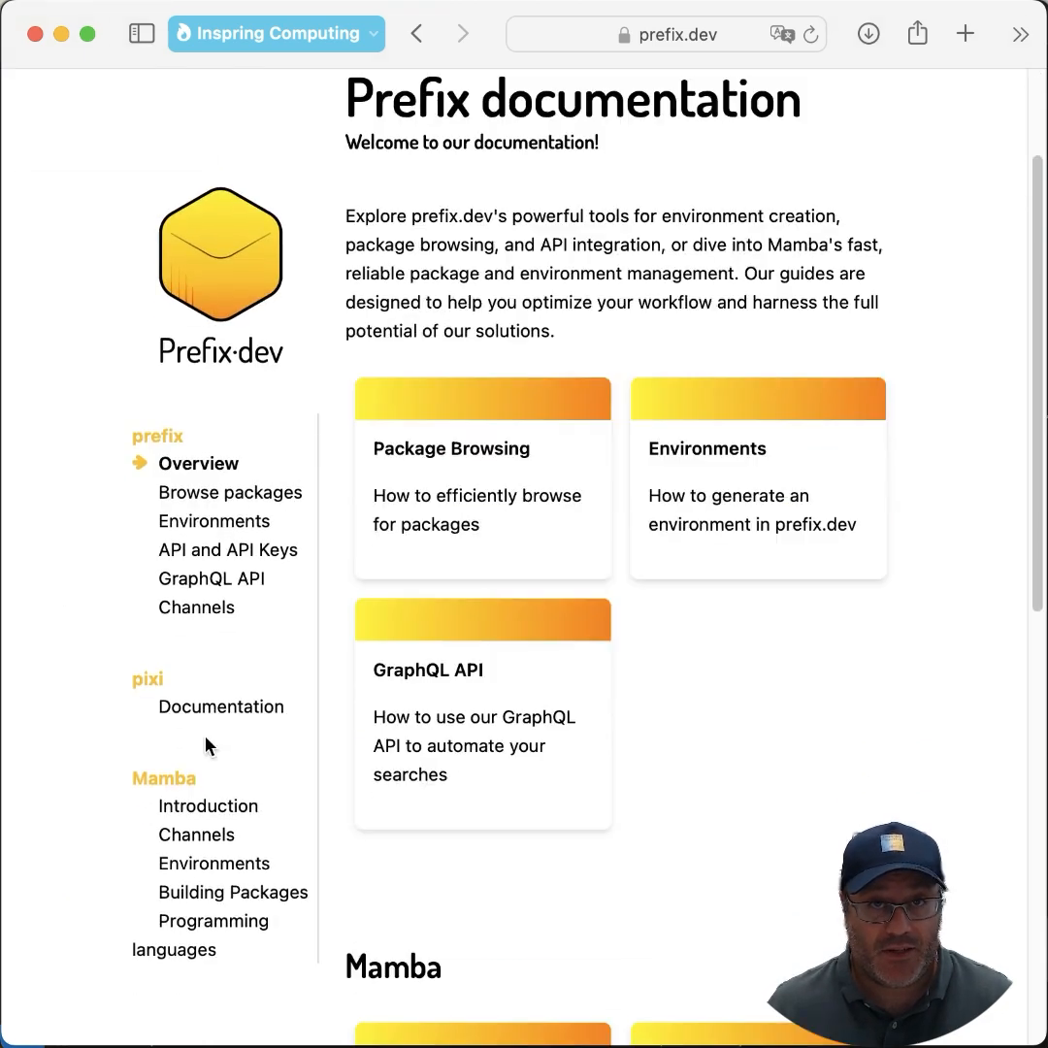
left_click(221, 706)
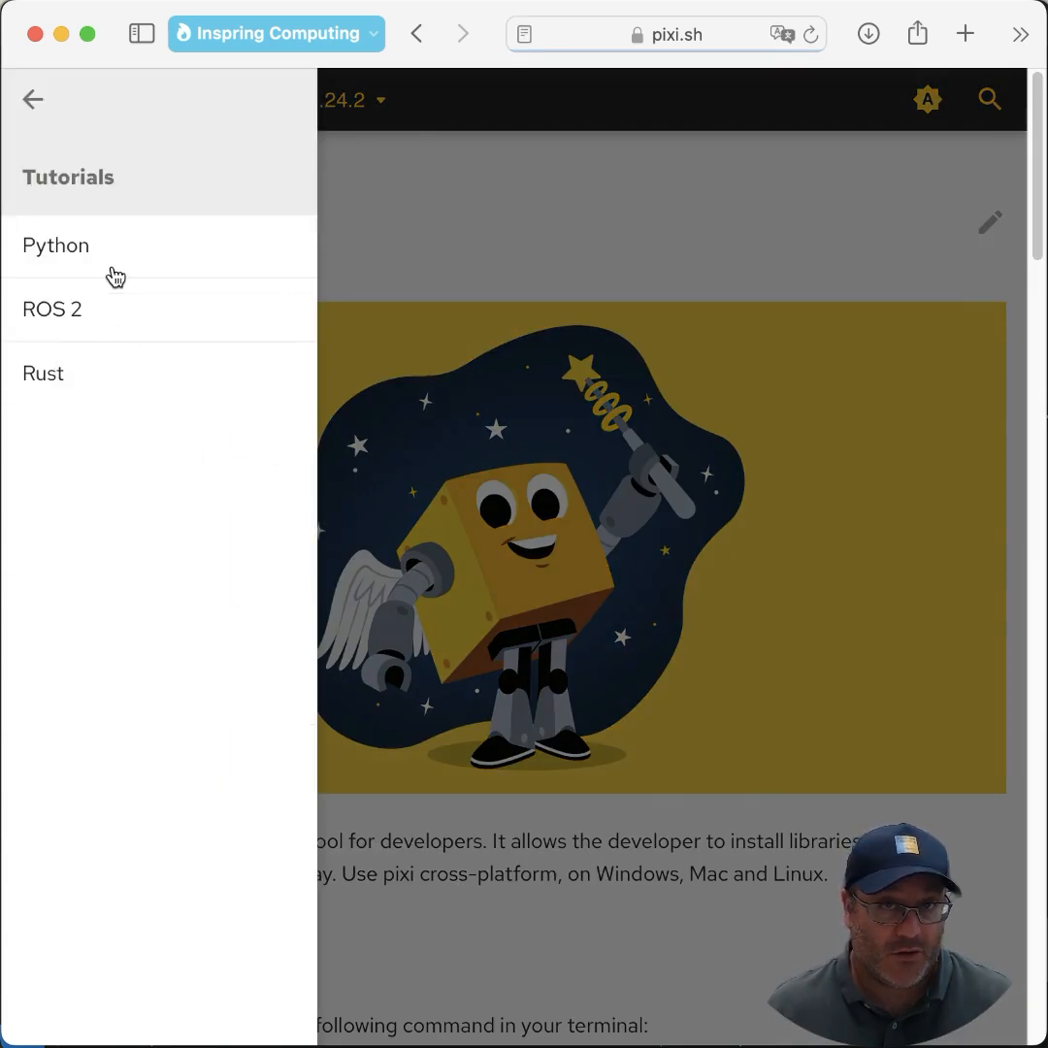
left_click(54, 244)
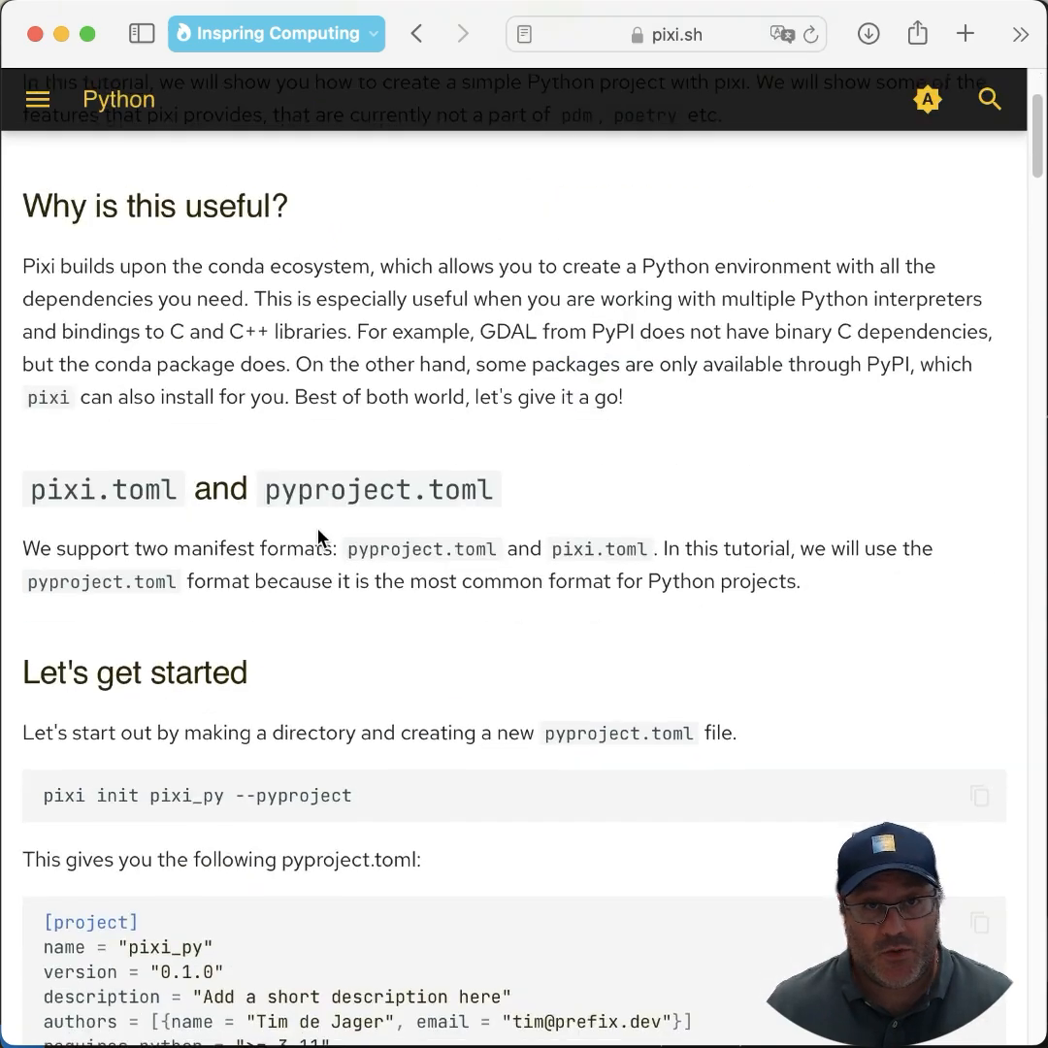
- Find and select the tutorial's 'pixi add --pypi --feature test pytest' command line
scroll("down", 3)
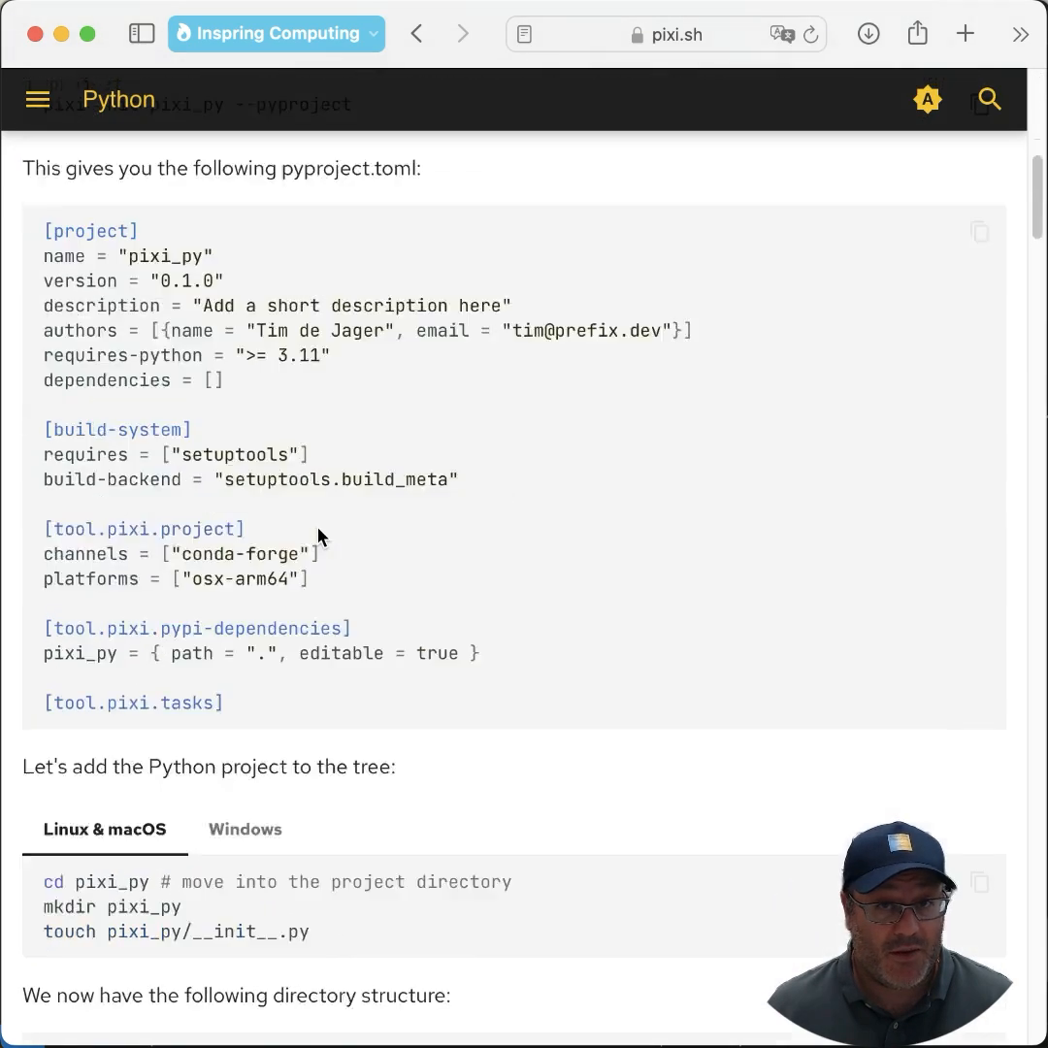
scroll("down", 3)
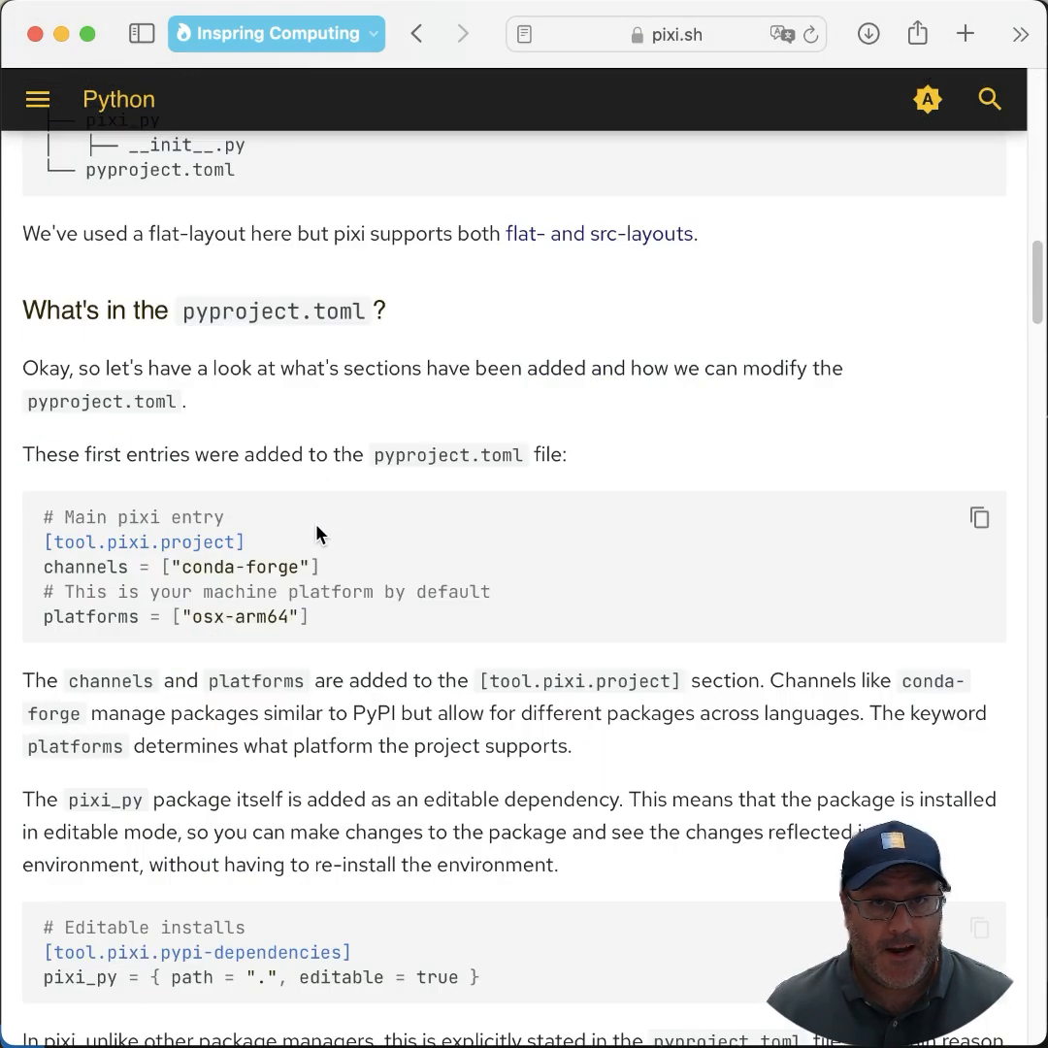
scroll("down", 3)
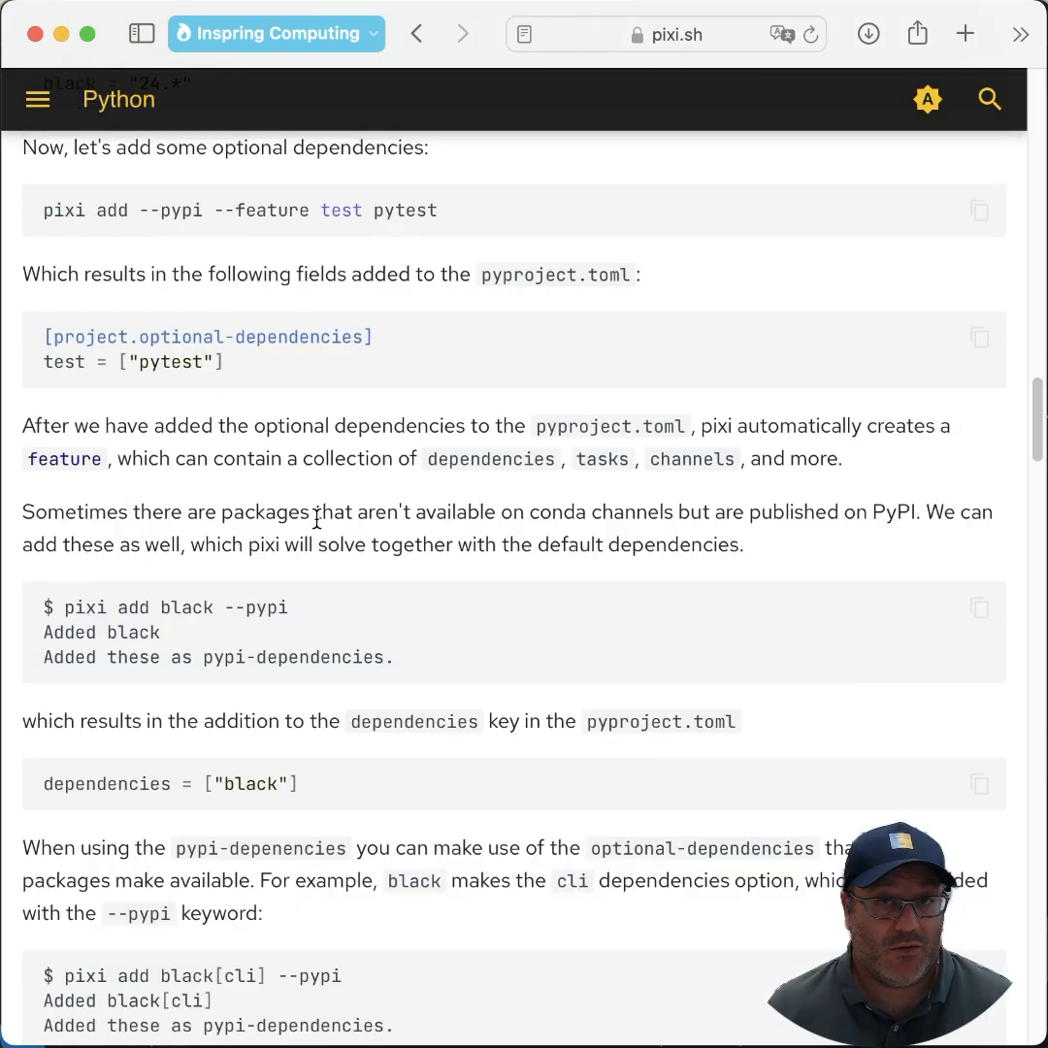
scroll("up", 3)
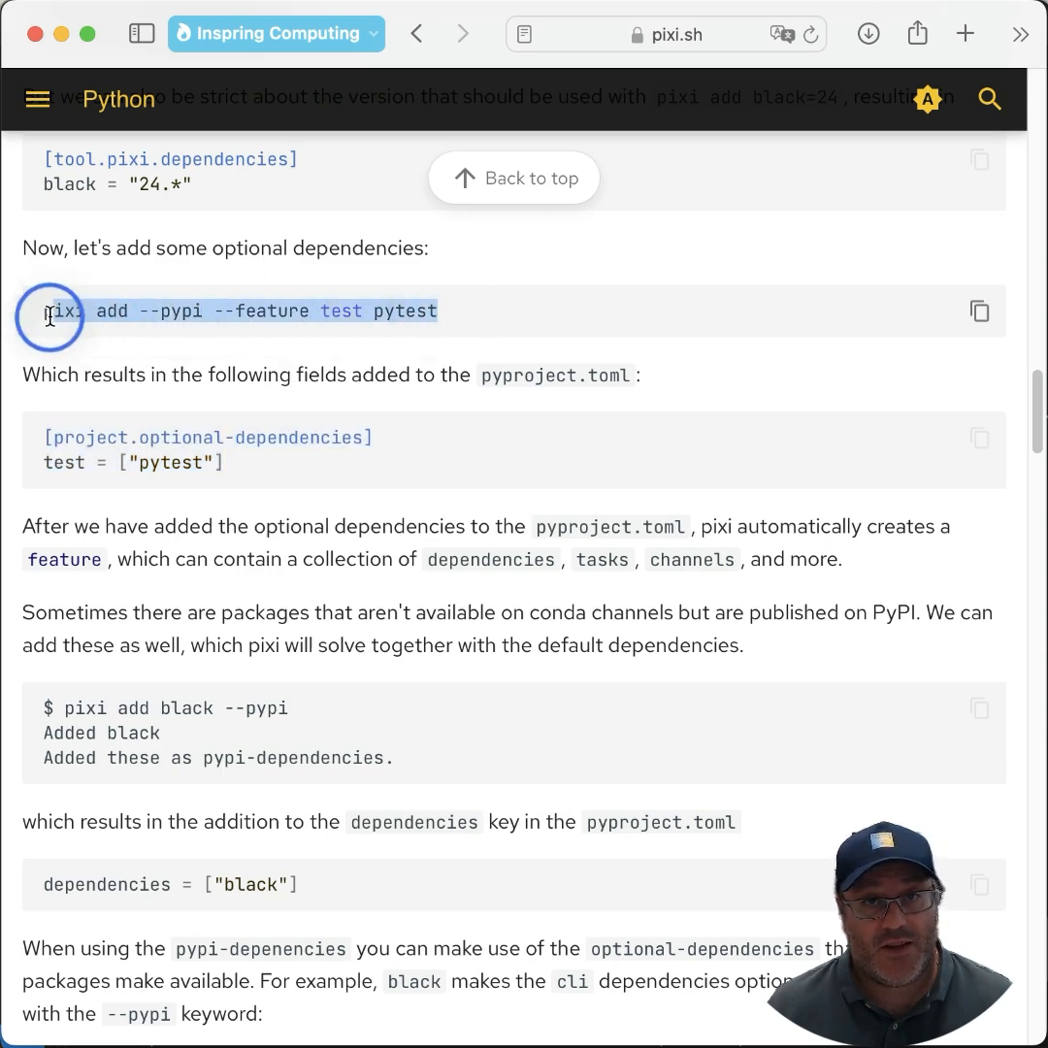
scroll("down", 3)
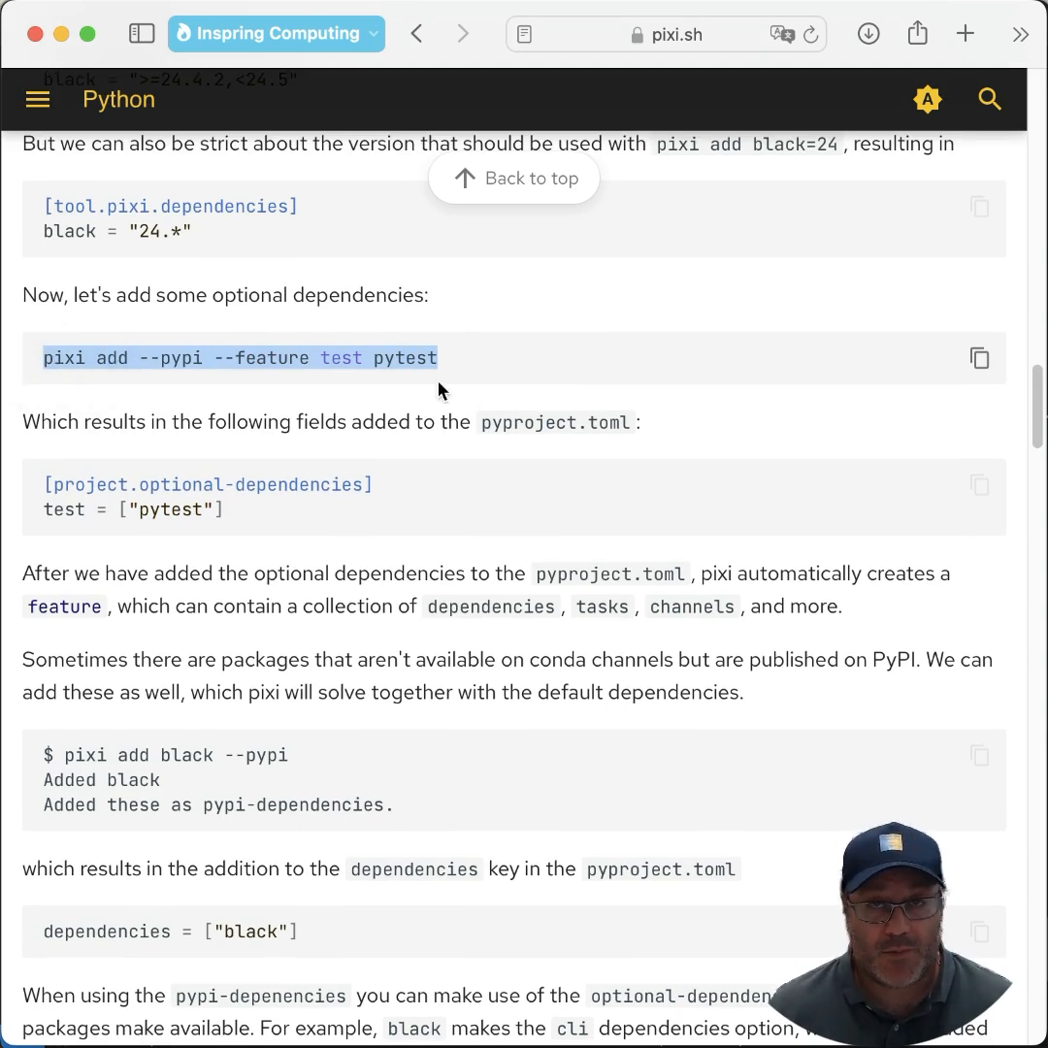
mouse_move(885, 396)
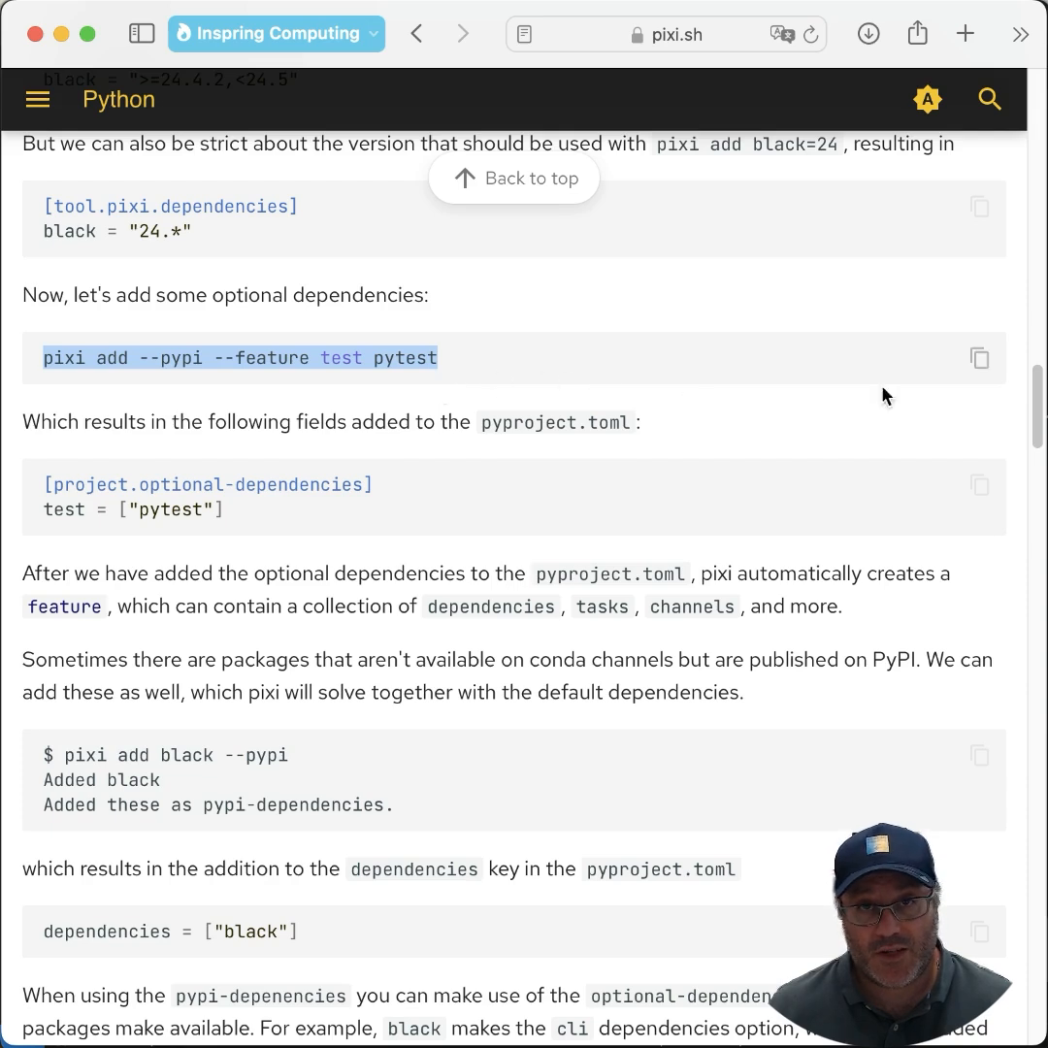
left_click(979, 357)
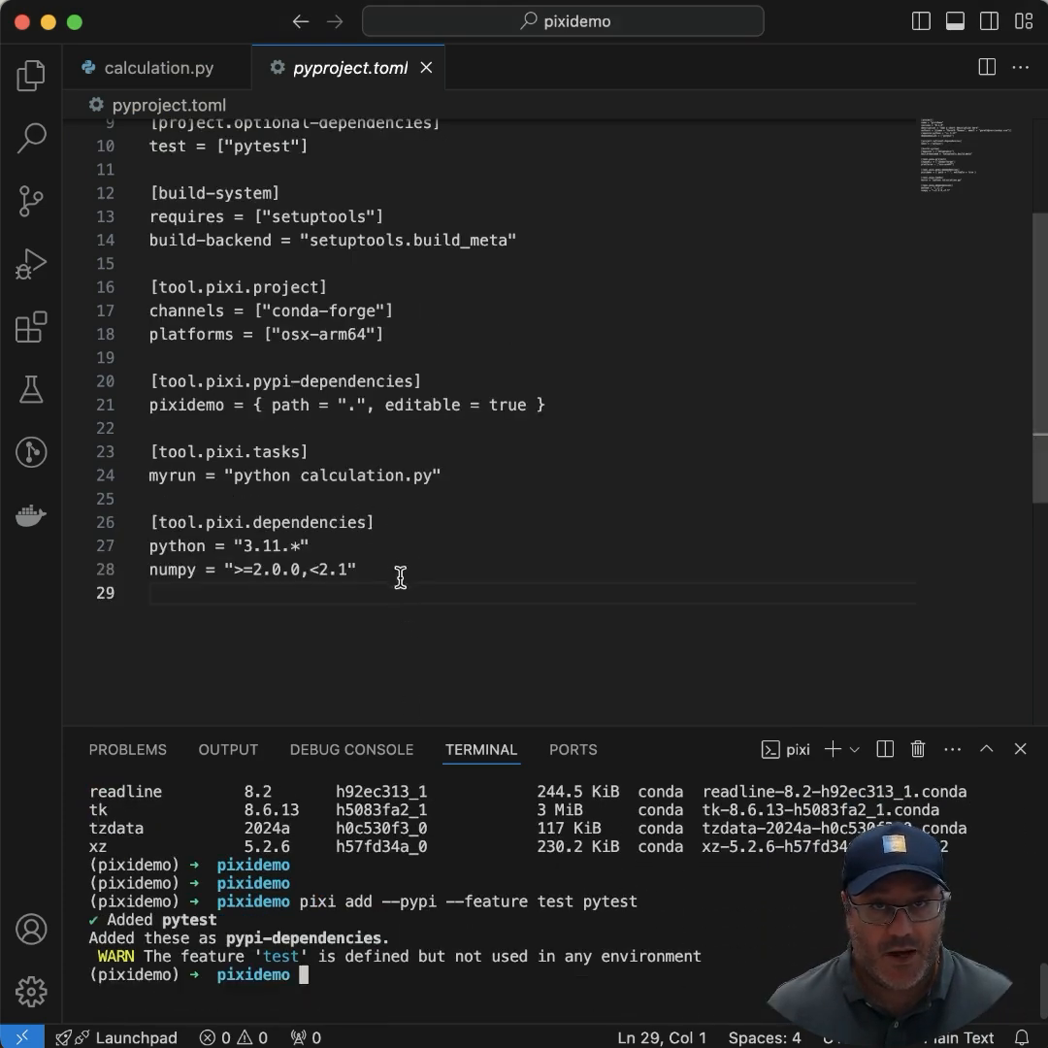
- Mark the new optional-dependencies test entry with pytest in pyproject.toml
triple_click(291, 475)
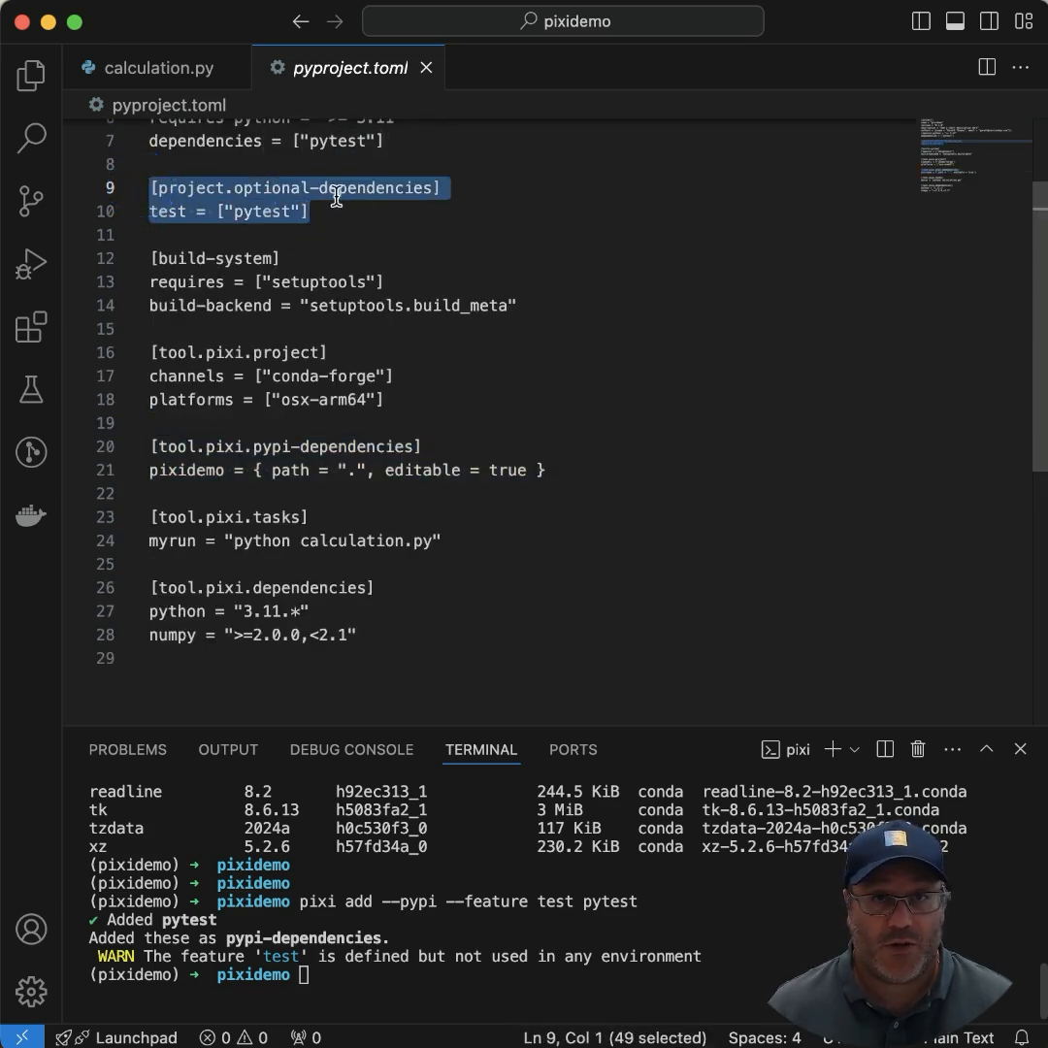
mouse_move(348, 641)
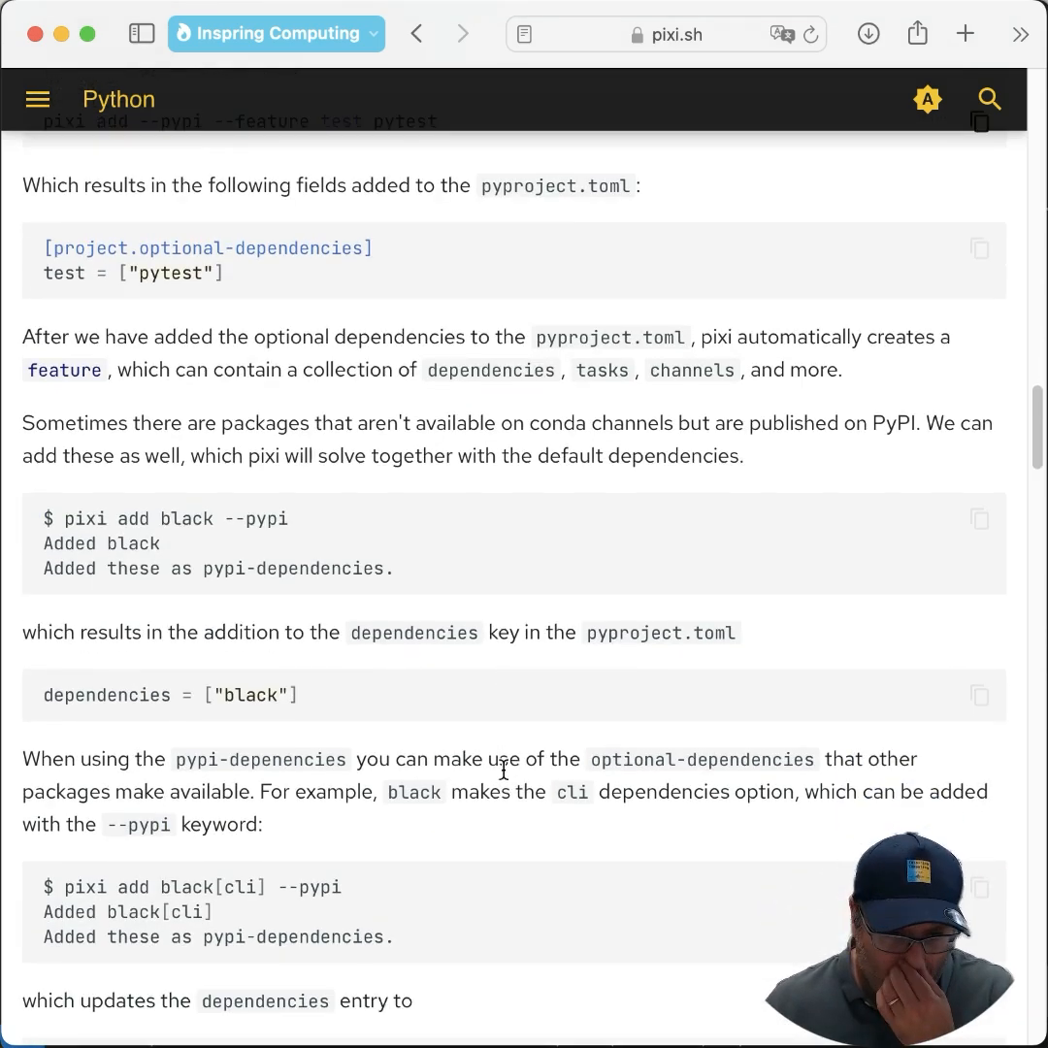
- Scroll the tutorial to the [tool.pixi.environments] block and the pytest test task command
scroll("down", 3)
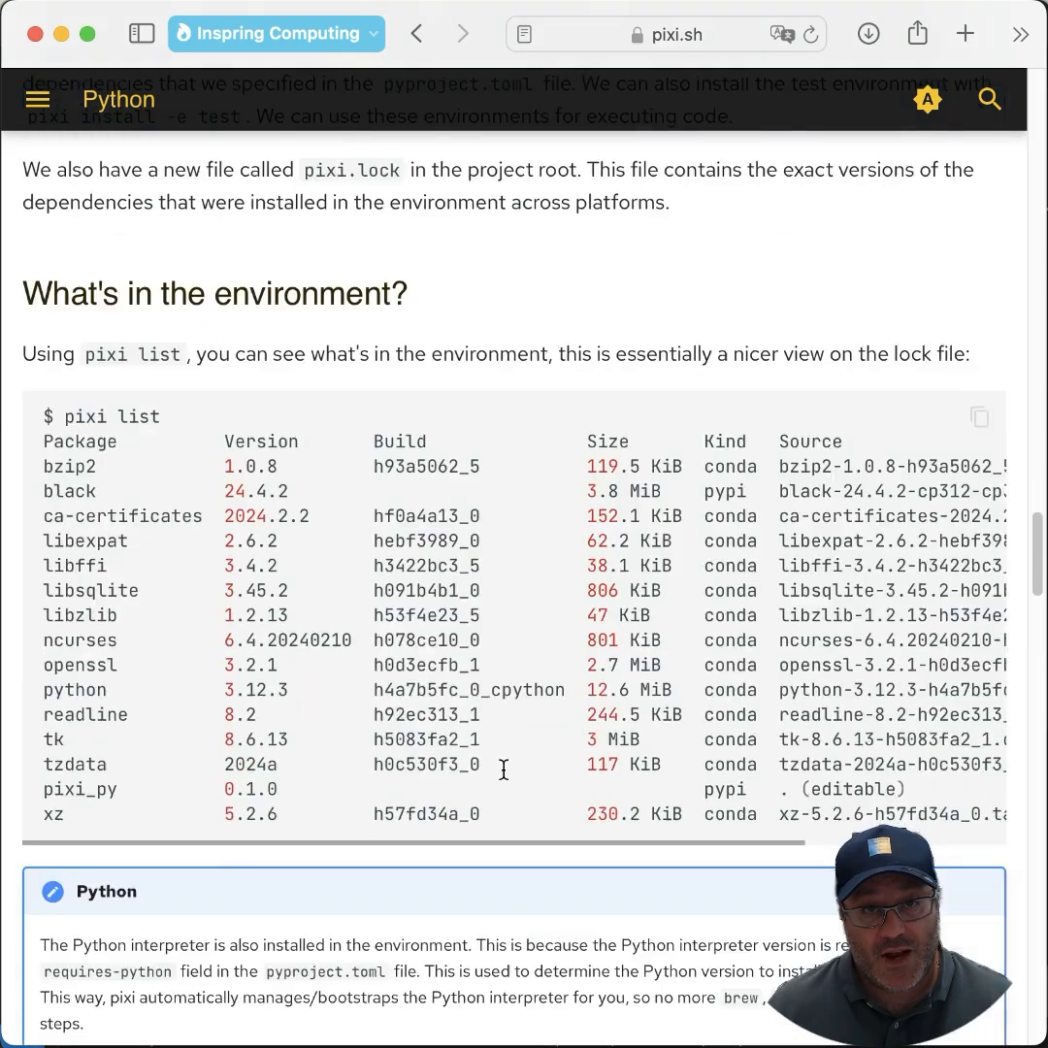
scroll("down", 3)
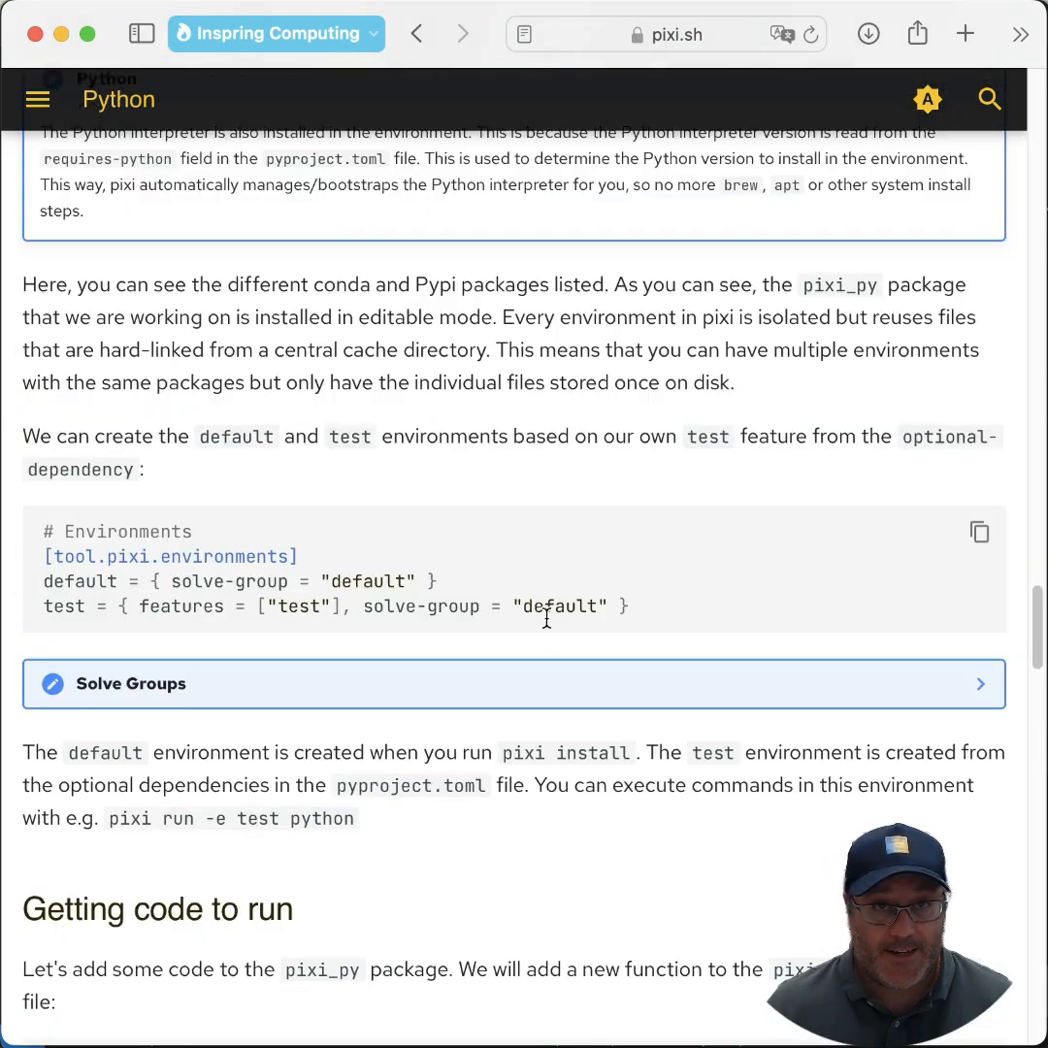
mouse_move(978, 532)
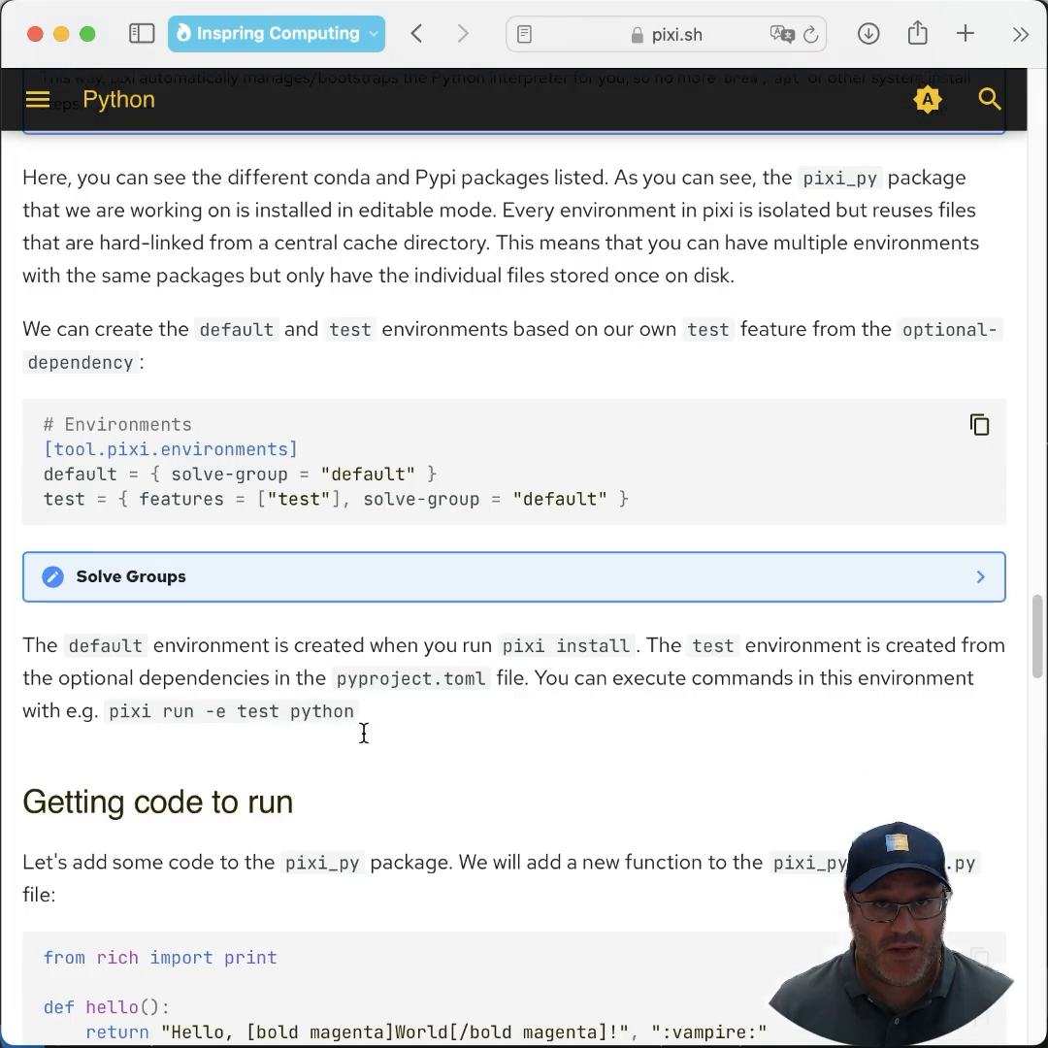
scroll("down", 3)
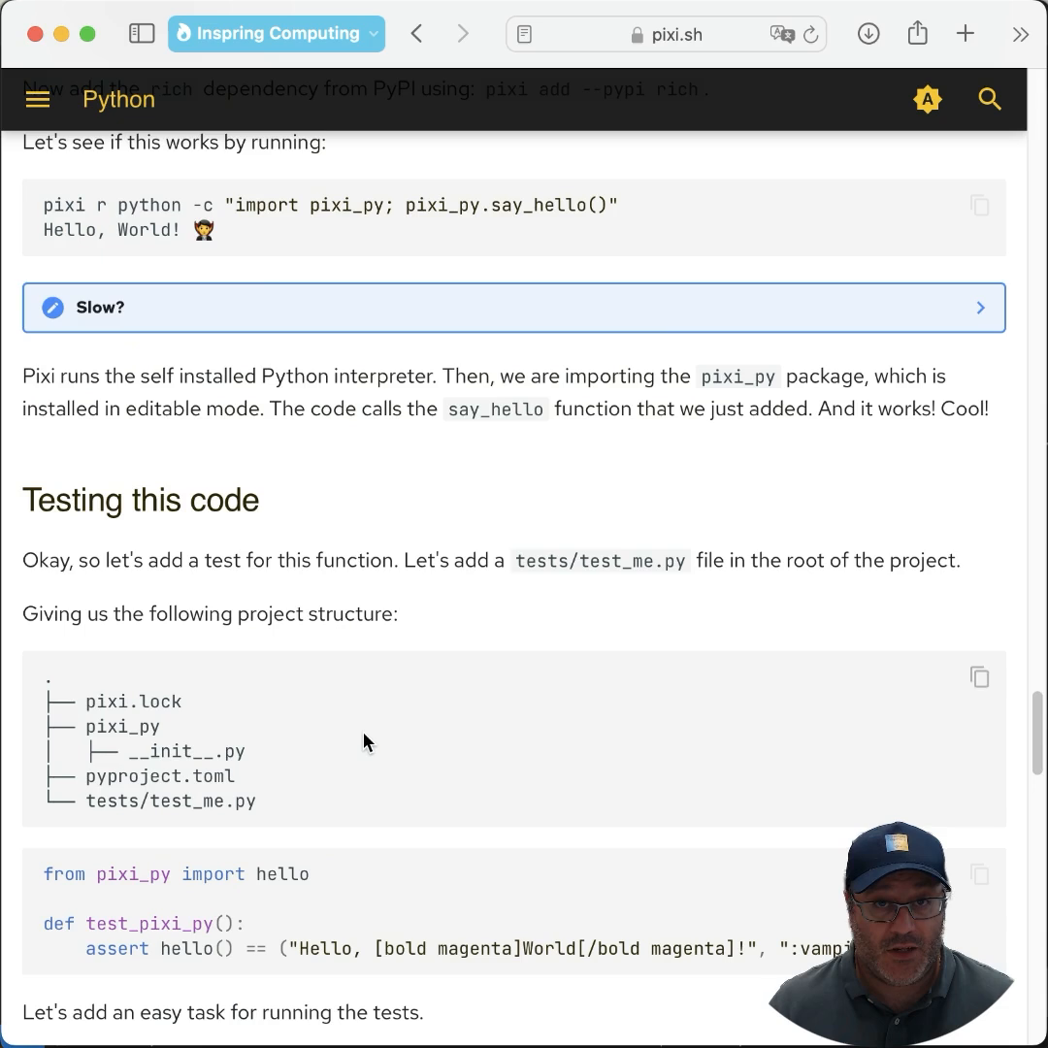
scroll("down", 3)
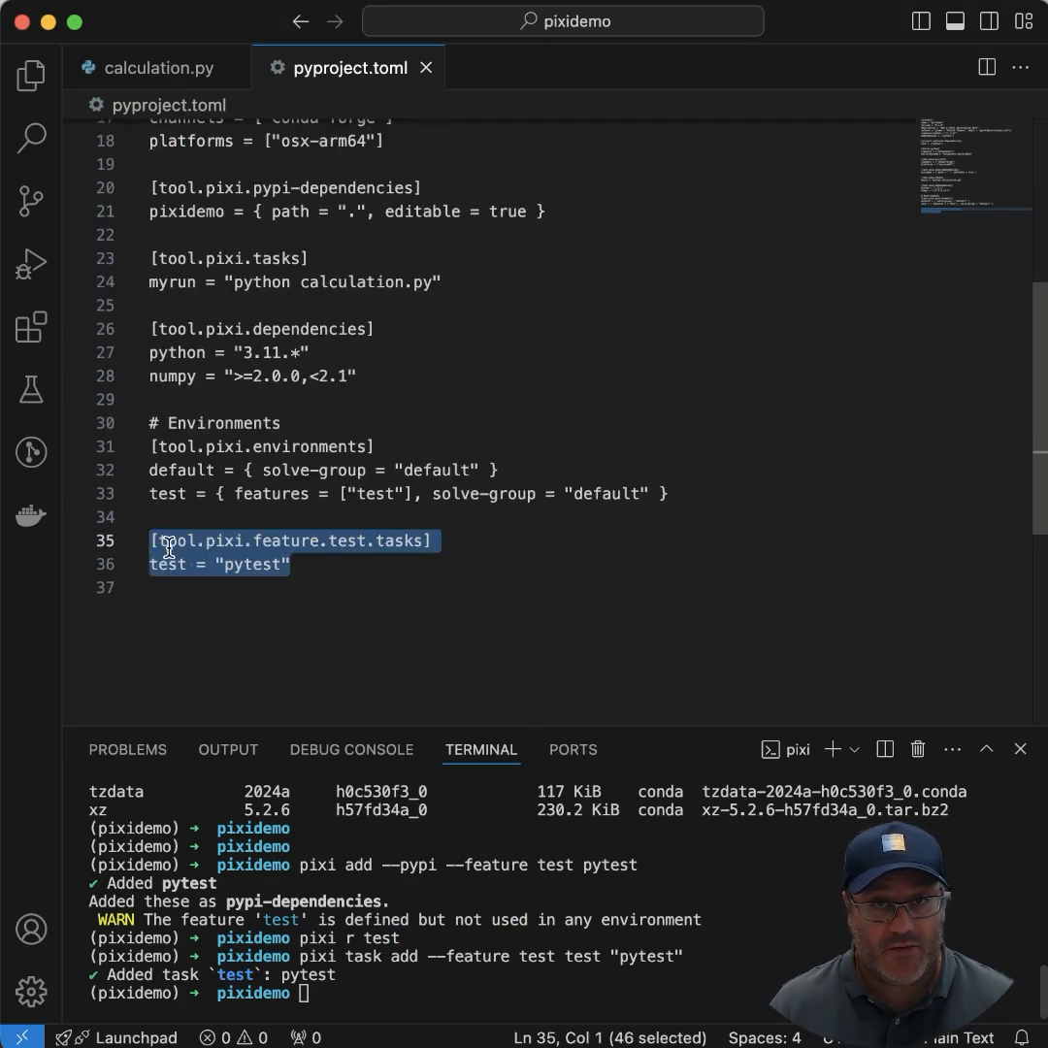
- Run 'pixi r test' and then 'pytest' in the terminal; both sessions collect 0 items
left_click(437, 994)
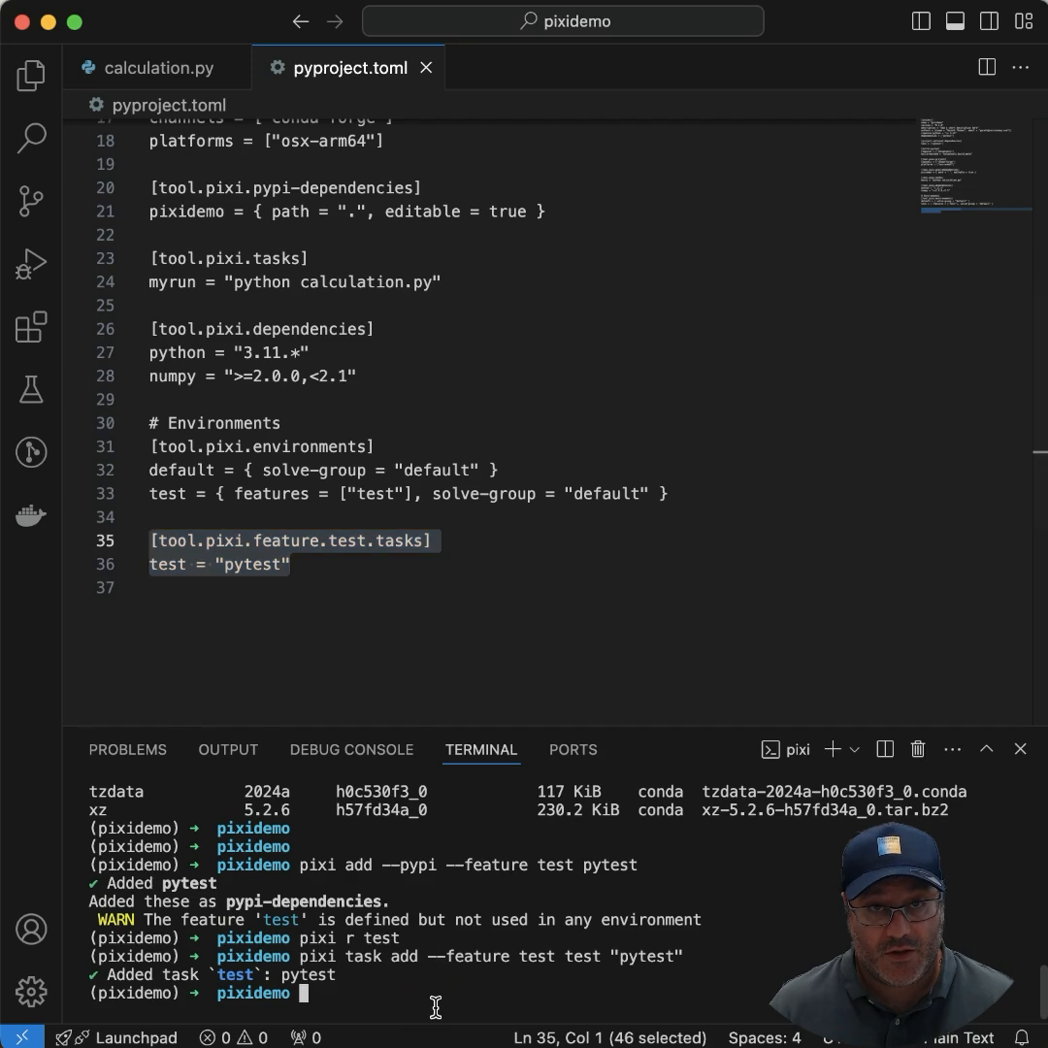
type("p")
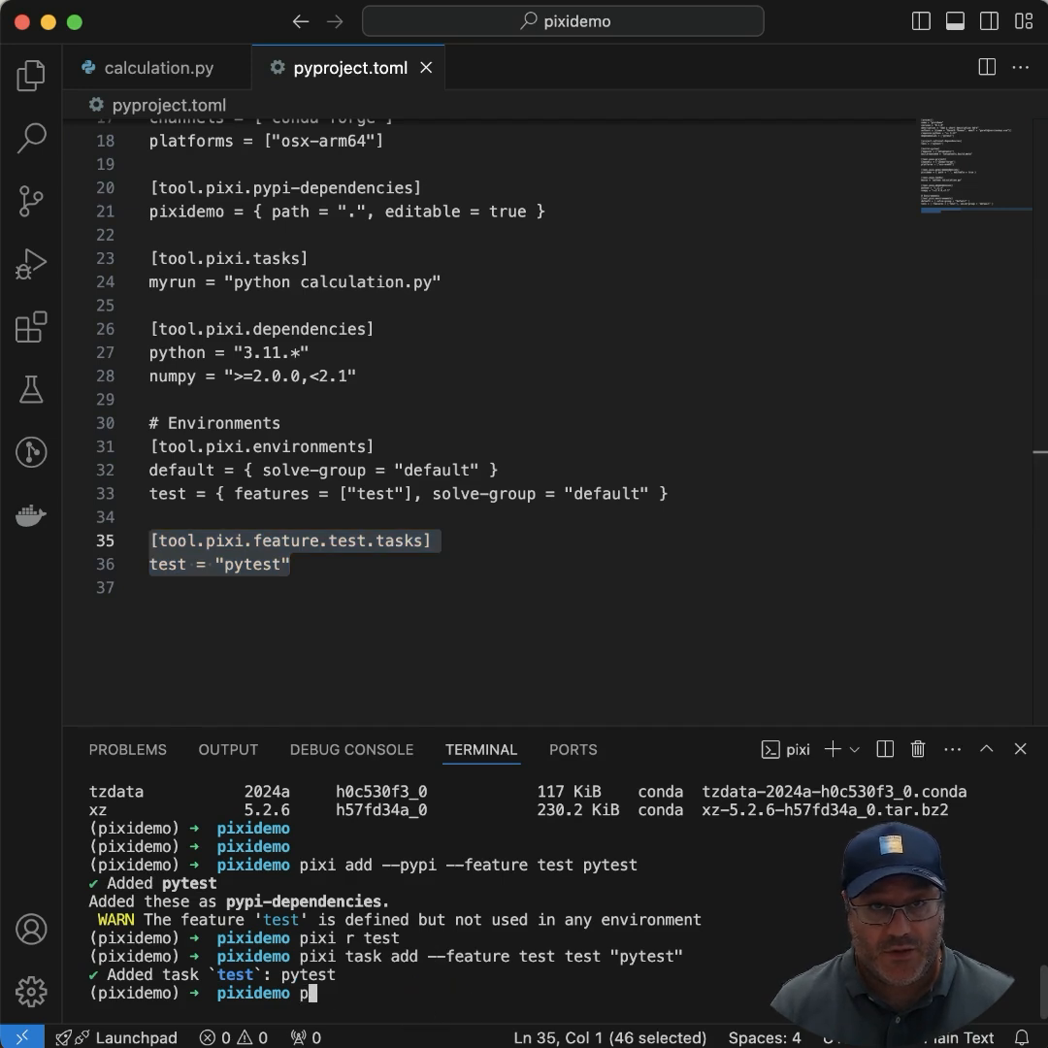
type("ixi r test")
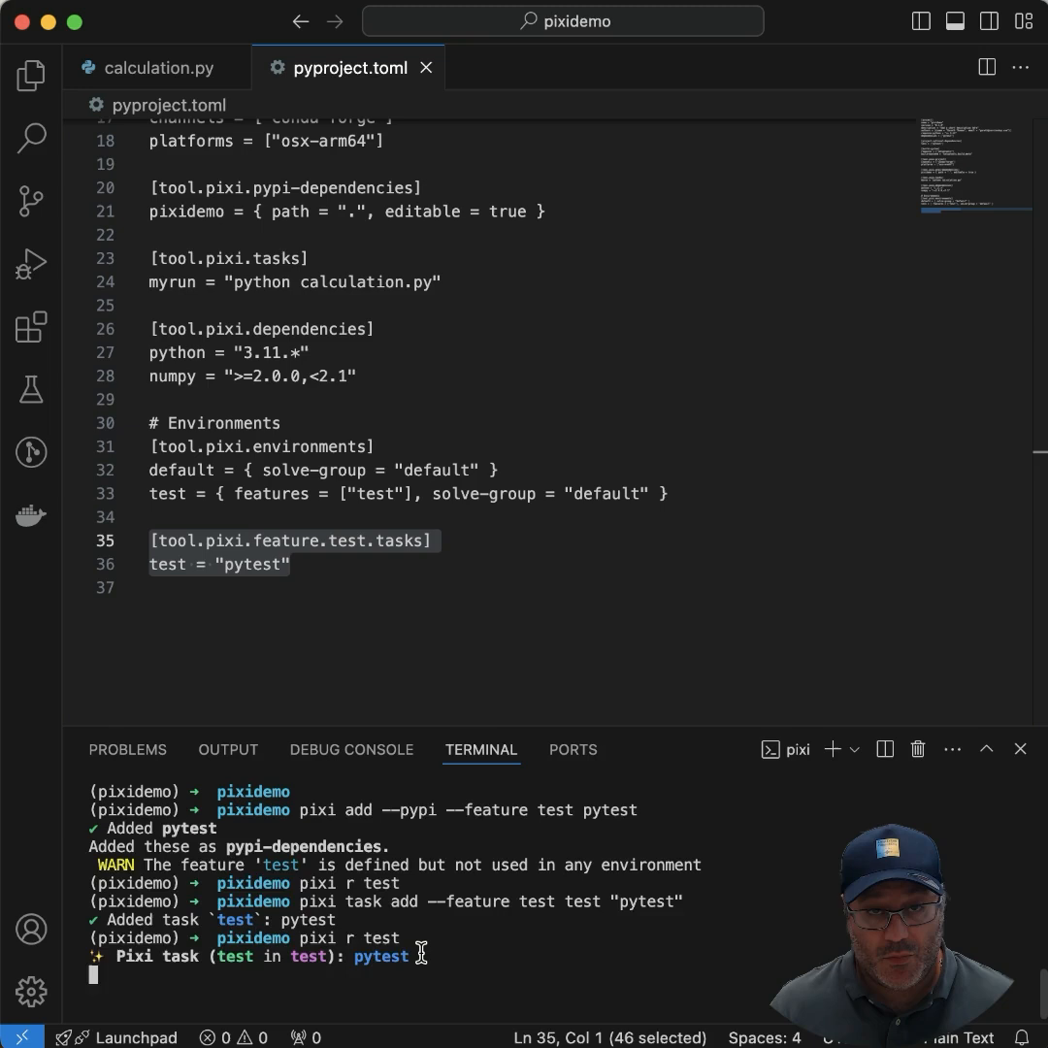
key("enter")
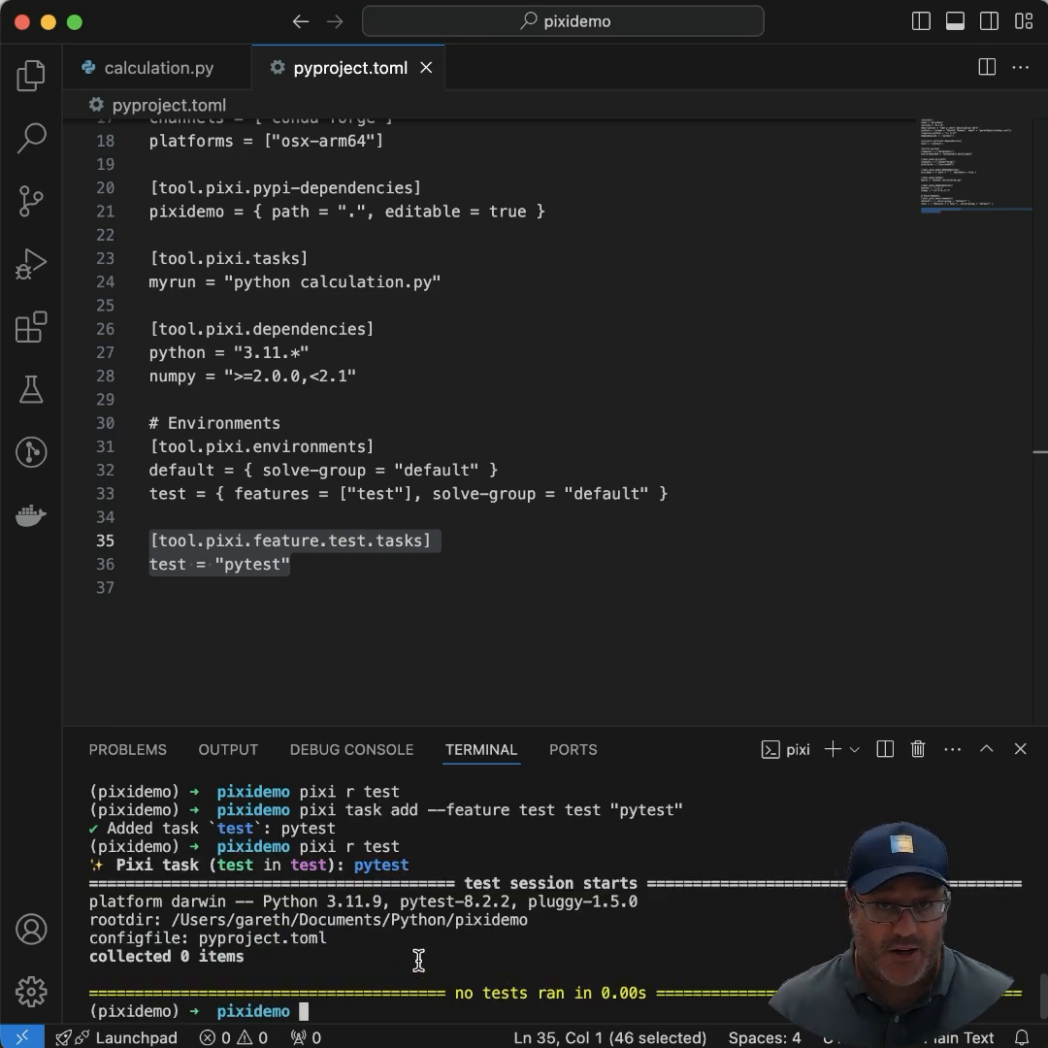
type("pytest")
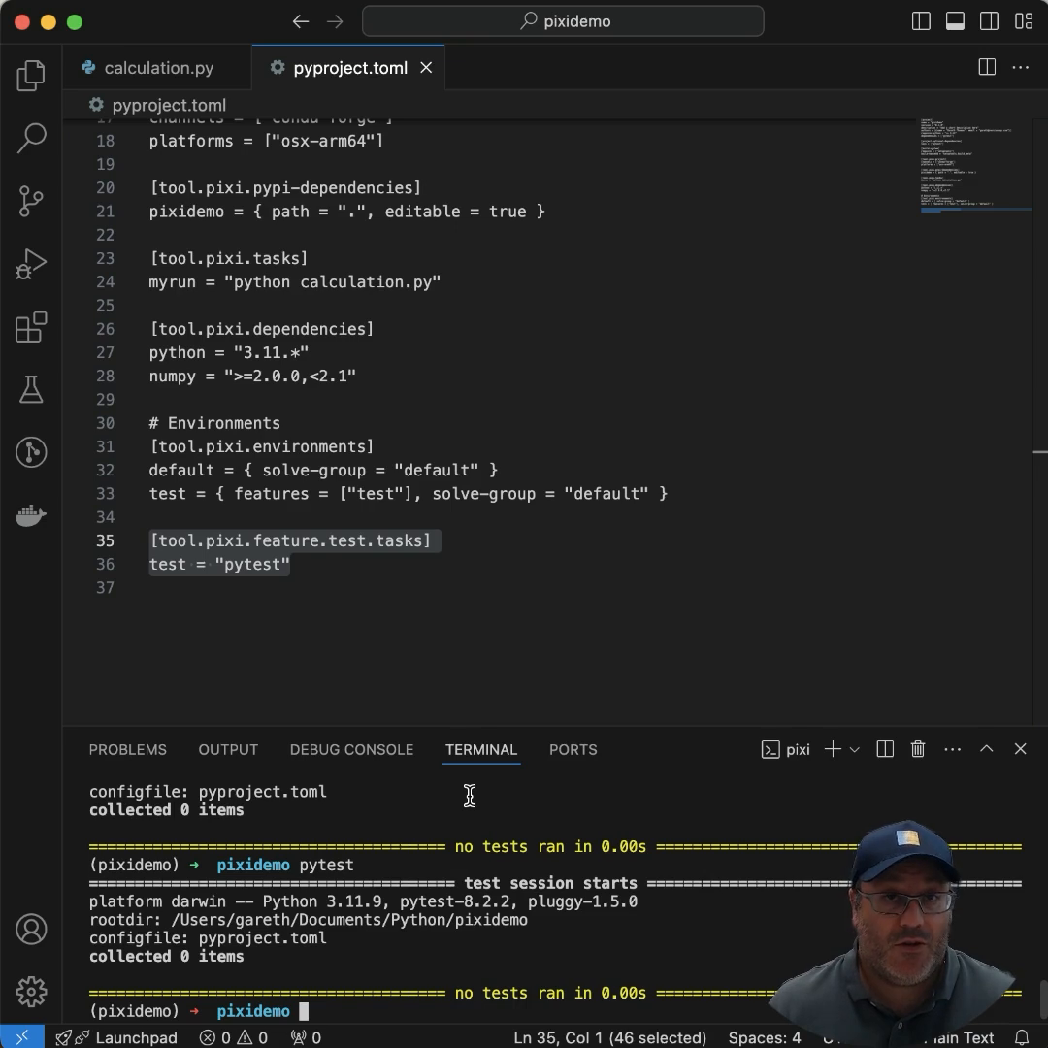
mouse_move(517, 784)
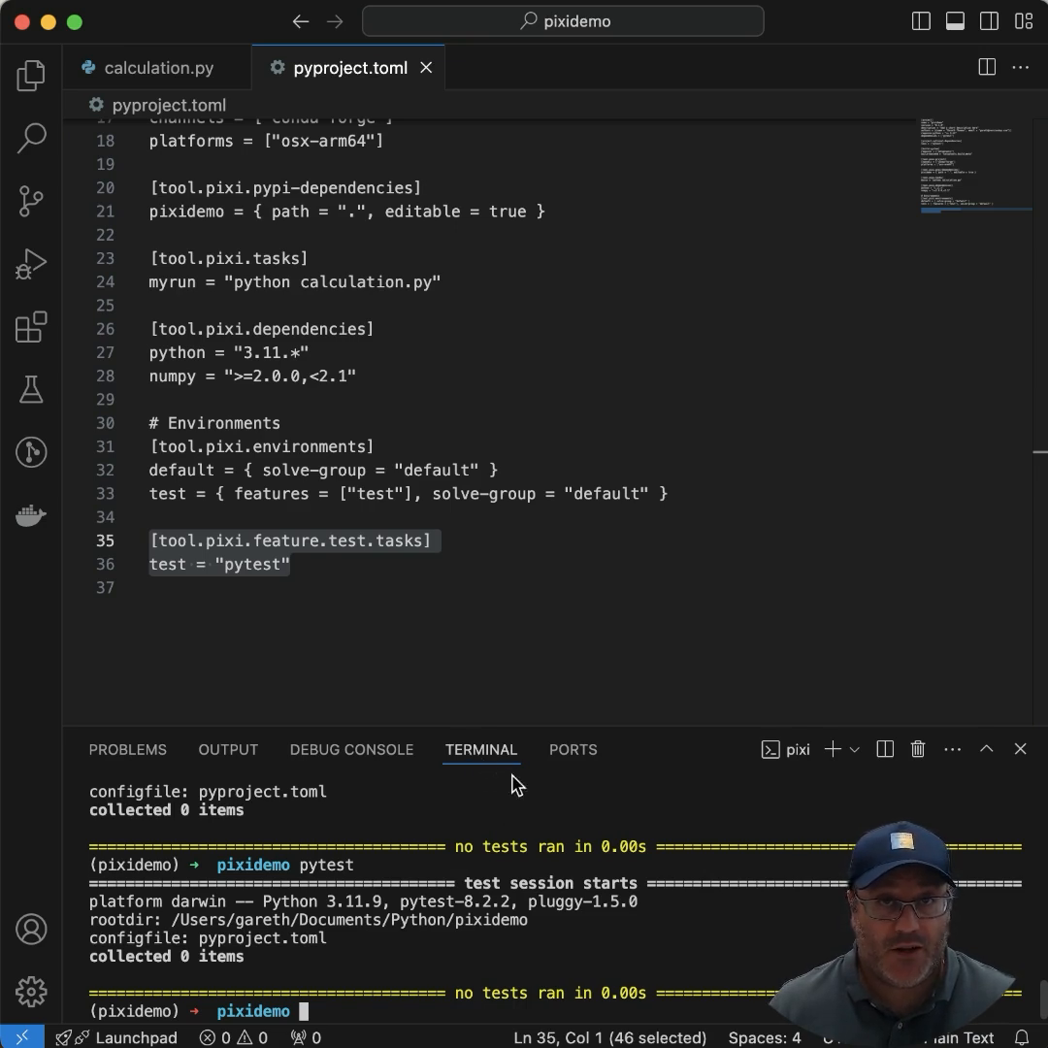
- Create test_calculation.py in the Explorer with def test_calculation(): asserting 1==2
left_click(31, 74)
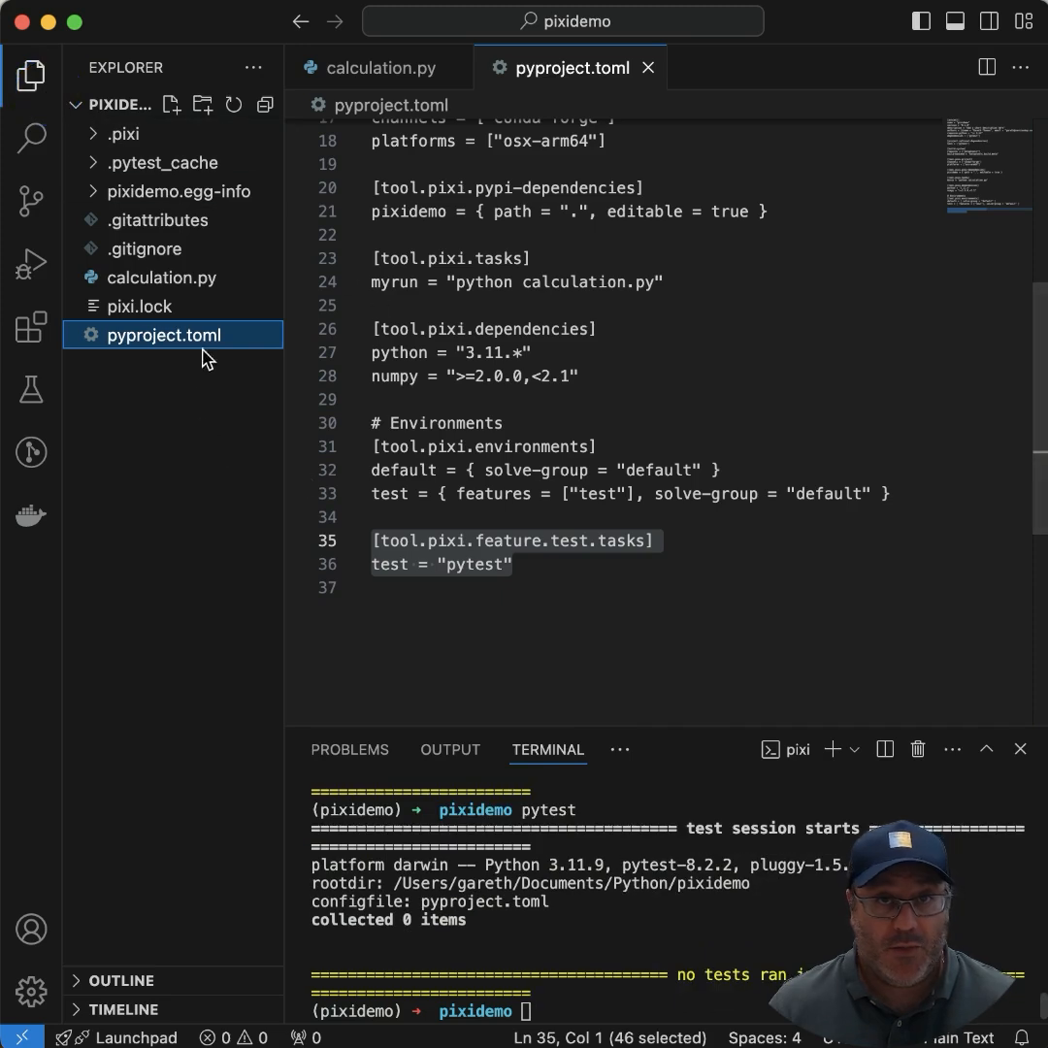
left_click(150, 277)
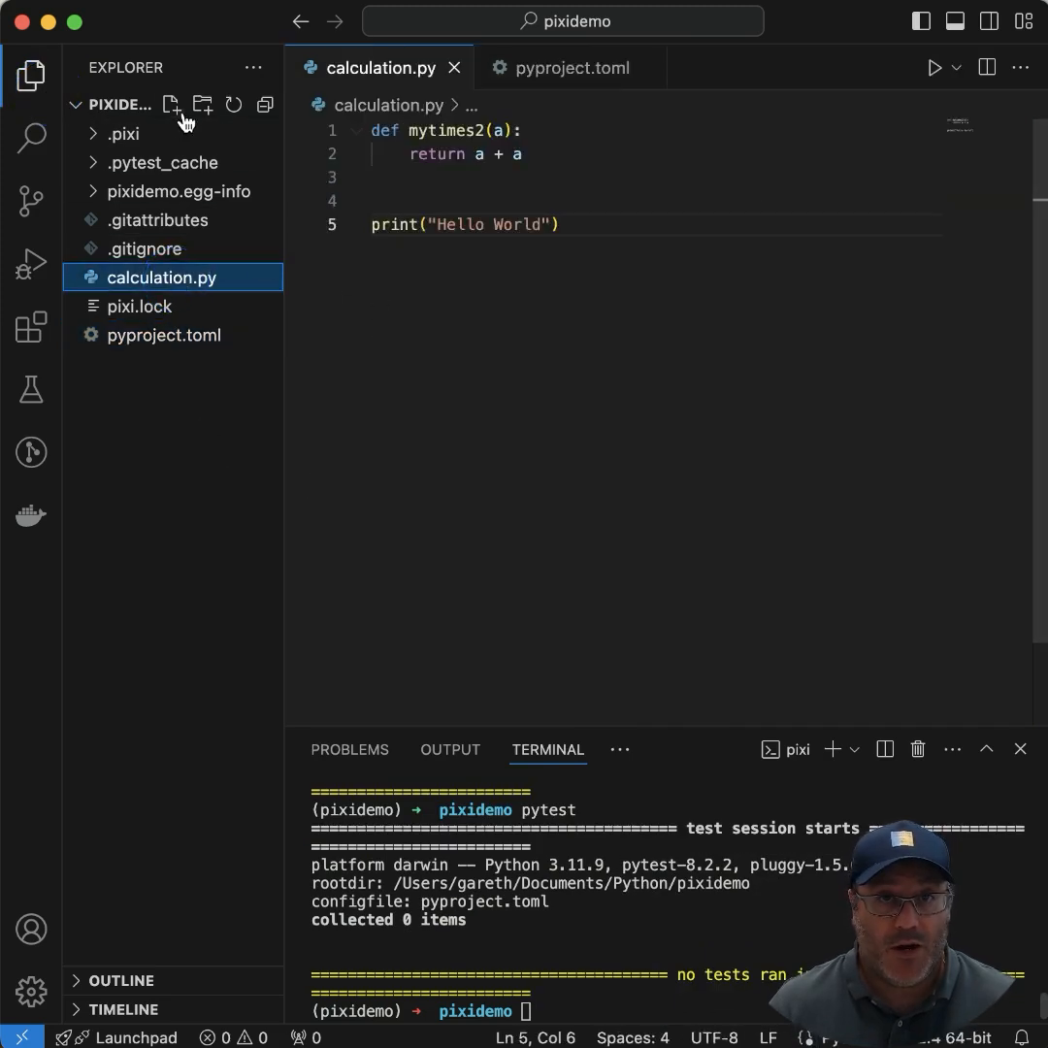
mouse_move(171, 105)
type("def t")
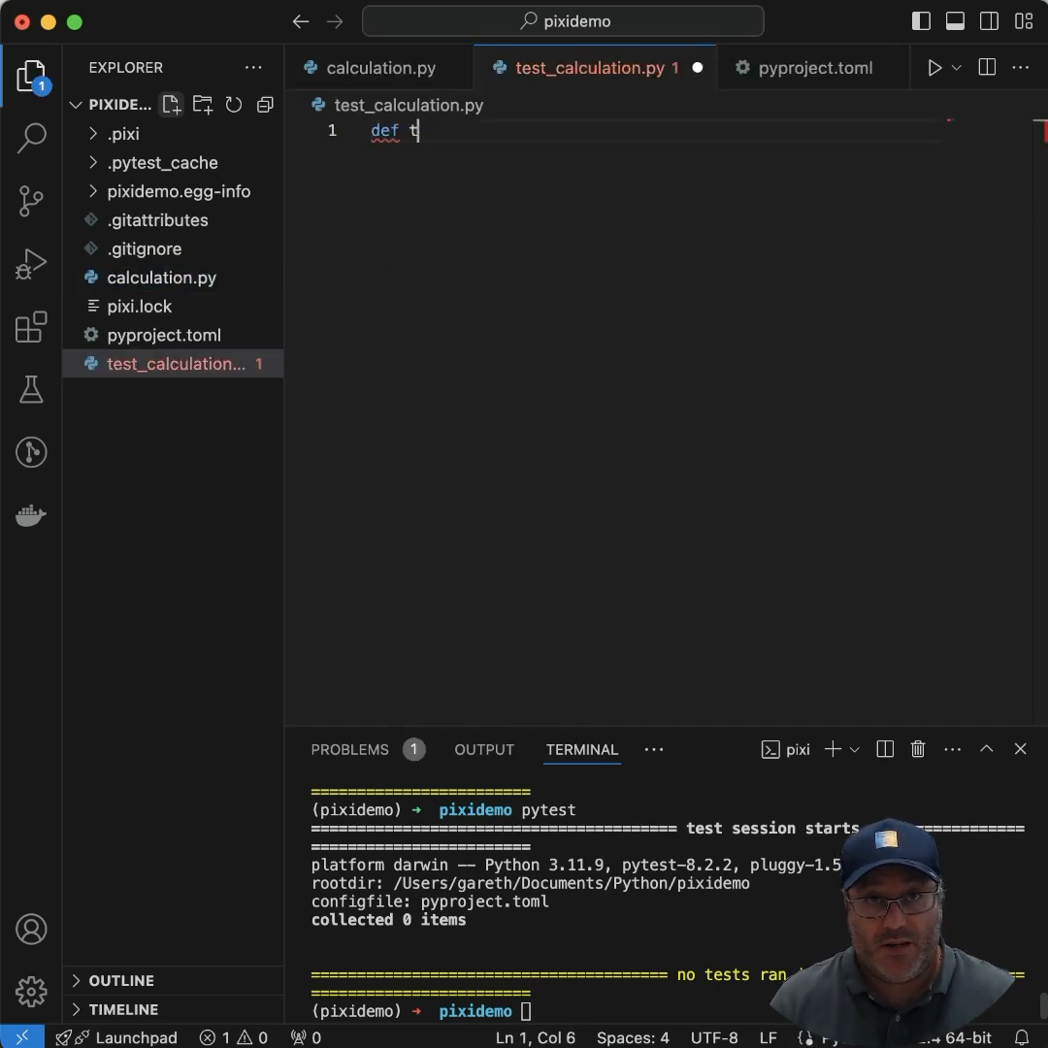
type("est_calculta")
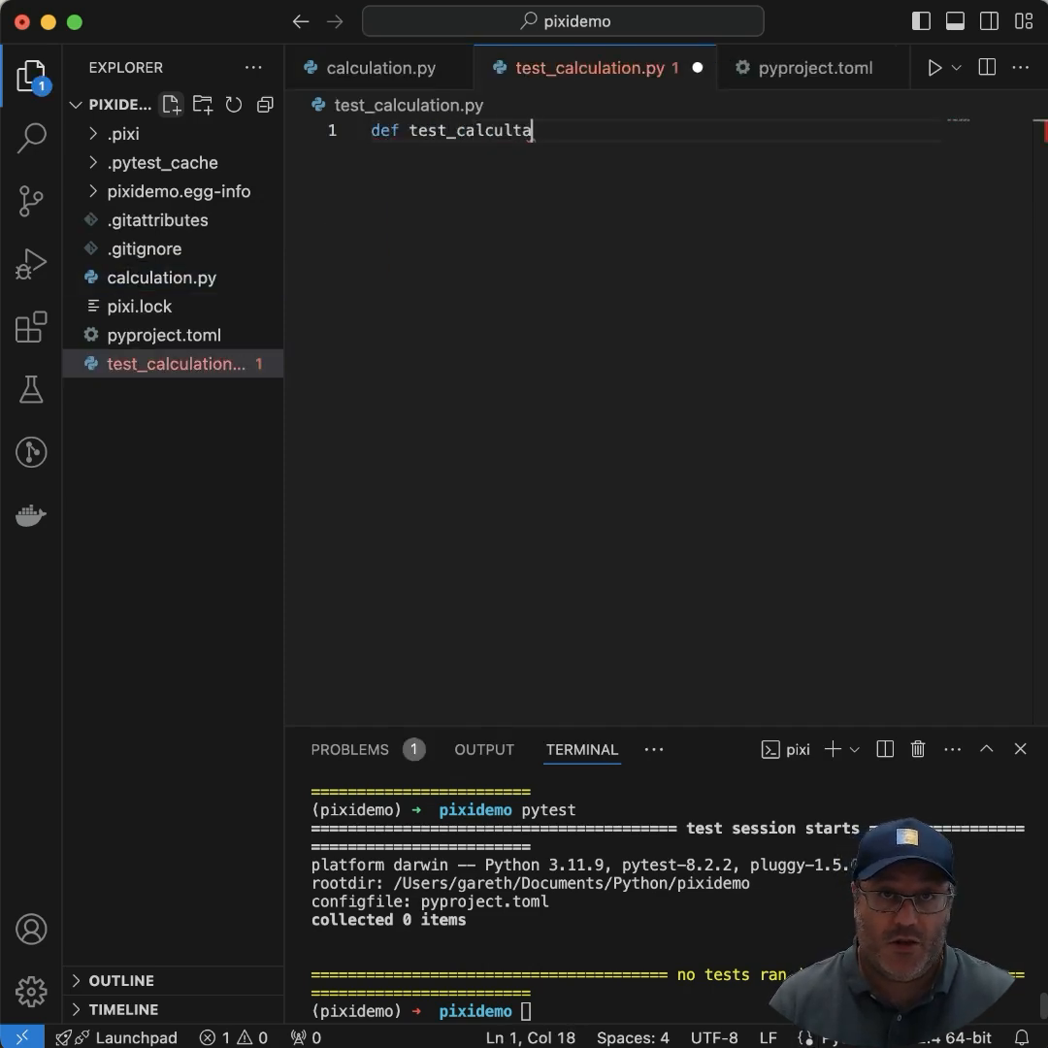
type("ion")
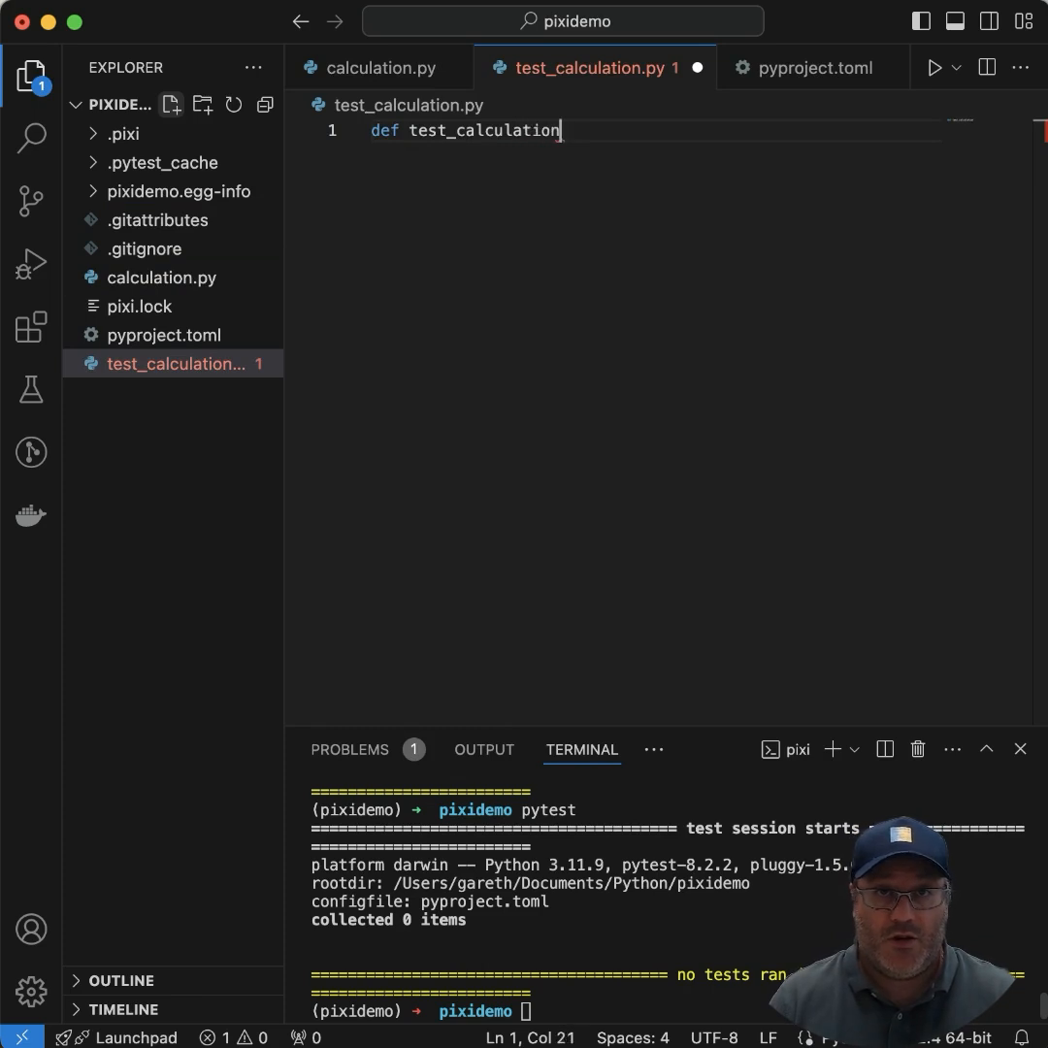
type("():")
type("assert")
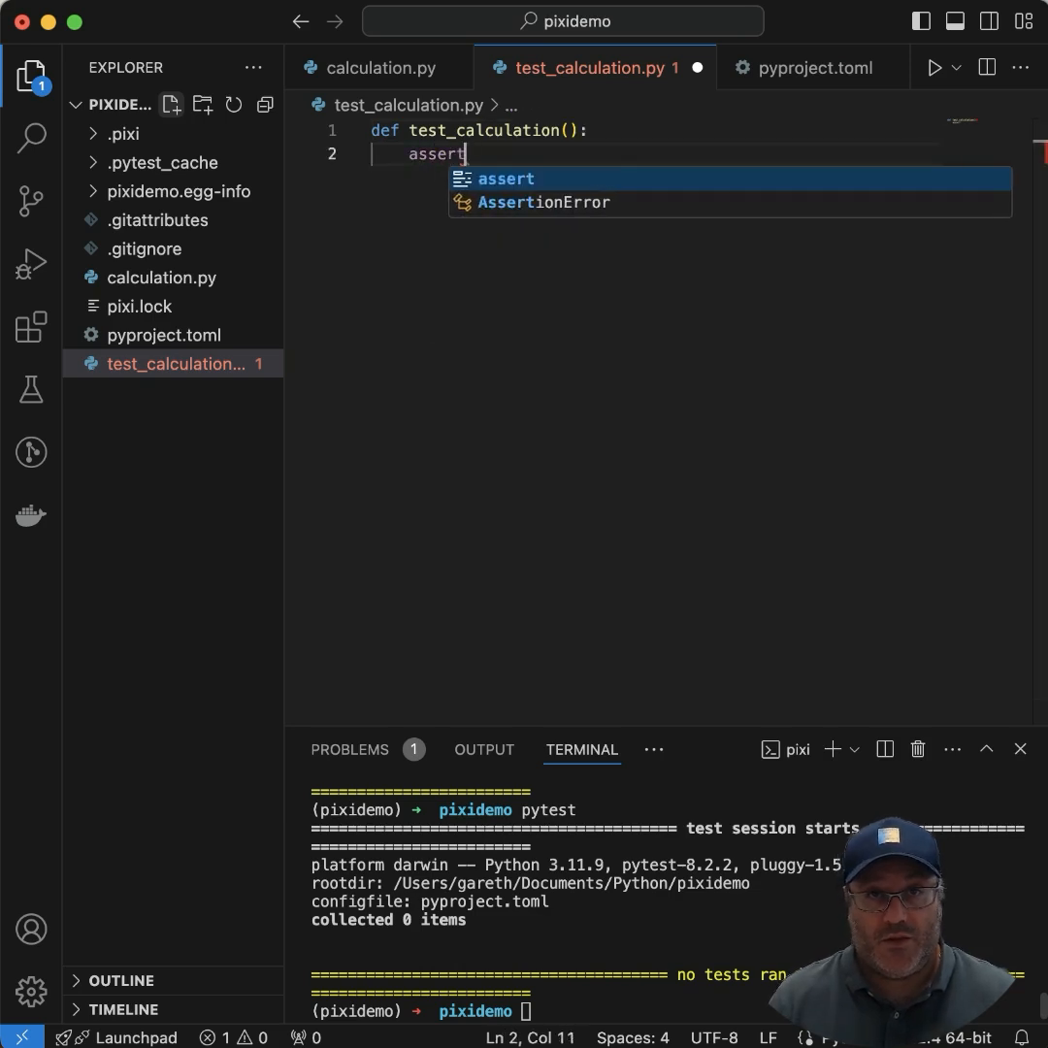
type("1=")
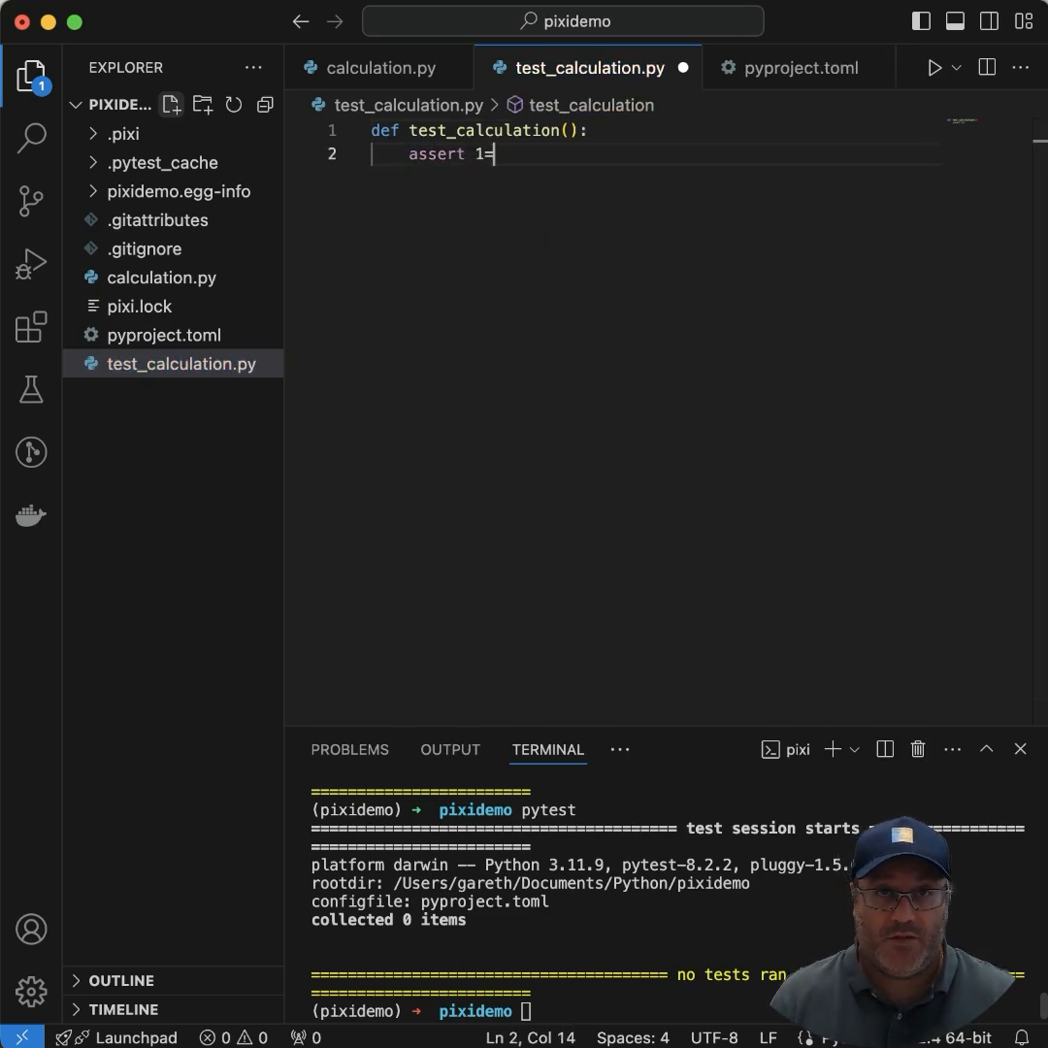
type("=2")
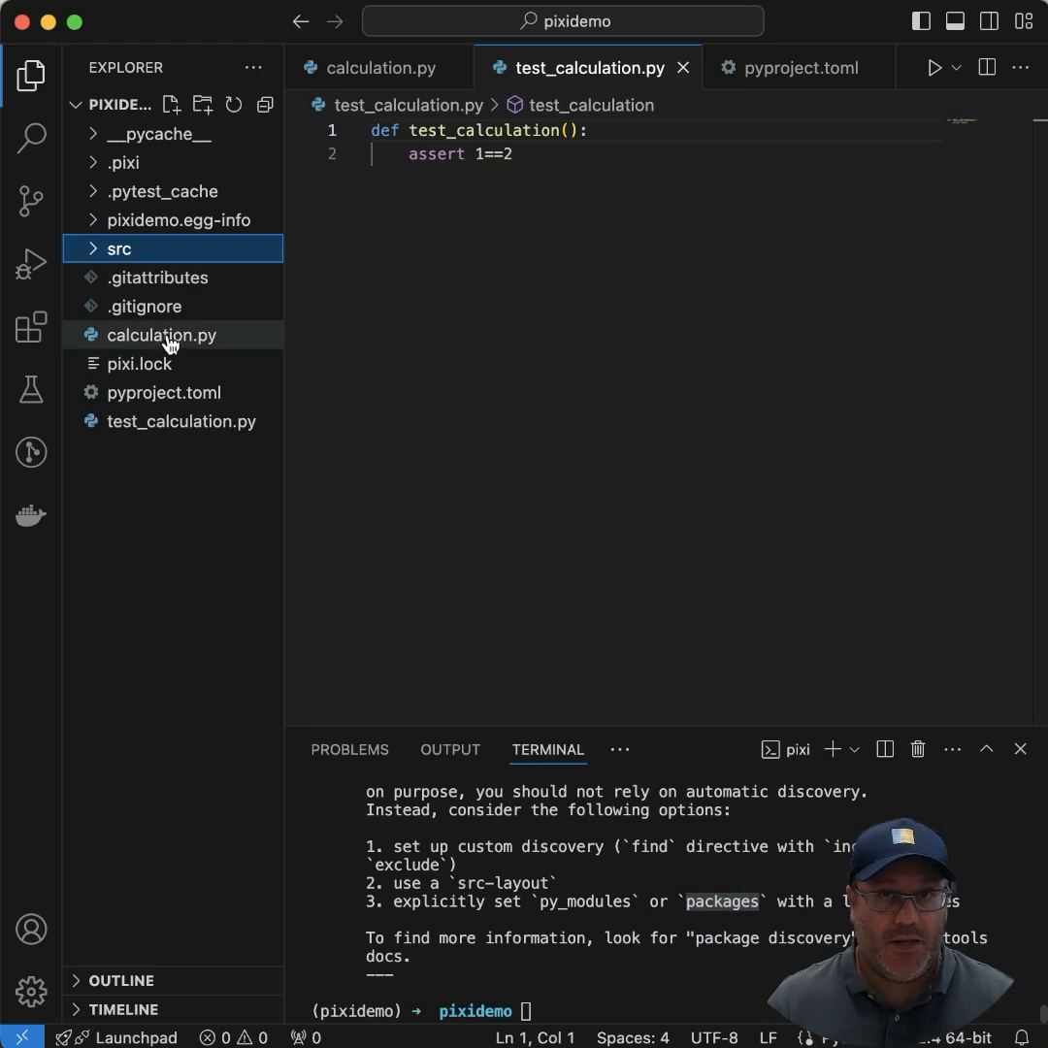
- Drag calculation.py from the project root into the src folder
left_click(118, 249)
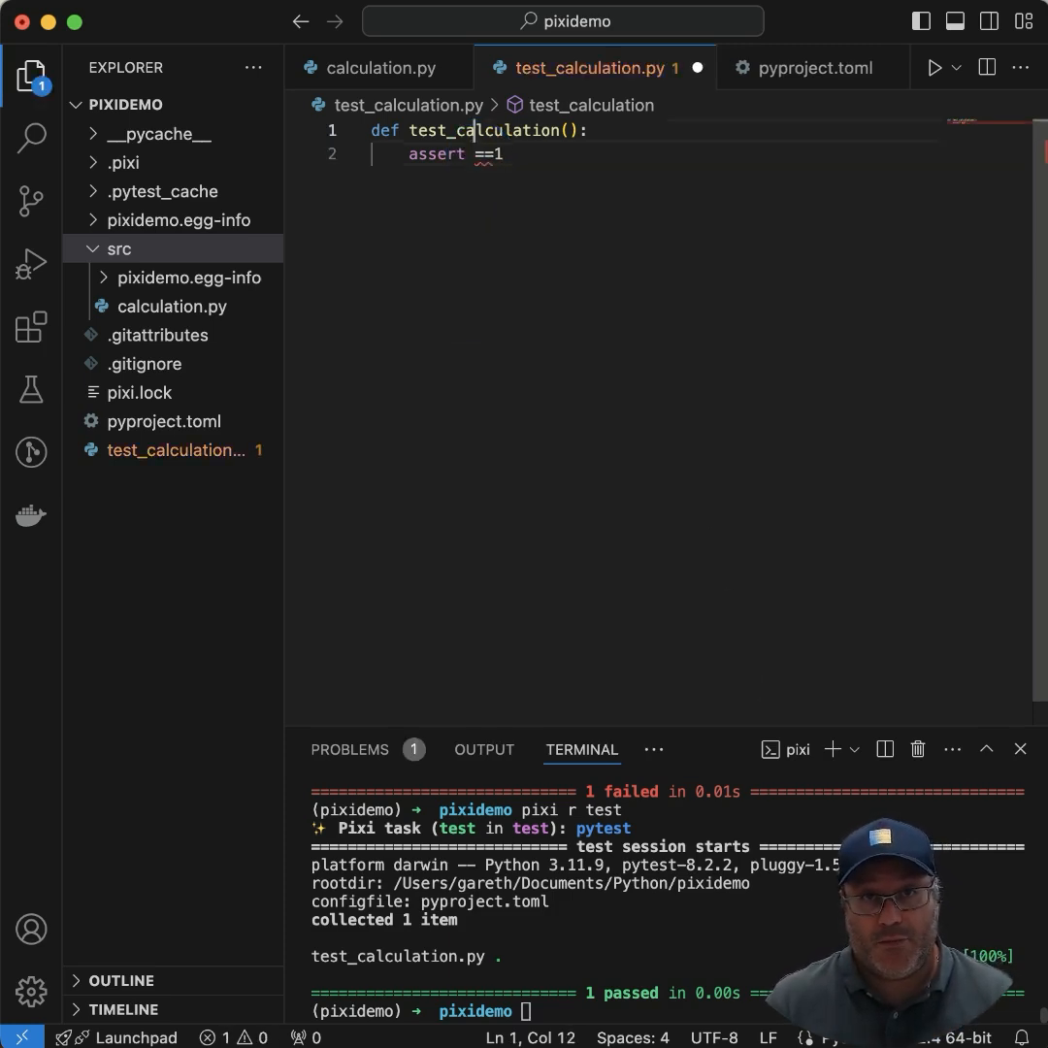
- Add 'from calculation import mytimes2' and change the assert to mytimes2(1)==2
key("Enter")
type("from st")
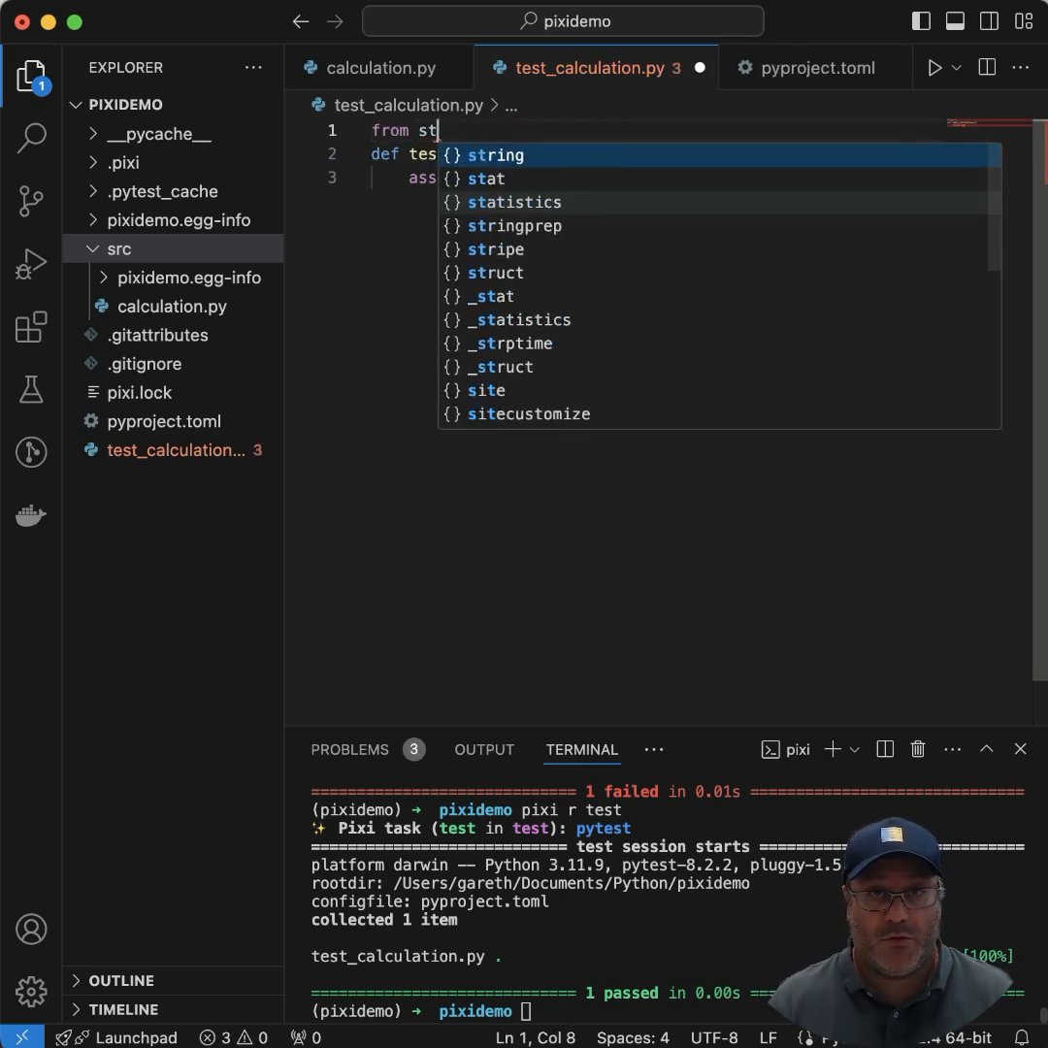
type("calculation import")
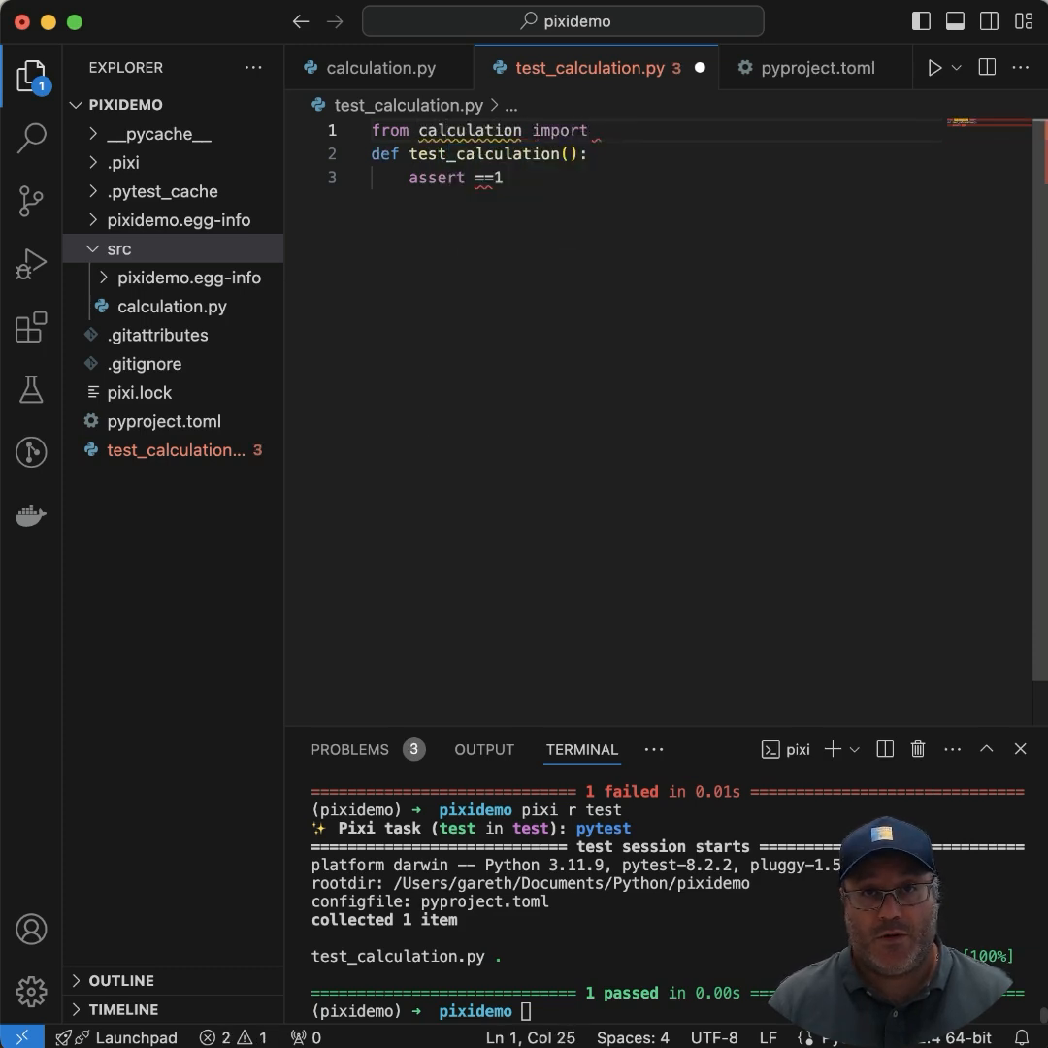
type("mytiems")
left_click(655, 177)
type(",")
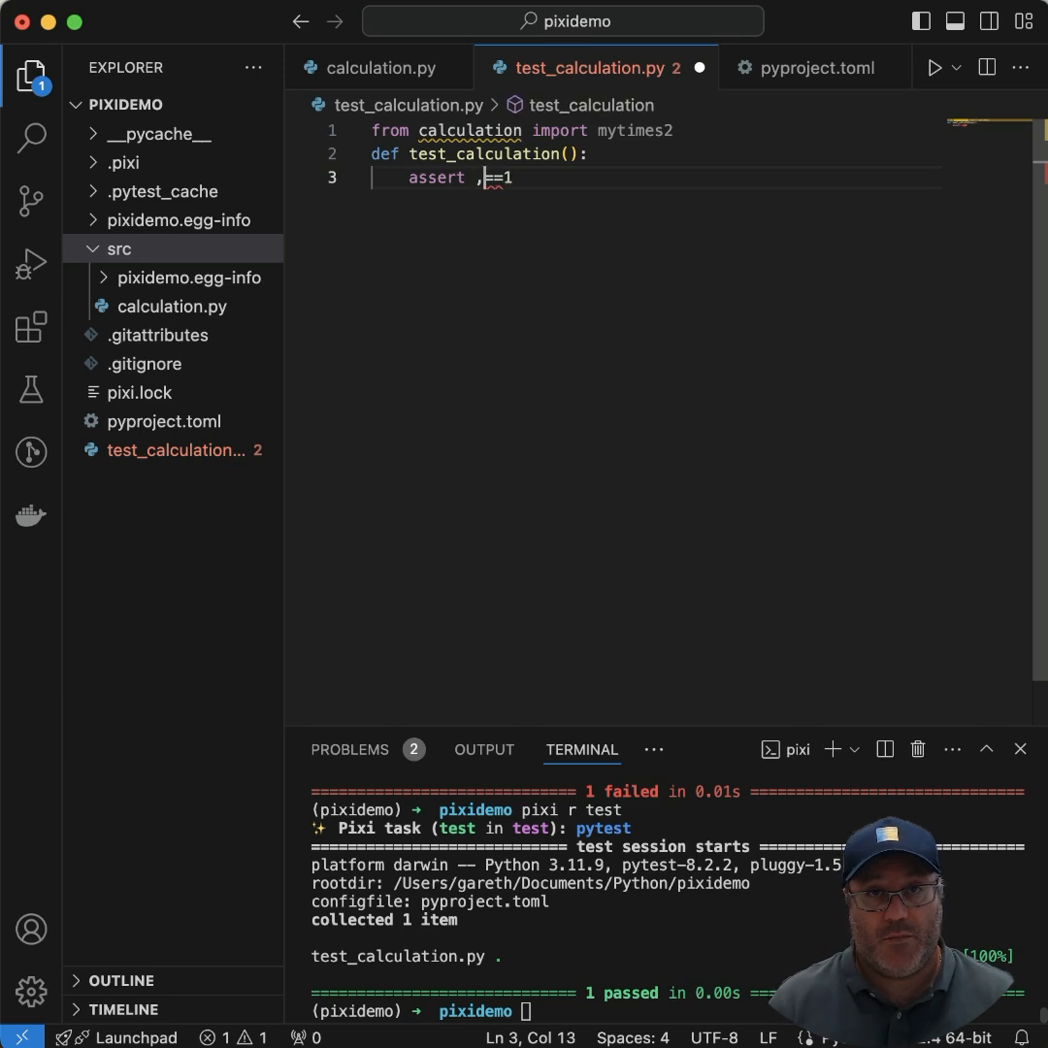
type("mytimes2(1")
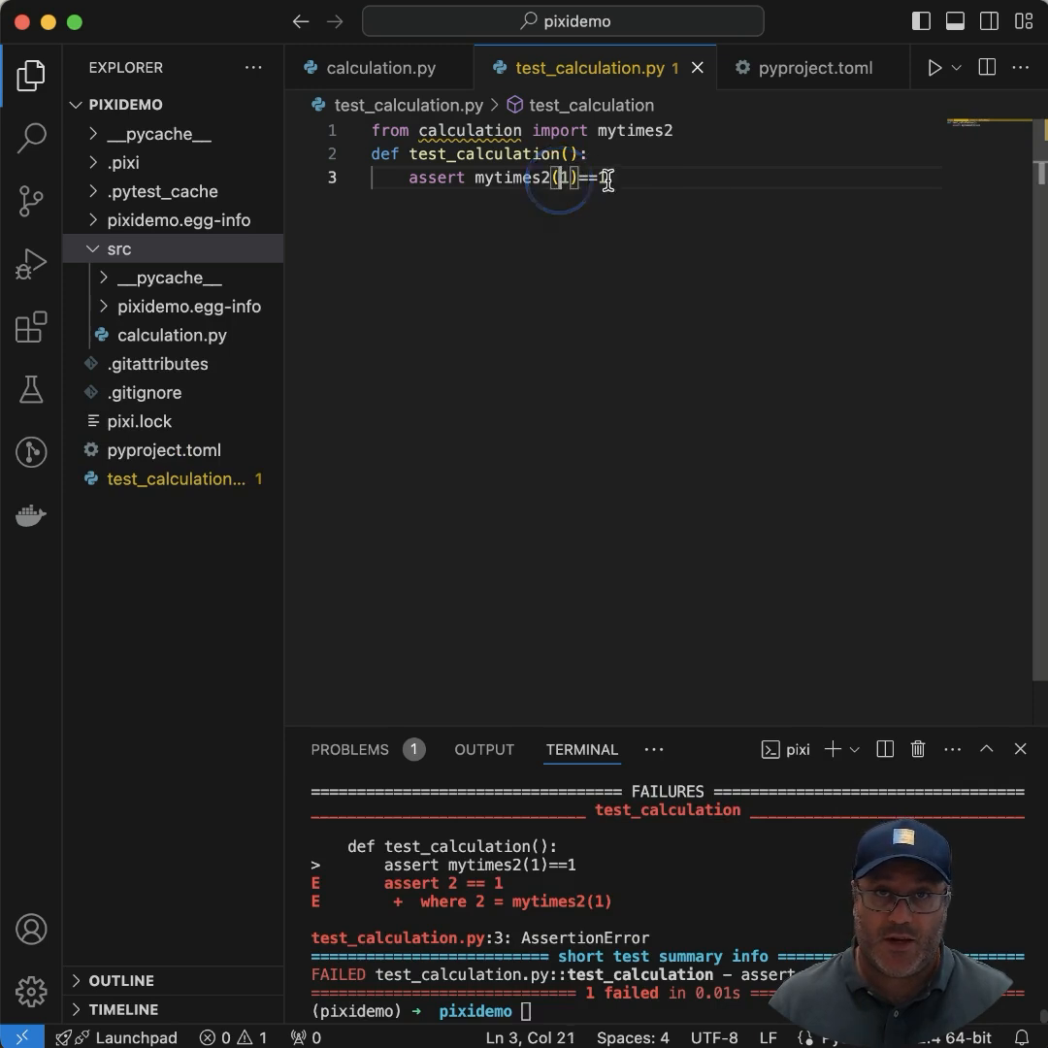
type("2")
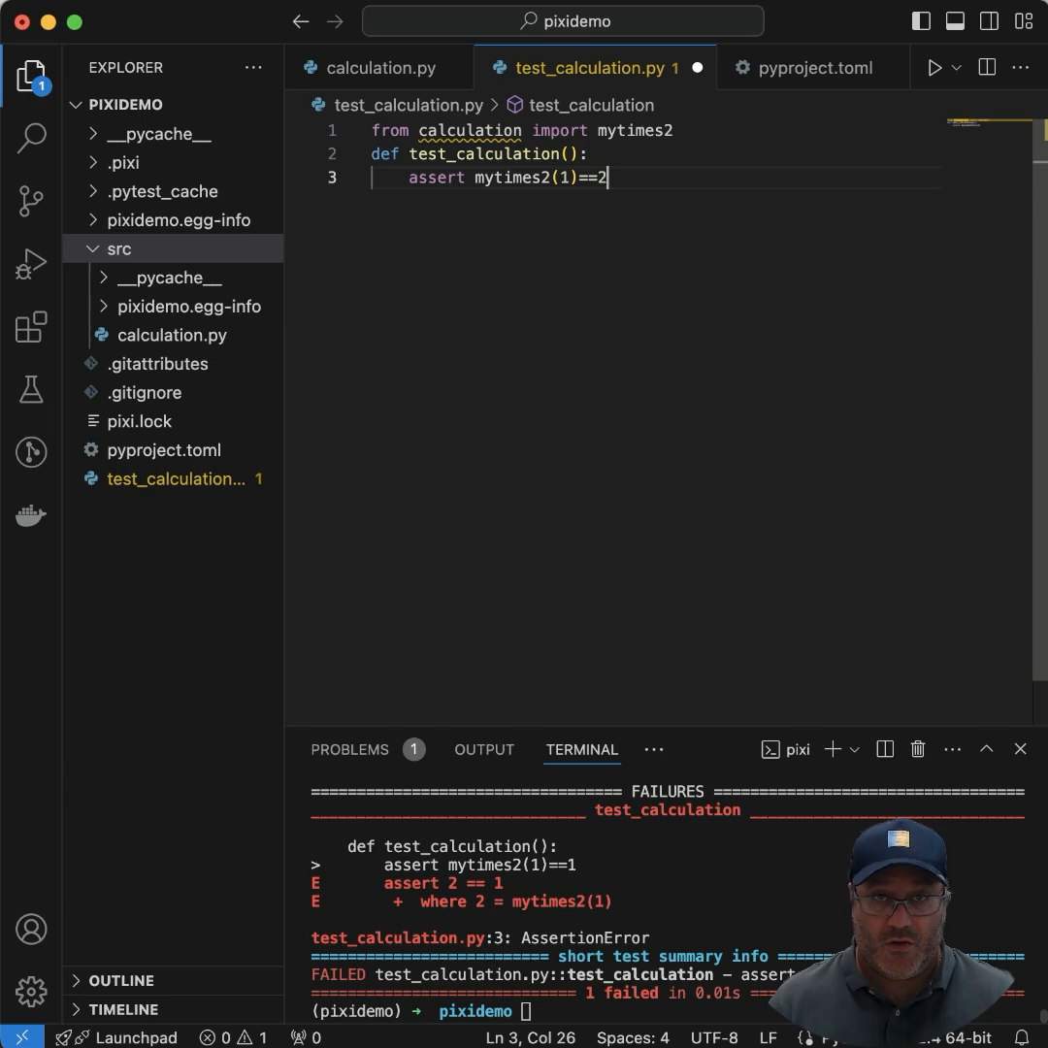
- Run 'pixi r test' so the test passes, then show pyproject.toml's test task
type("pixi r test")
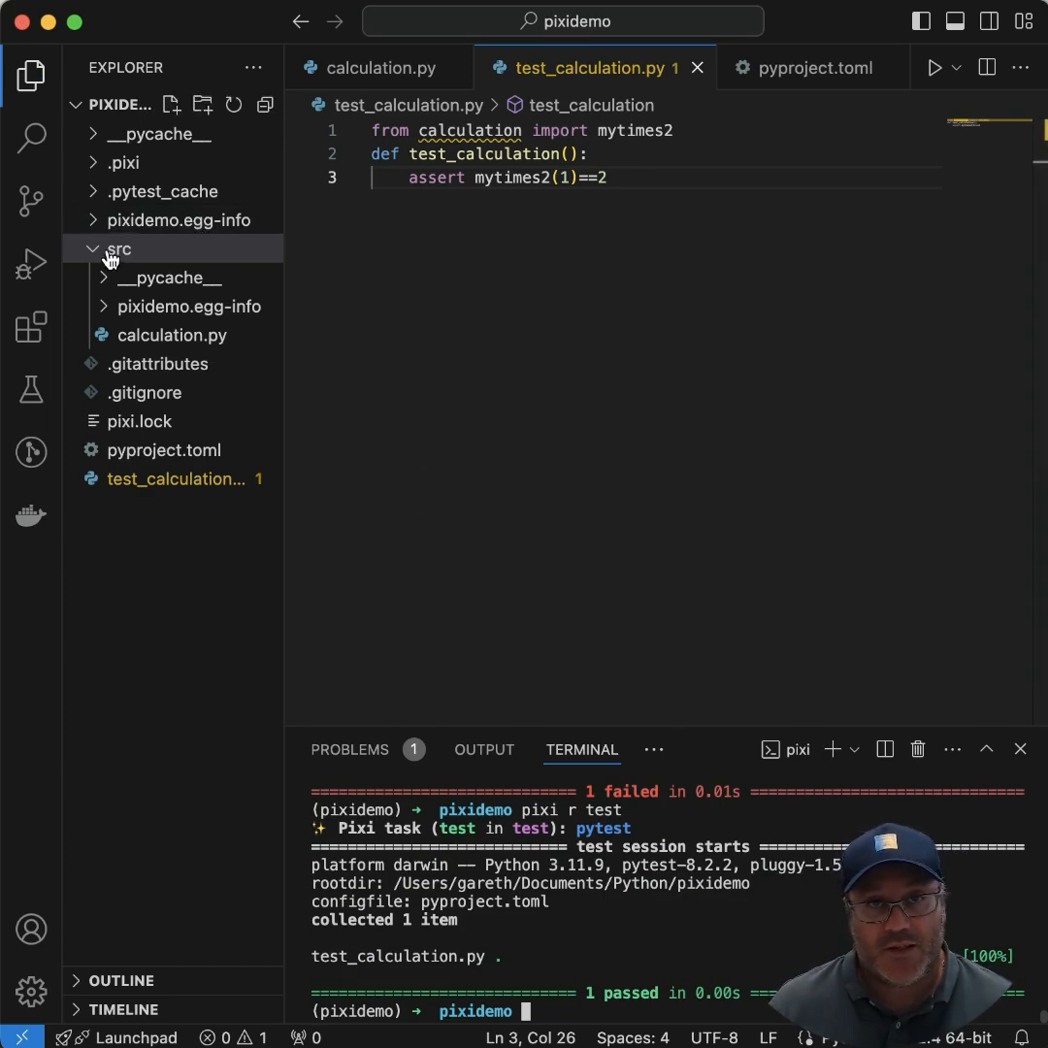
left_click(813, 68)
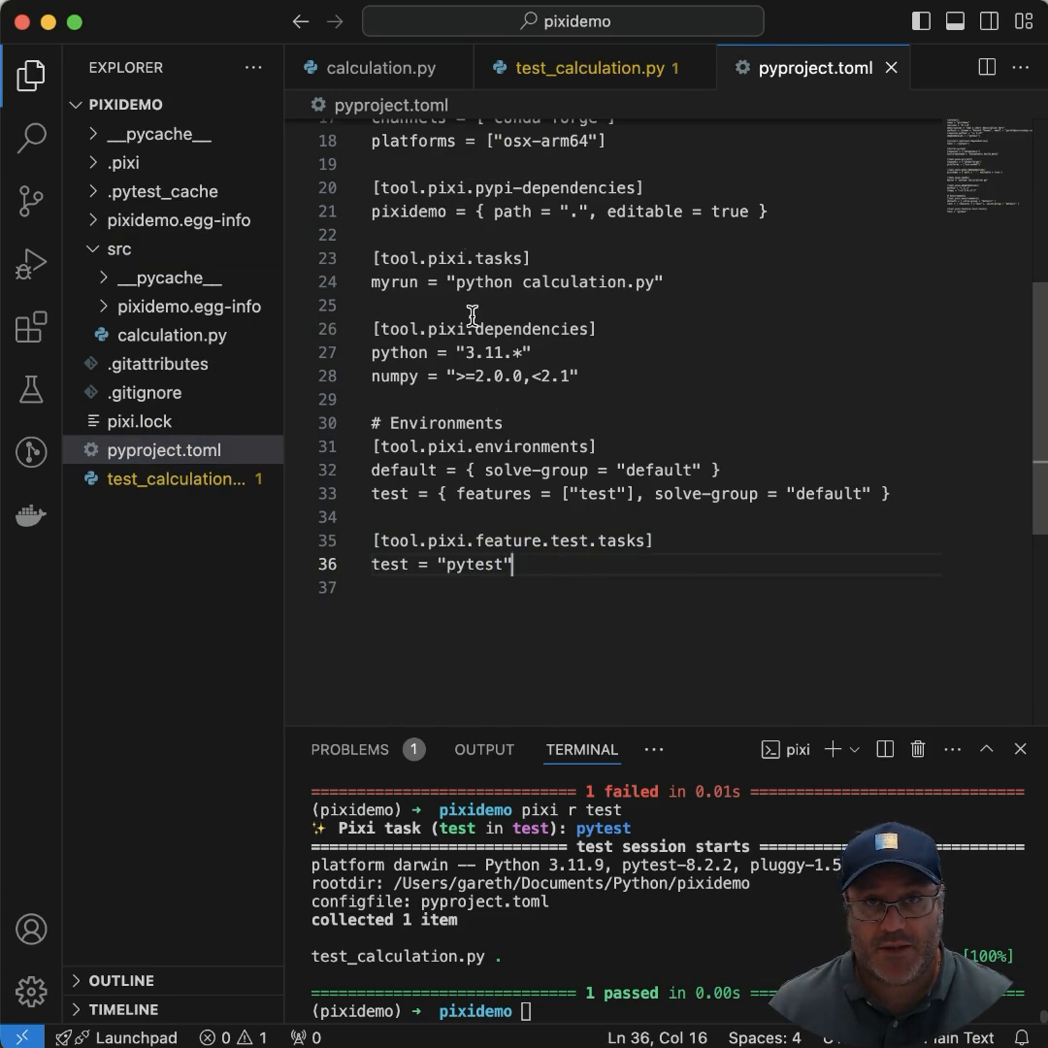
- Open pixi.lock and scroll through its locked conda and PyPI packages for default and test environments
left_click(140, 419)
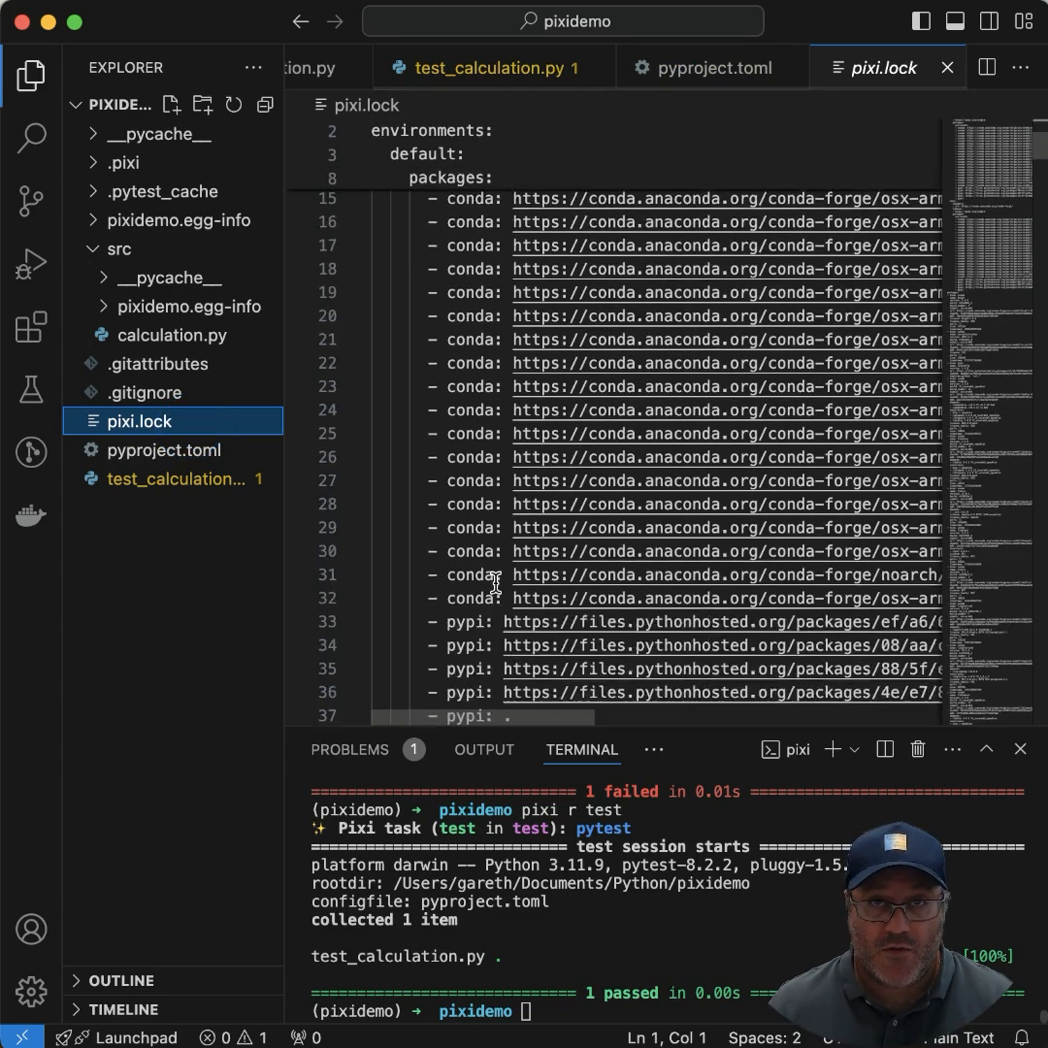
scroll("down", 3)
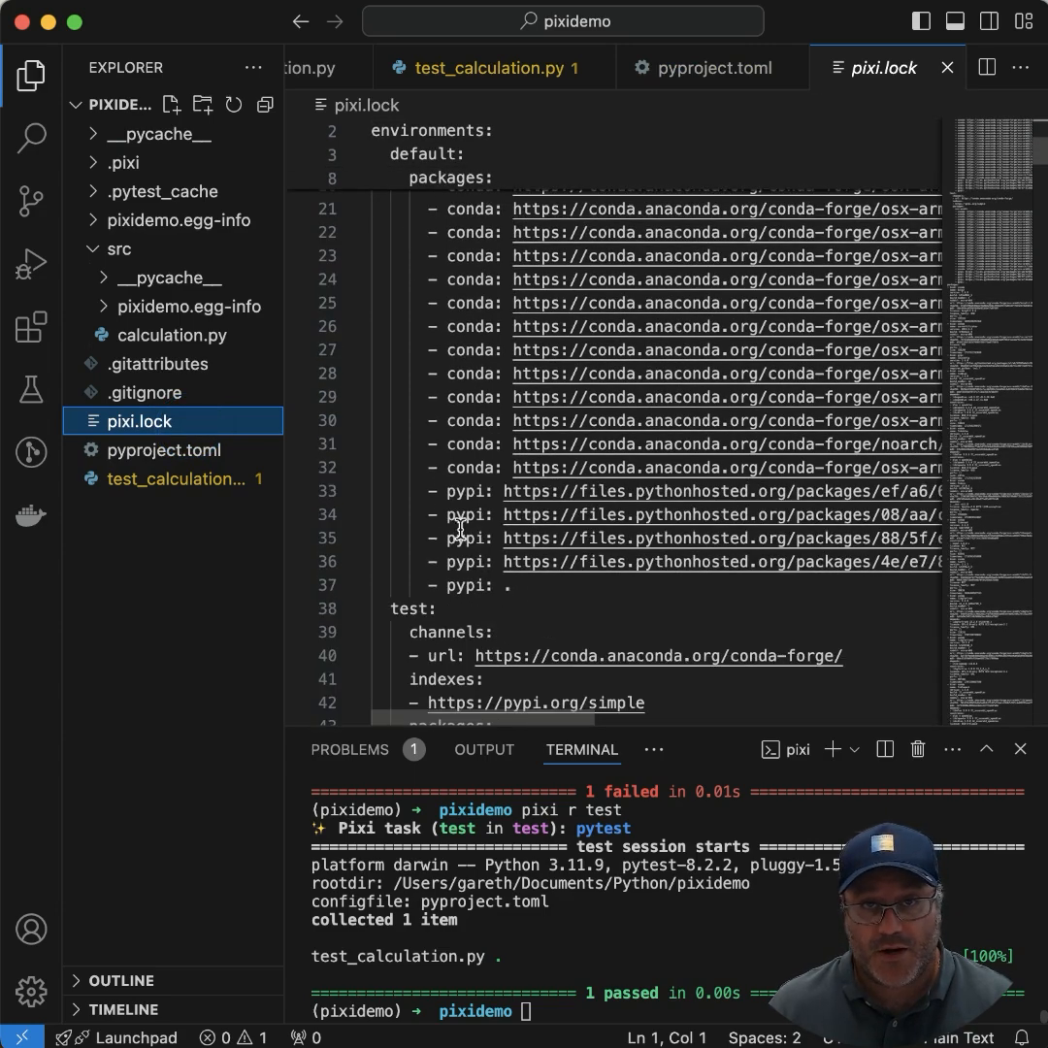
scroll("down", 3)
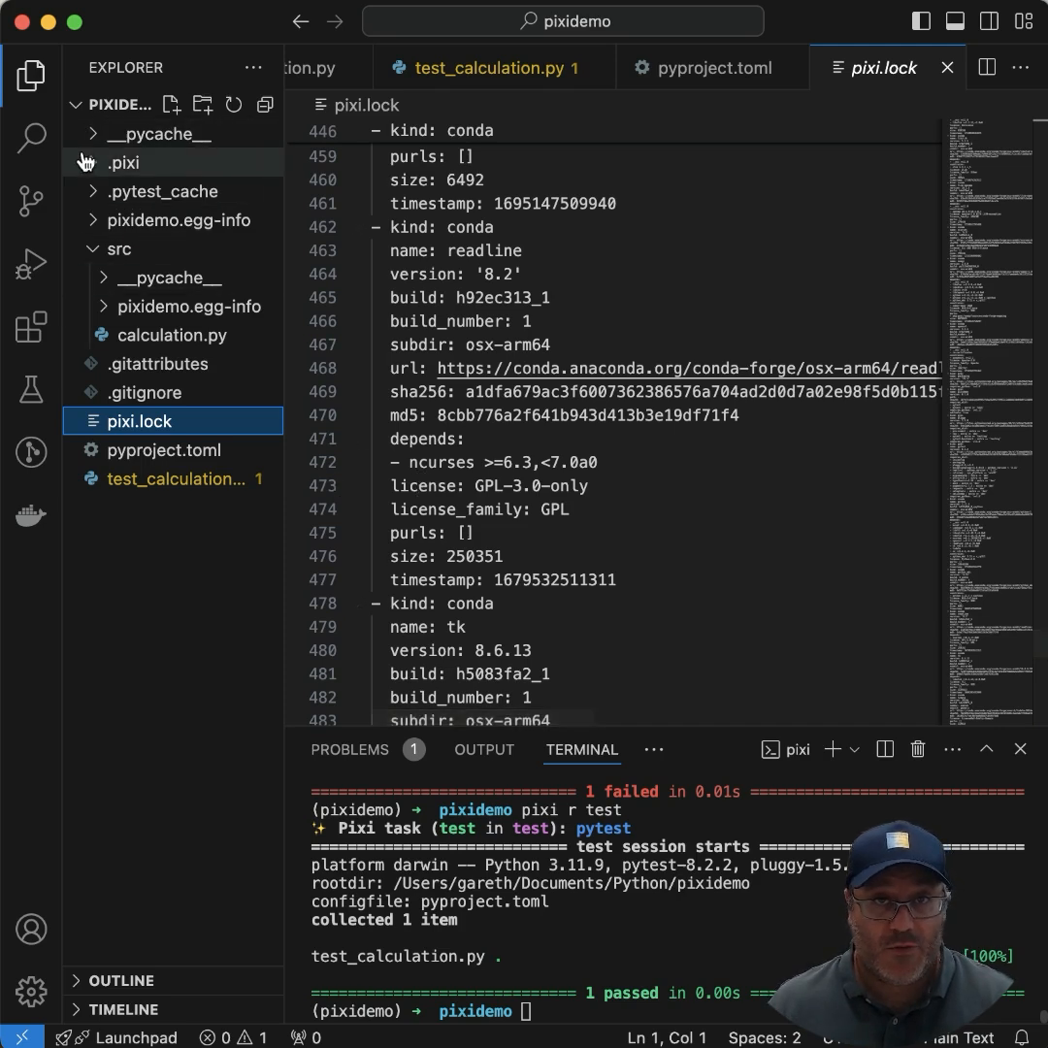
- Expand .pixi/envs/default/bin in the Explorer to reveal executables including pytest and python
left_click(124, 163)
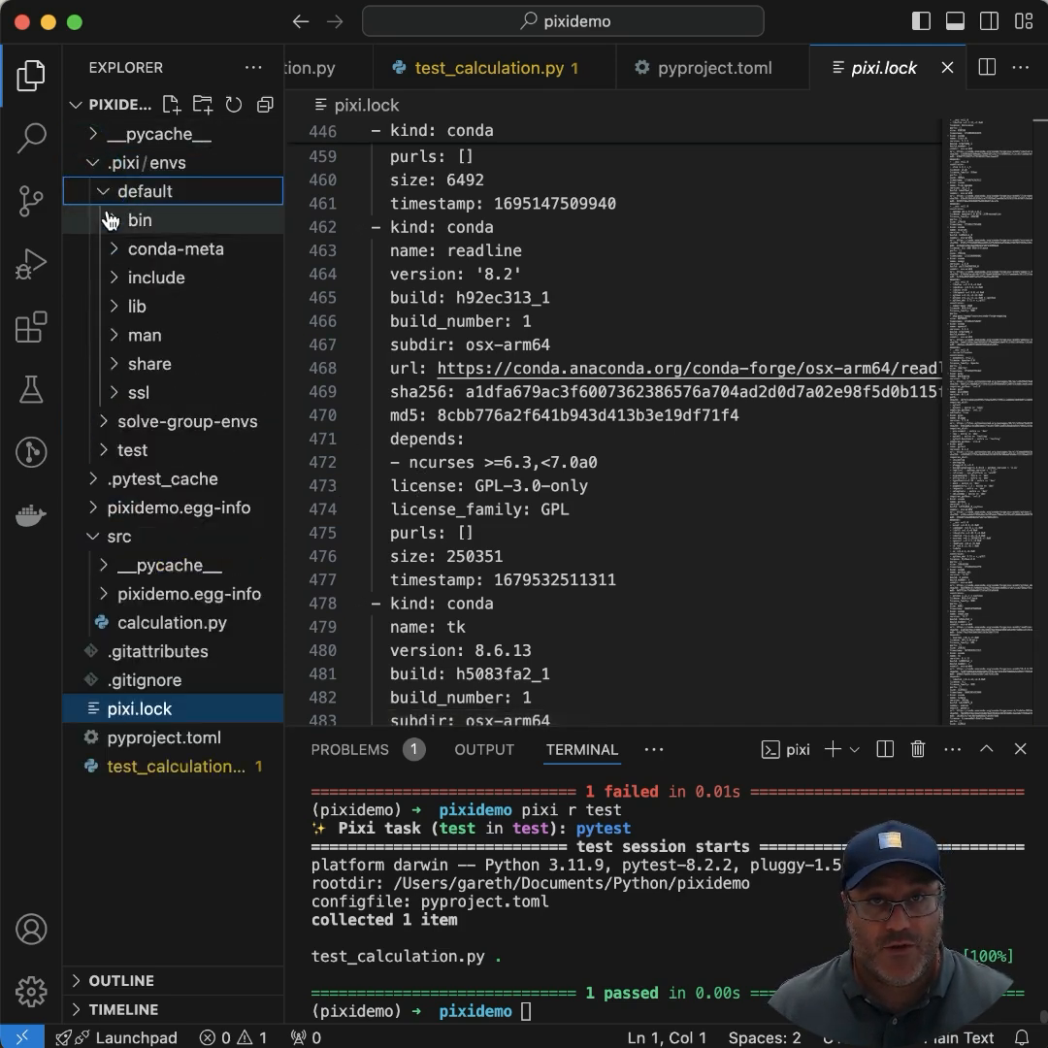
left_click(141, 220)
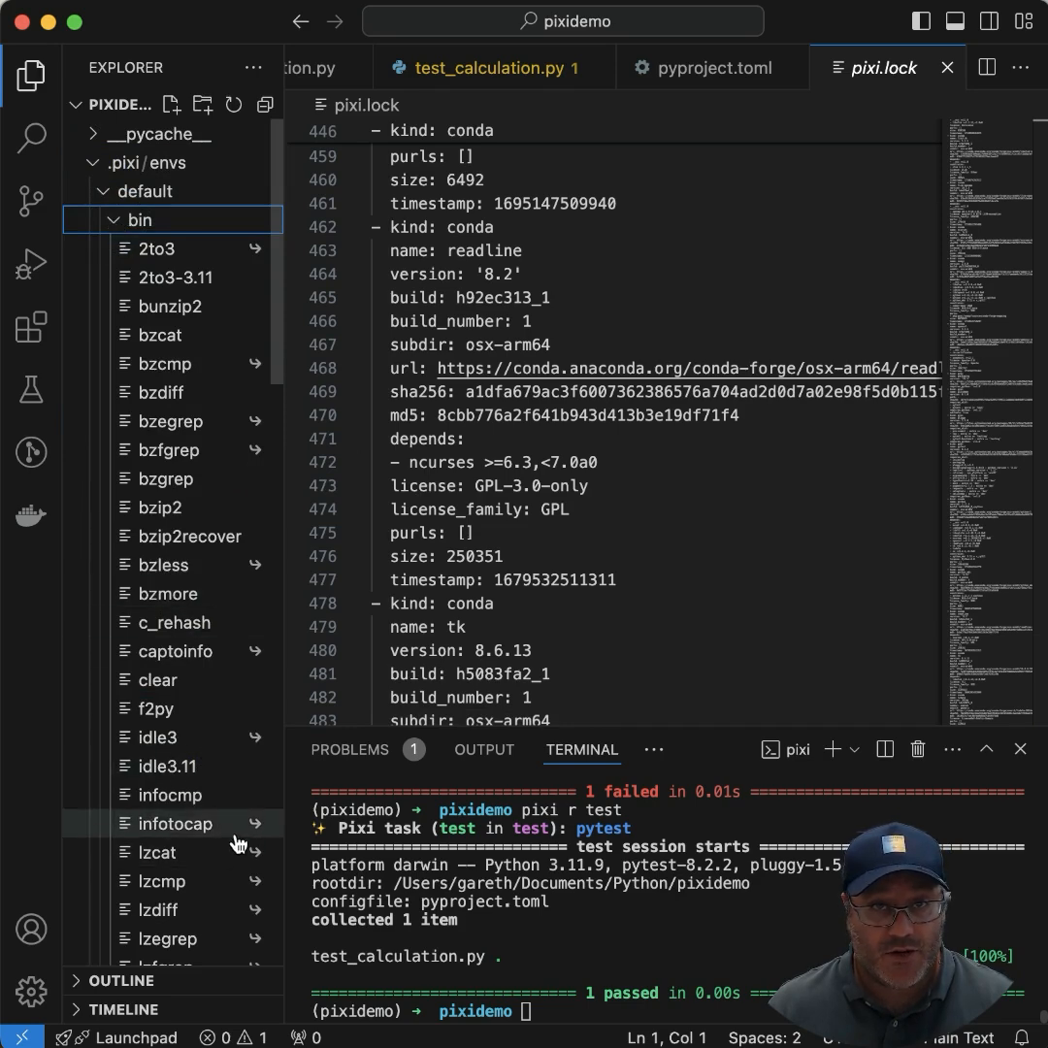
scroll("down", 3)
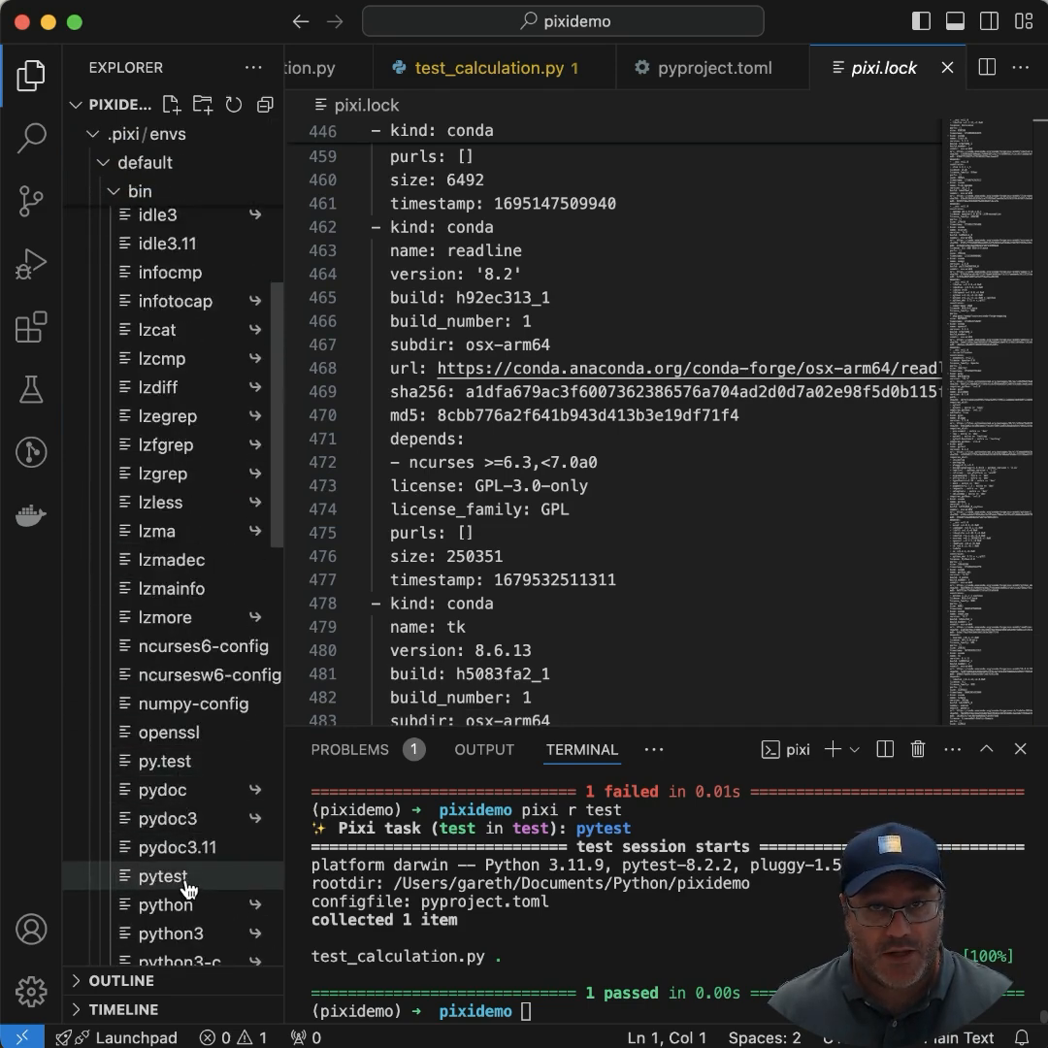
mouse_move(528, 862)
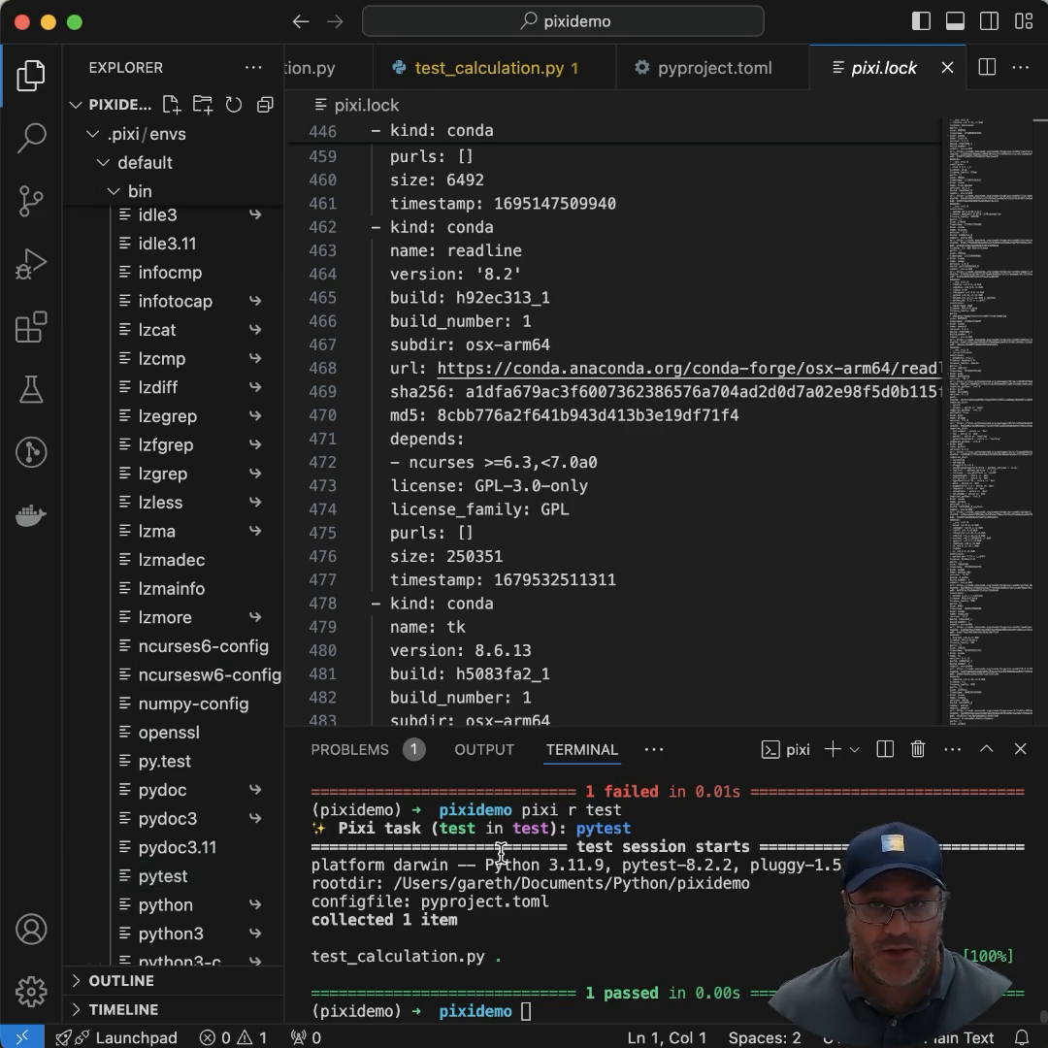
mouse_move(539, 966)
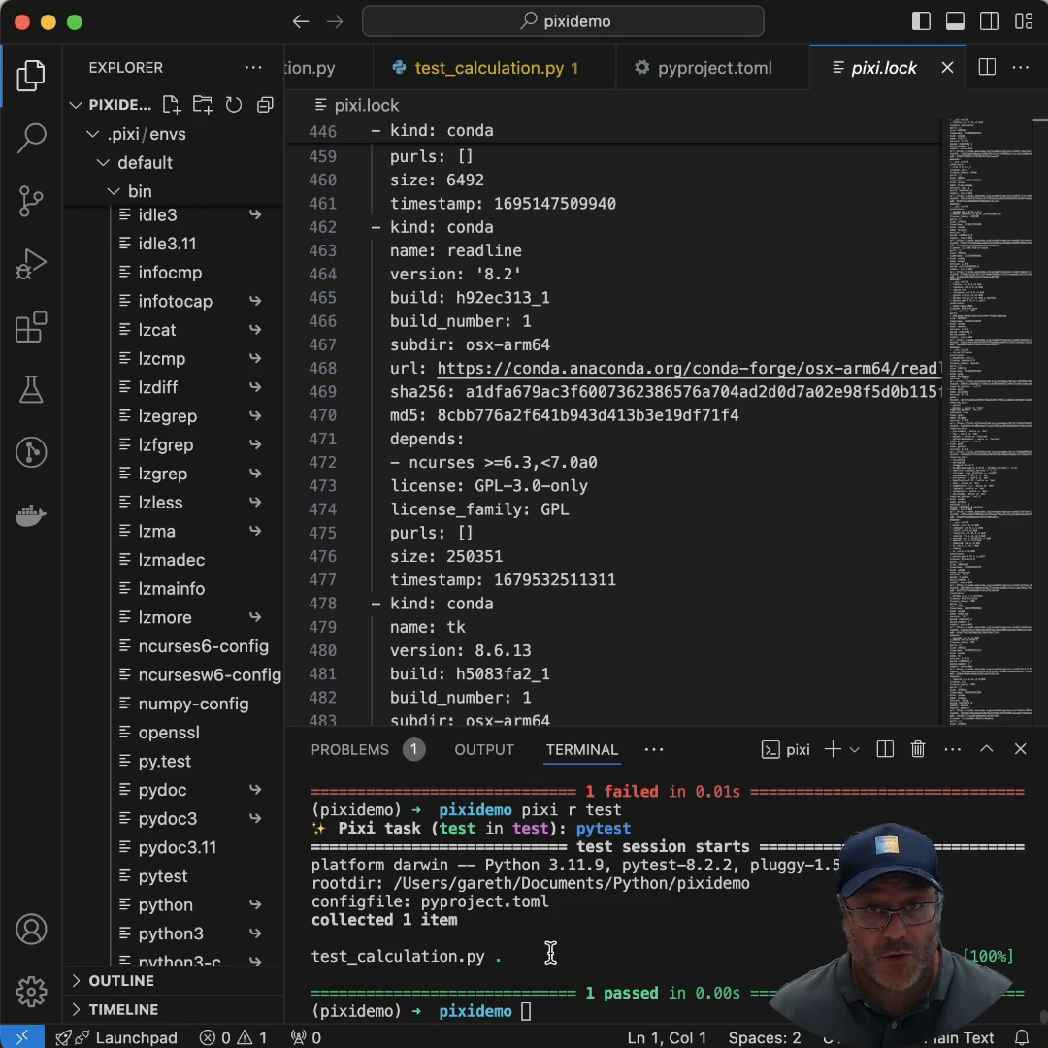
mouse_move(575, 947)
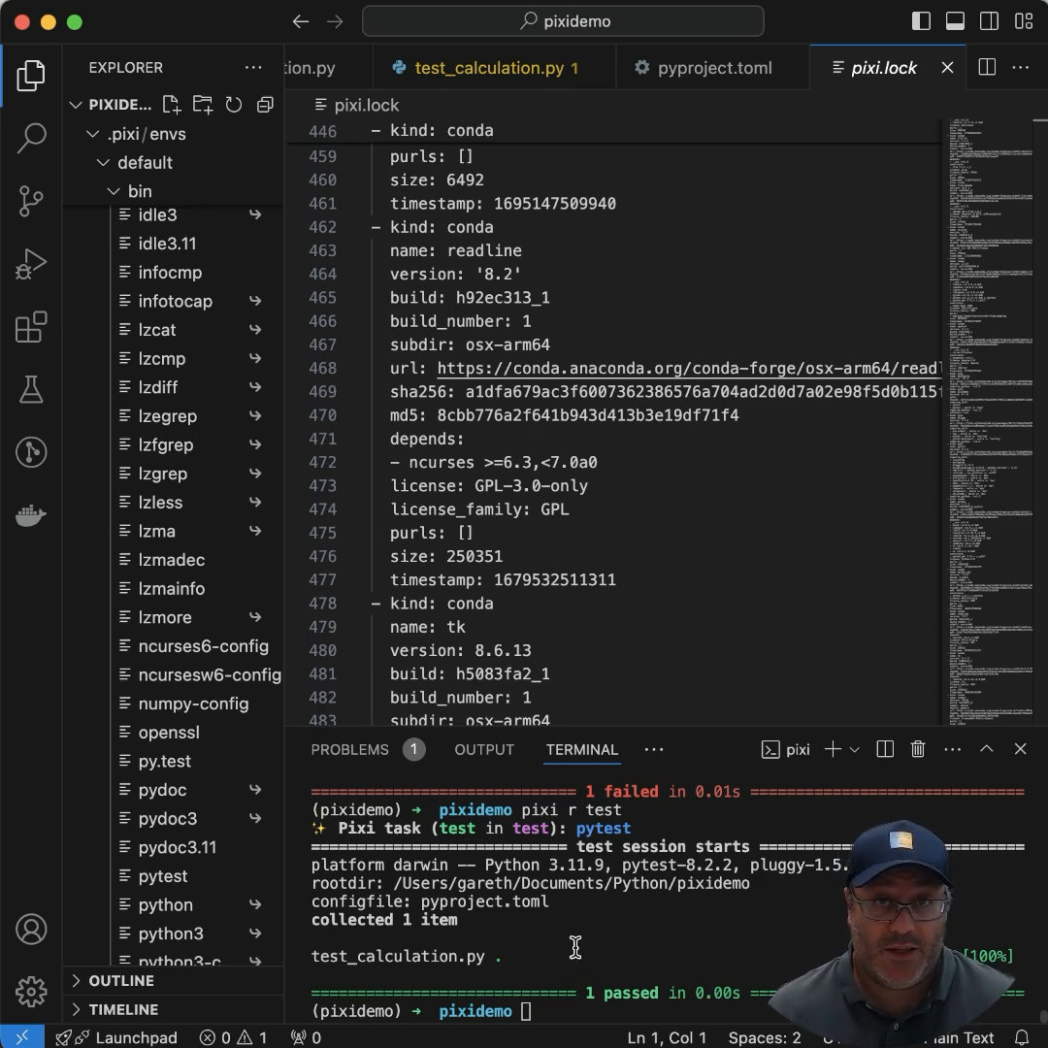
mouse_move(591, 883)
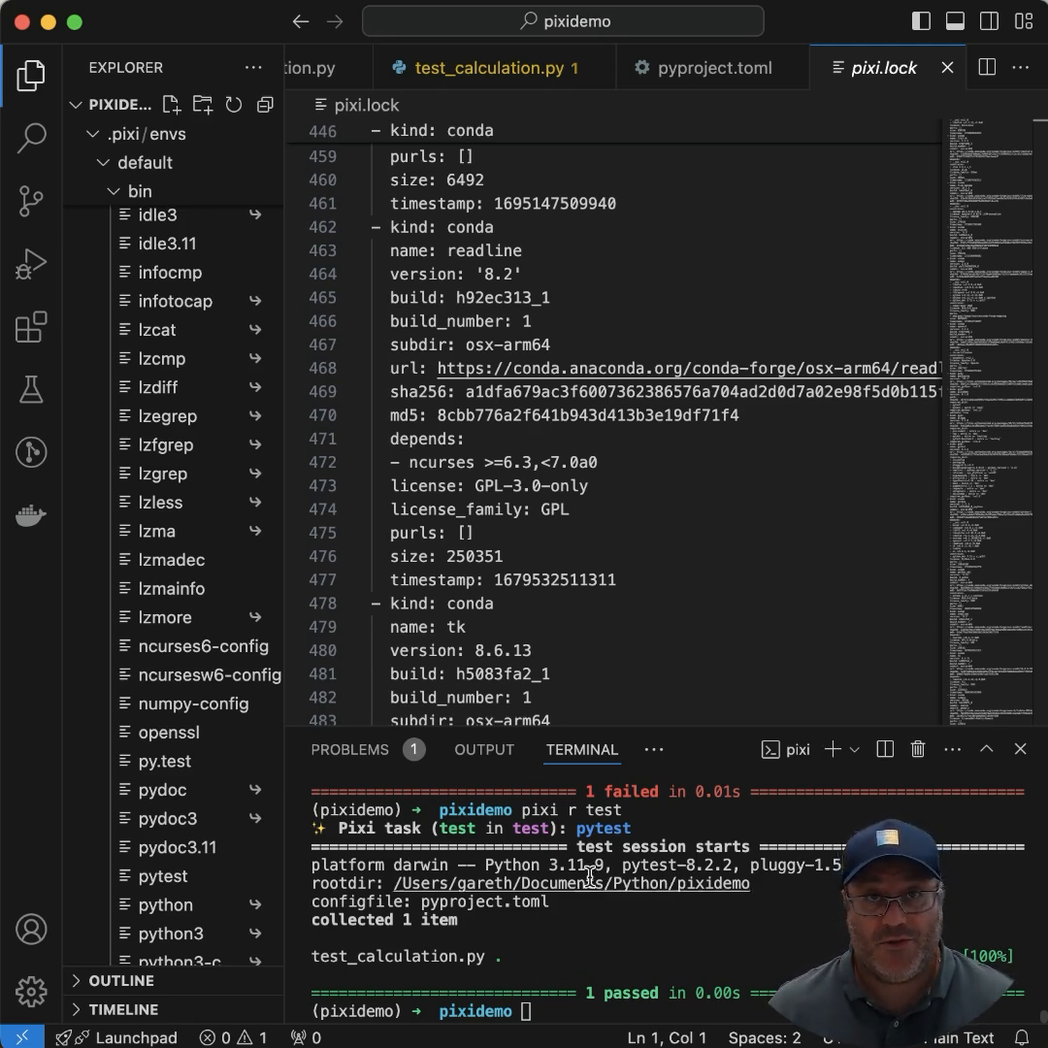